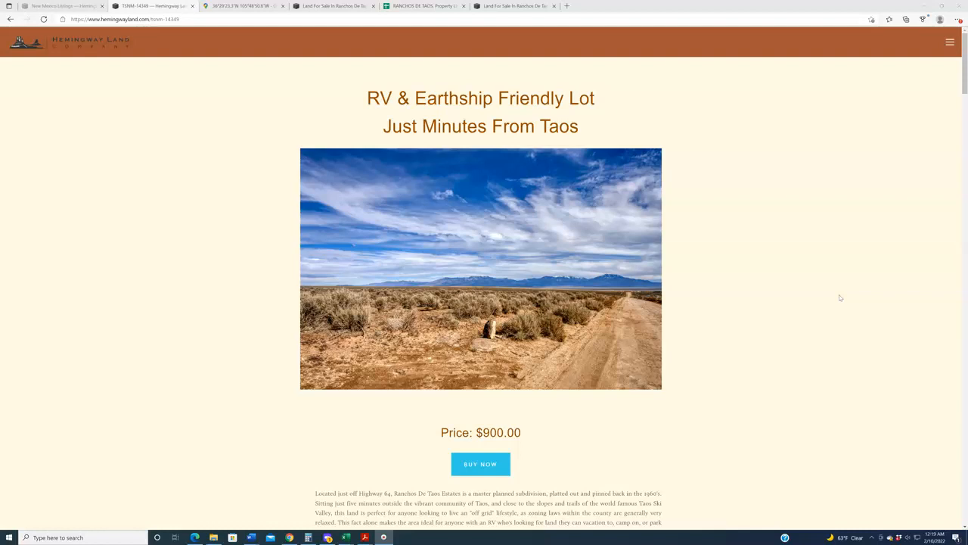
pyautogui.moveTo(835, 351)
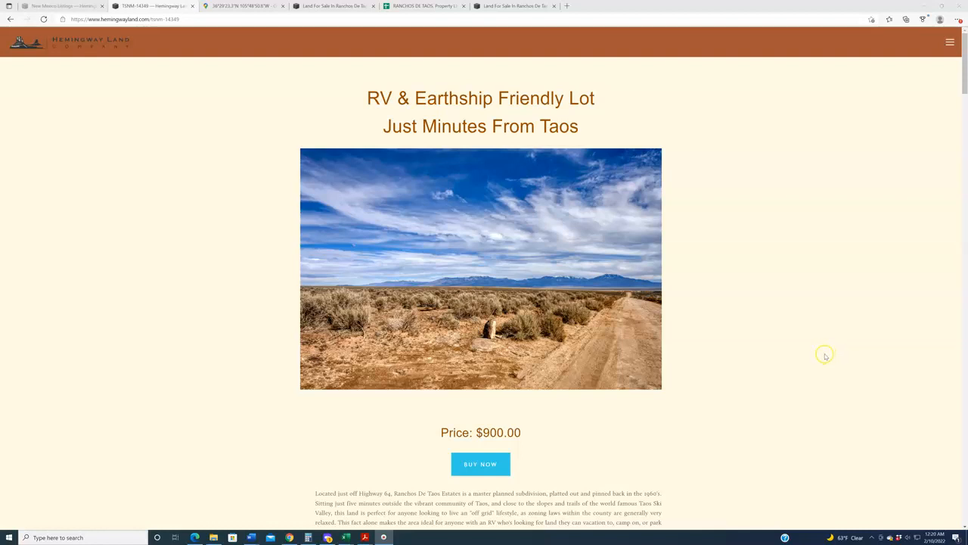
pyautogui.moveTo(810, 366)
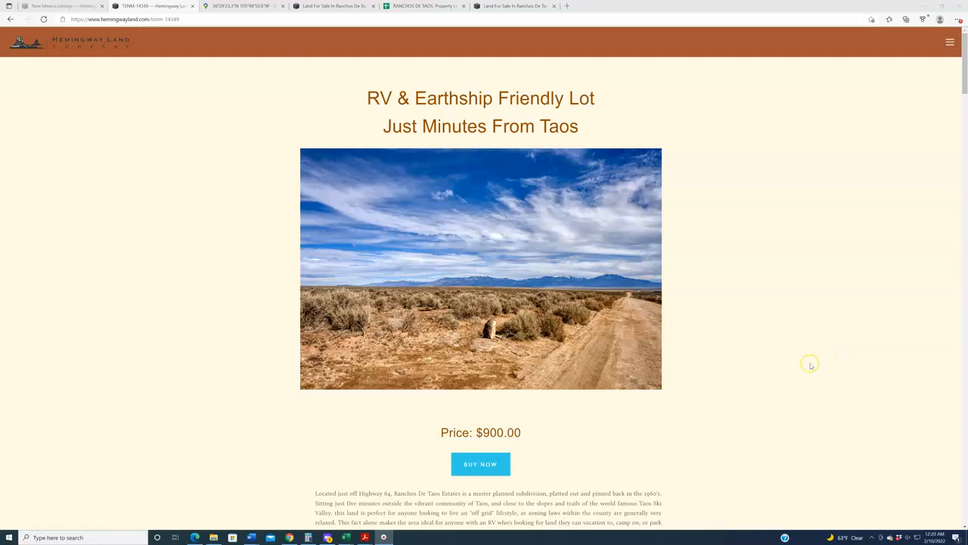
# Step: Scroll the listing down to its property table: TSNM-14349, 0.25-acre lot, Unit 1 Block 7 Lot 12
pyautogui.scroll(-3)
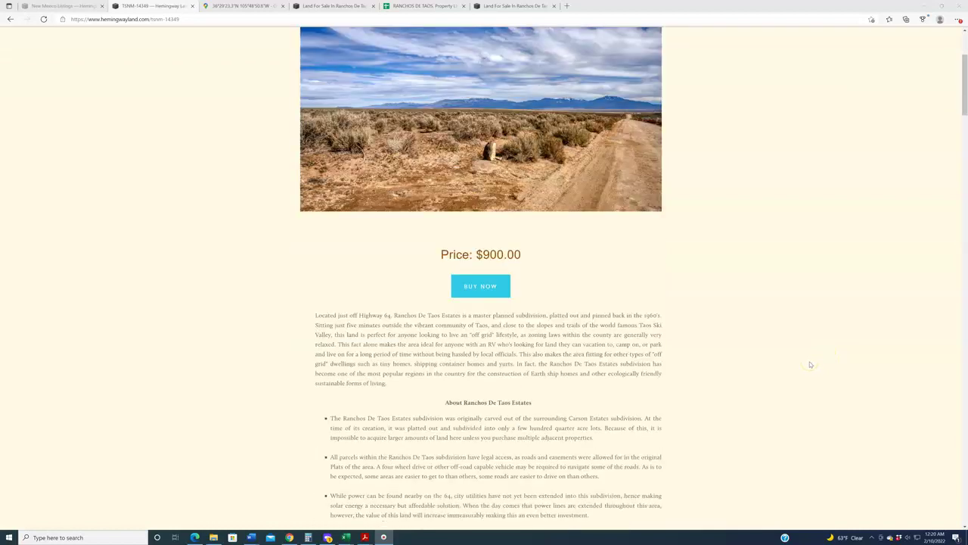
pyautogui.scroll(-3)
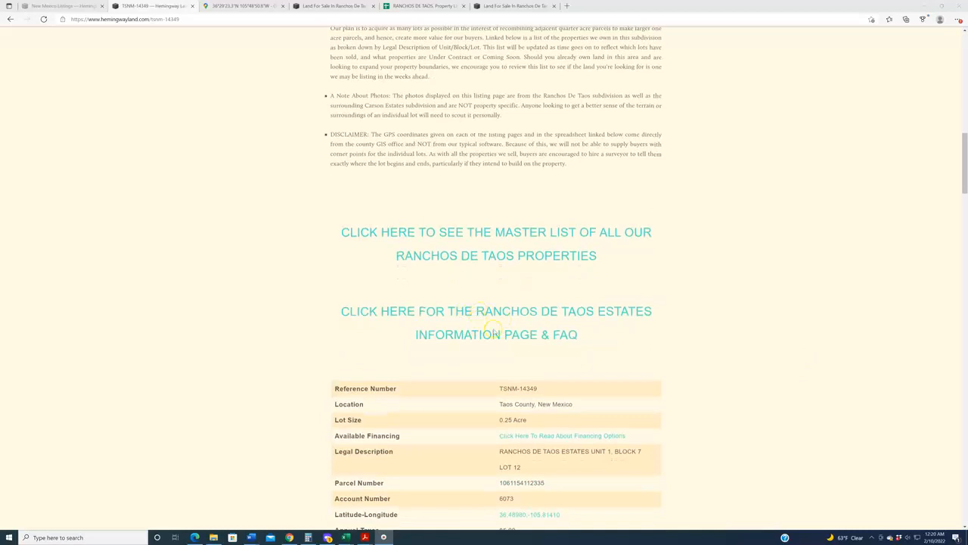
pyautogui.moveTo(605, 343)
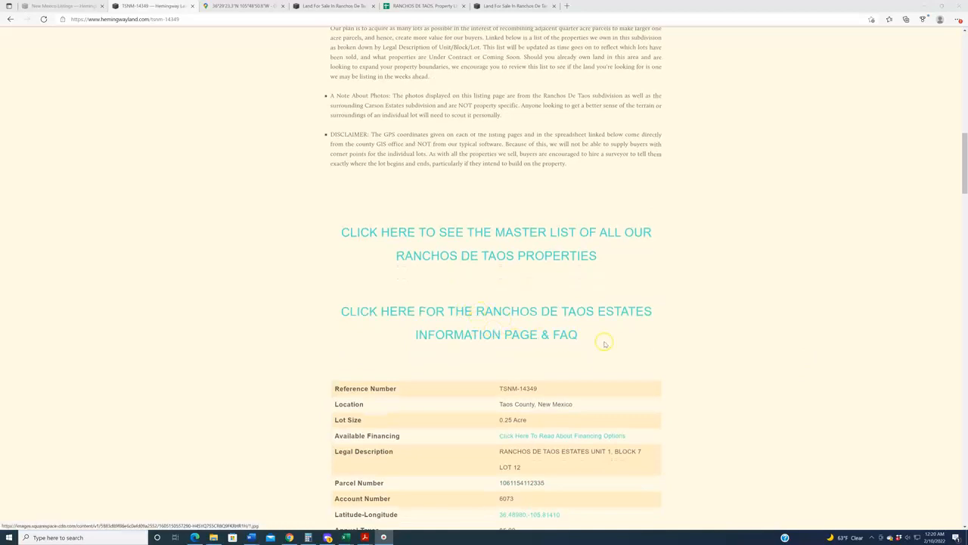
pyautogui.moveTo(601, 345)
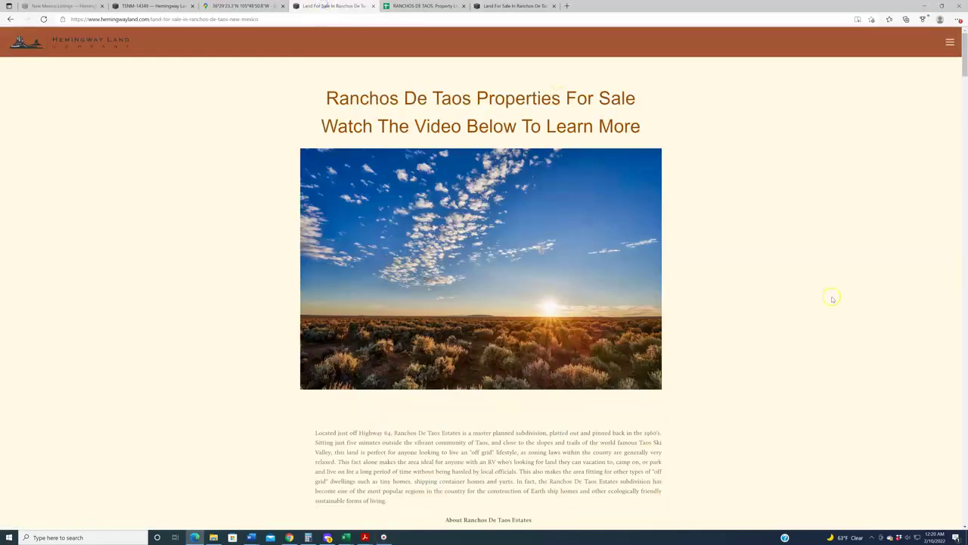
pyautogui.moveTo(836, 334)
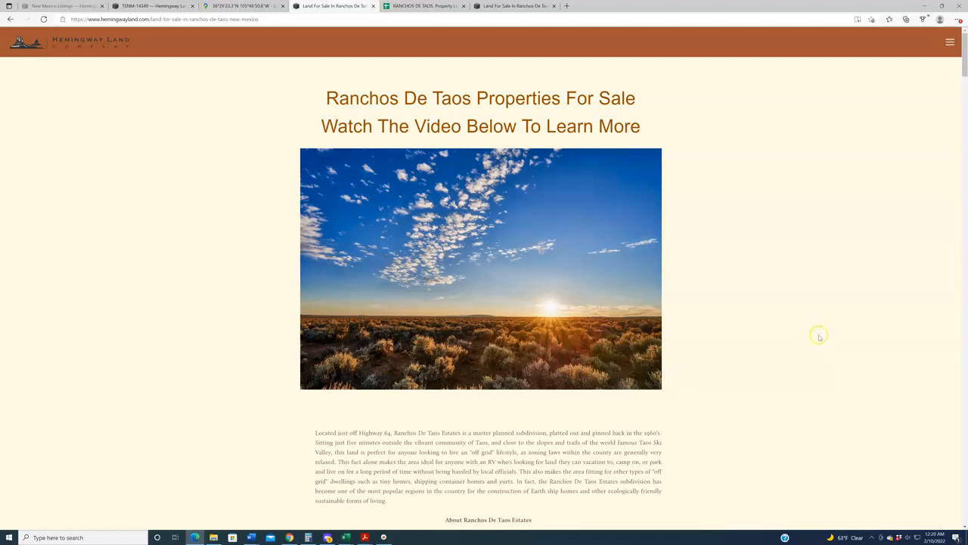
pyautogui.scroll(-3)
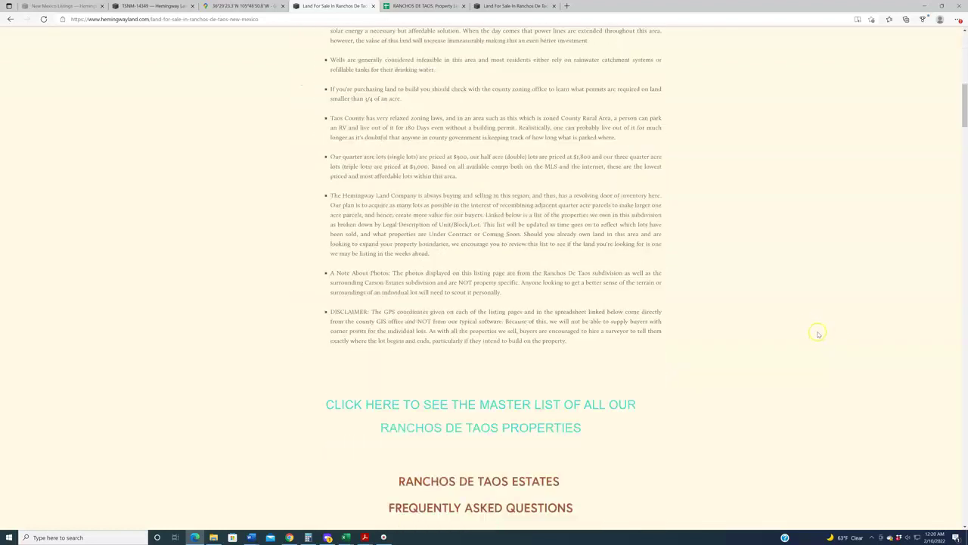
pyautogui.scroll(-3)
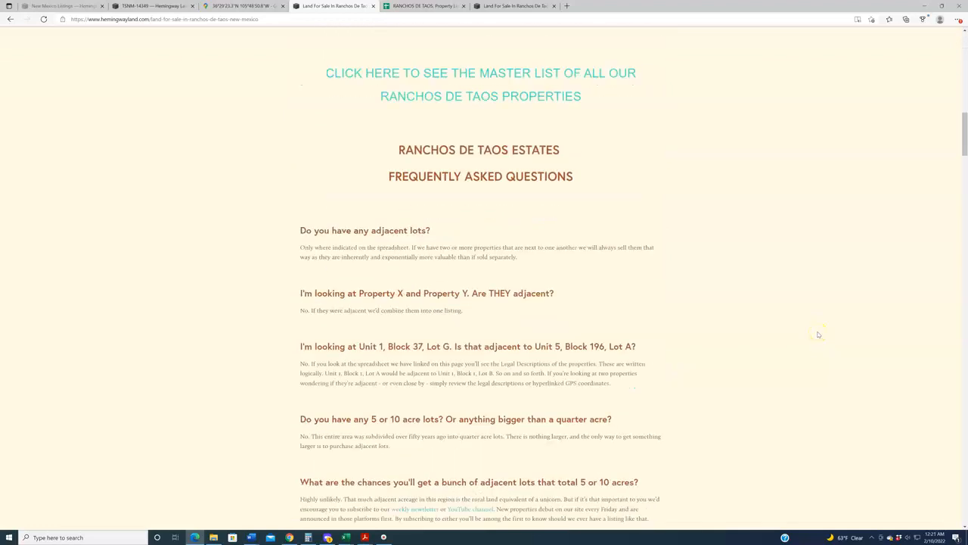
pyautogui.scroll(-3)
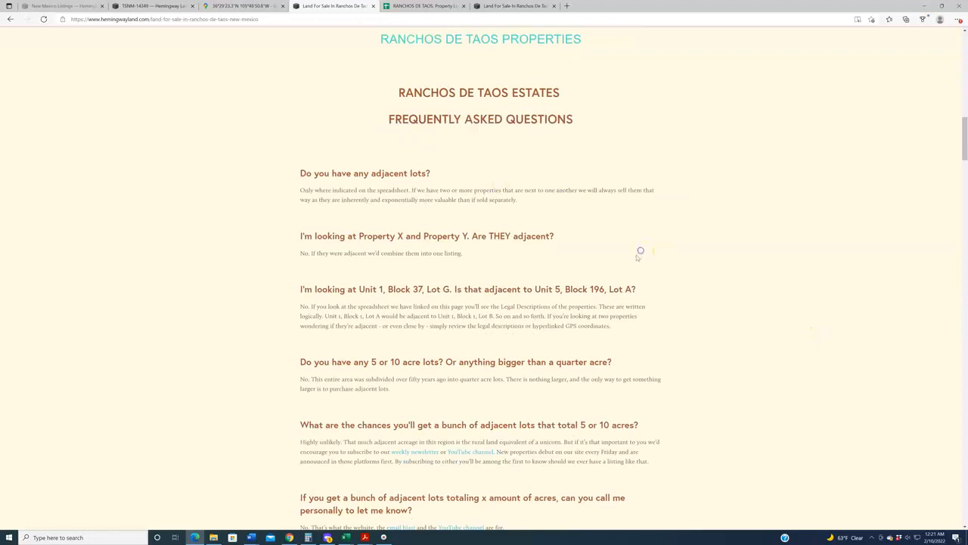
pyautogui.moveTo(643, 295)
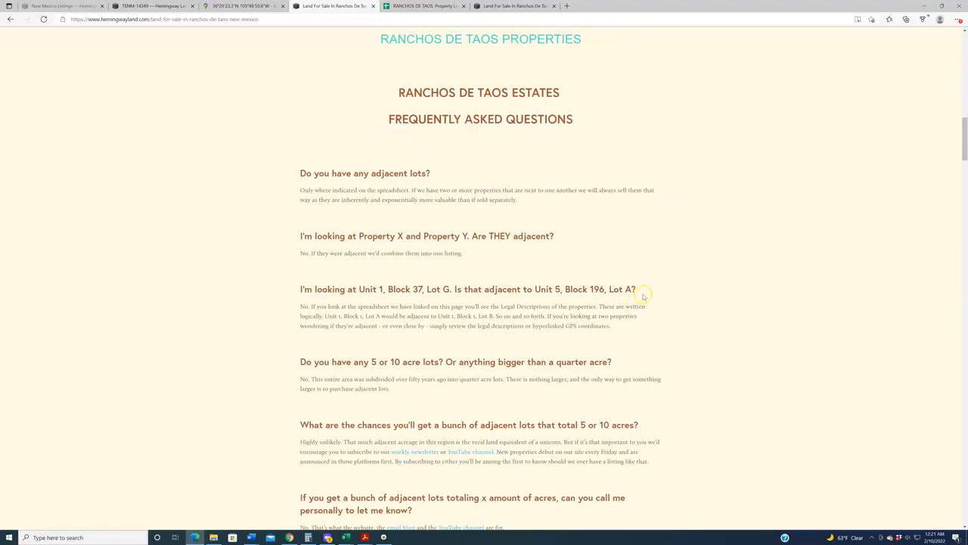
pyautogui.scroll(-3)
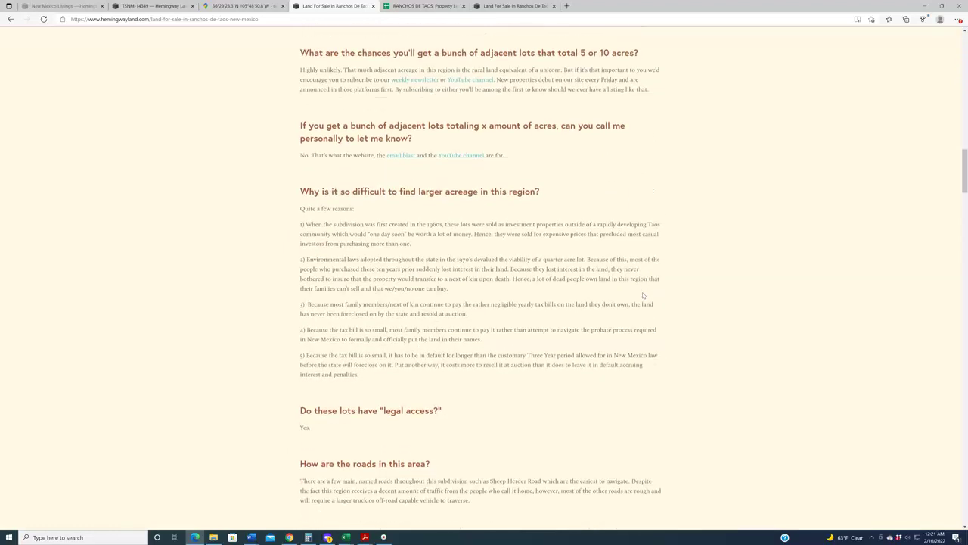
pyautogui.scroll(-3)
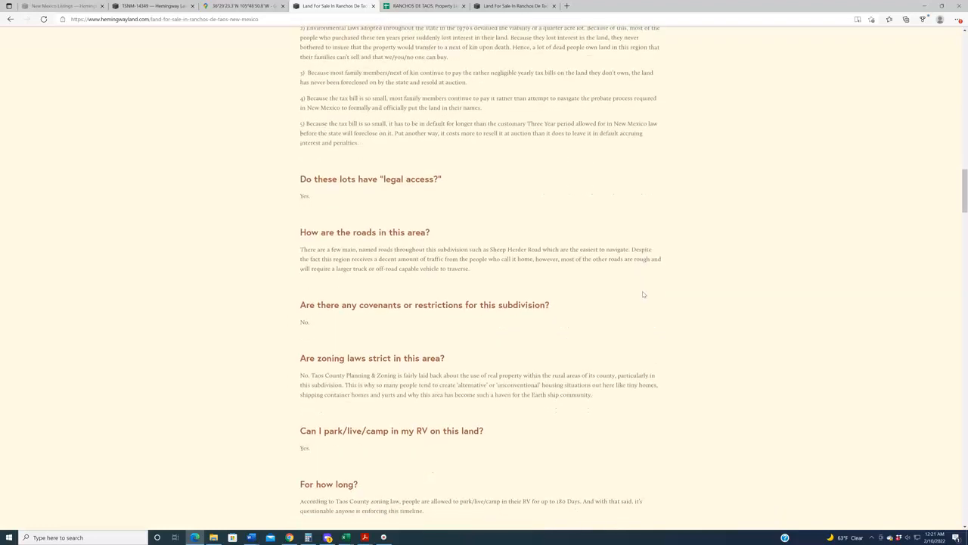
pyautogui.scroll(-3)
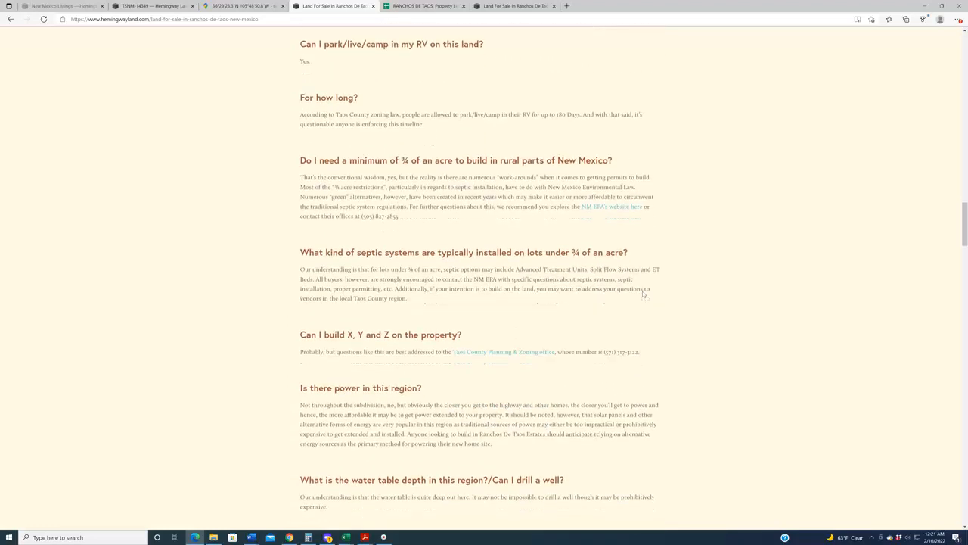
pyautogui.scroll(-3)
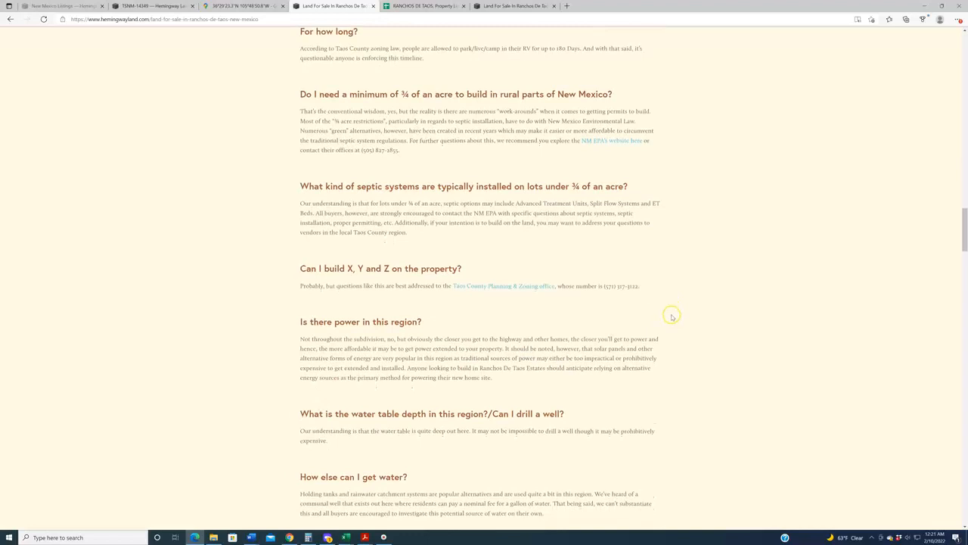
pyautogui.scroll(-3)
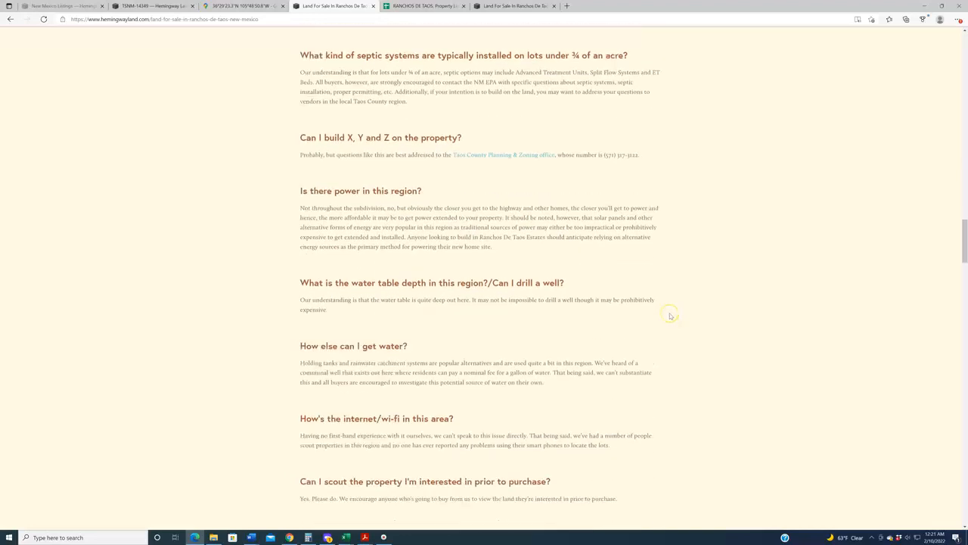
pyautogui.scroll(-3)
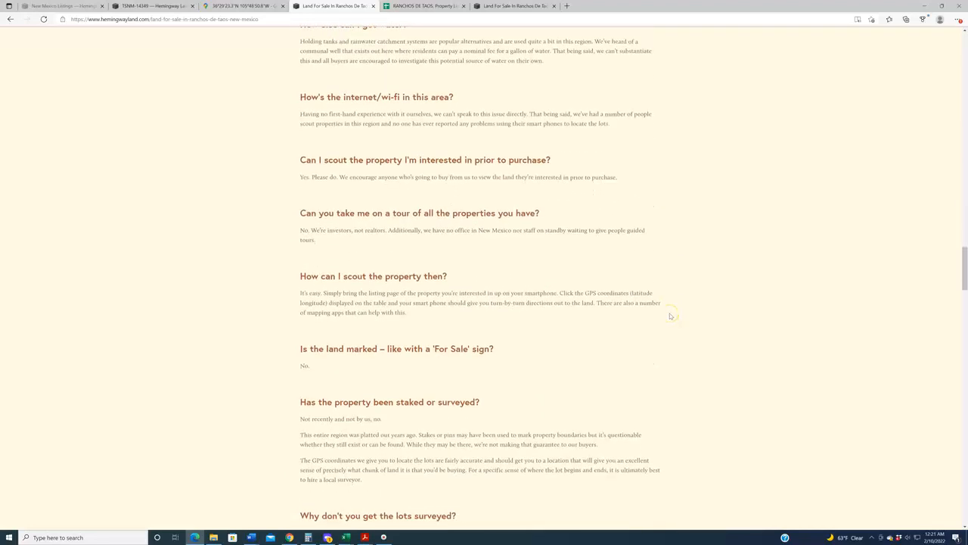
pyautogui.scroll(-3)
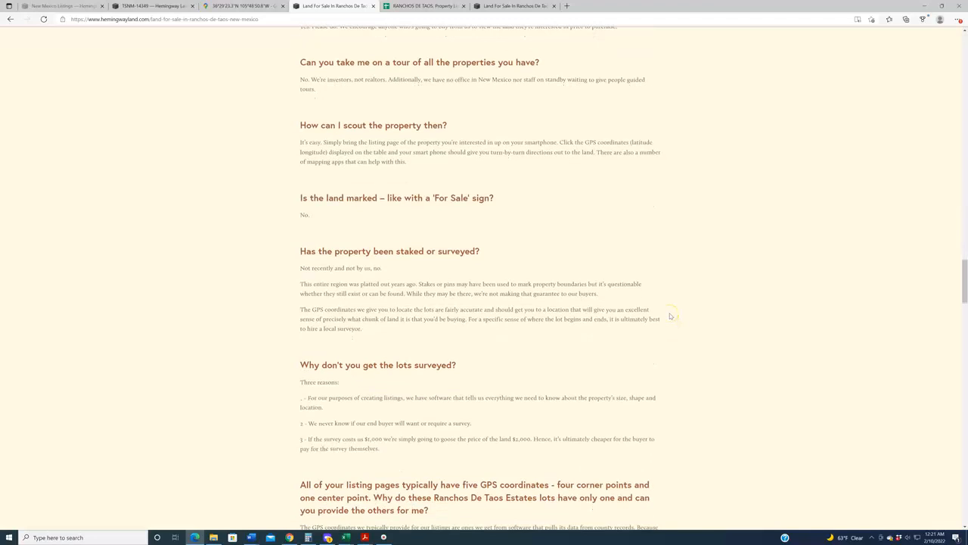
pyautogui.scroll(-3)
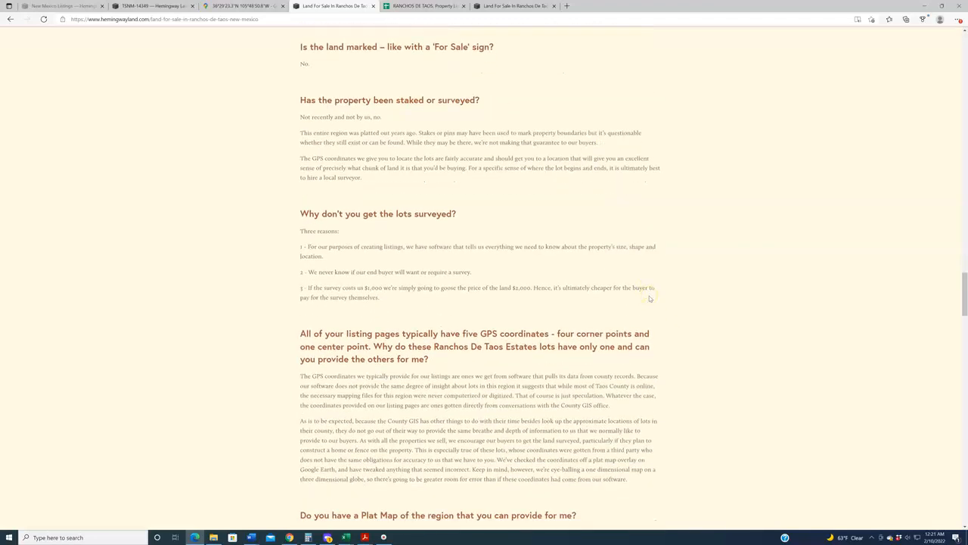
pyautogui.scroll(-3)
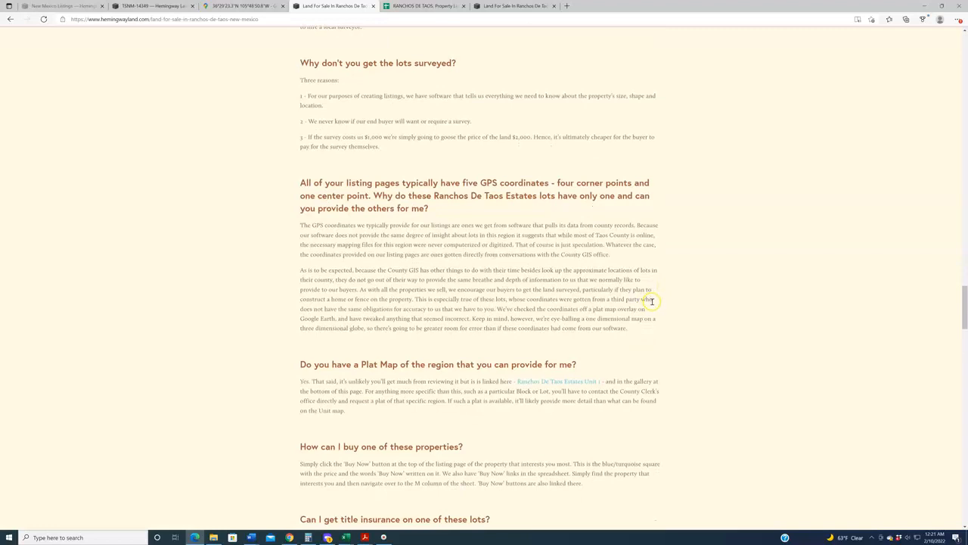
pyautogui.scroll(-3)
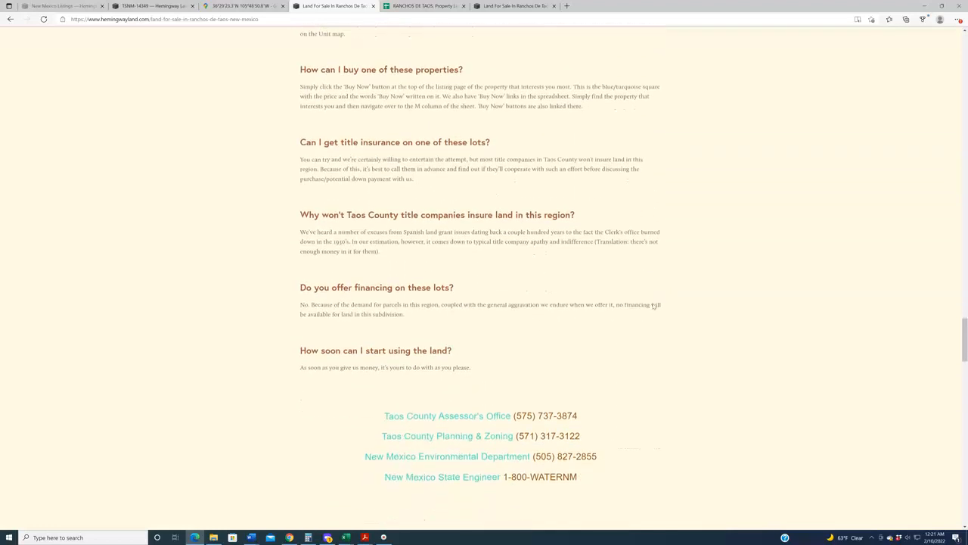
pyautogui.scroll(-3)
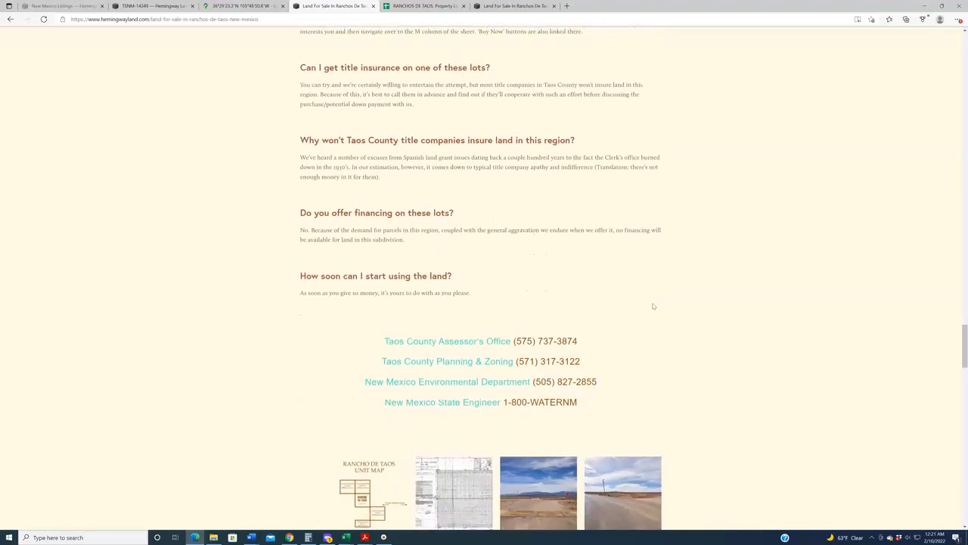
pyautogui.scroll(-3)
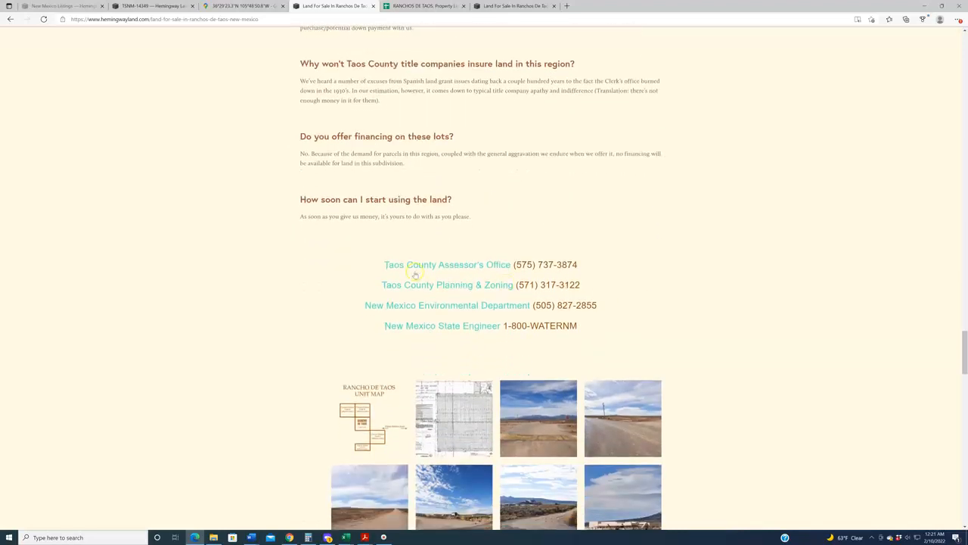
pyautogui.moveTo(450, 282)
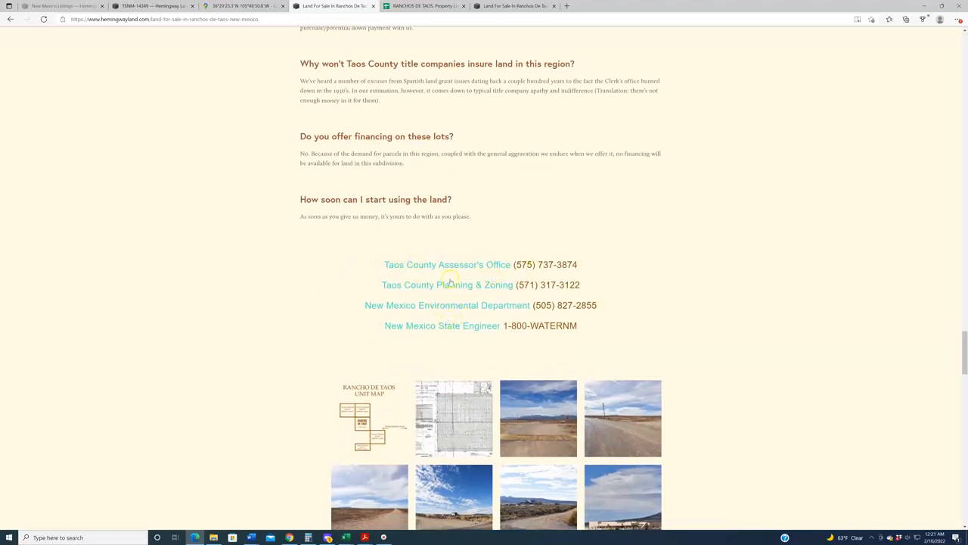
pyautogui.moveTo(675, 304)
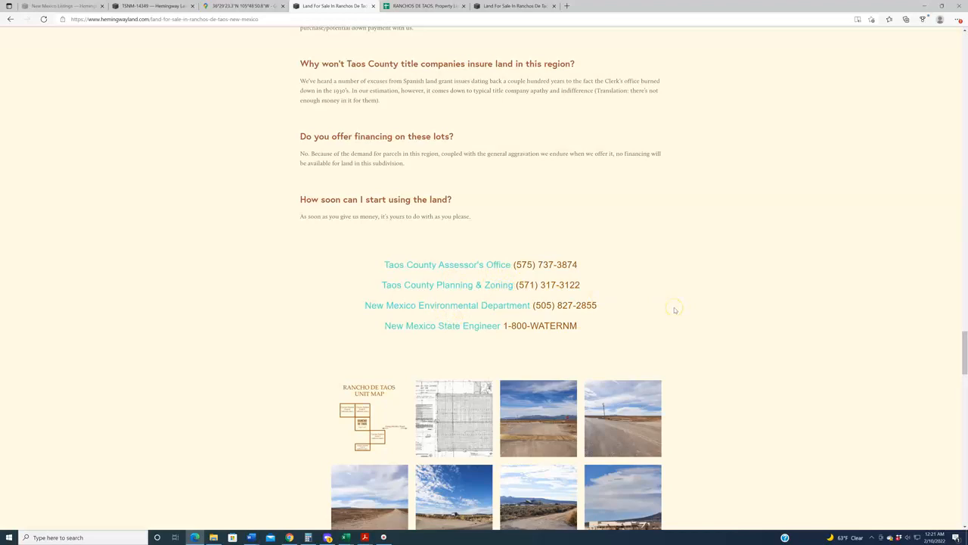
pyautogui.moveTo(408, 390)
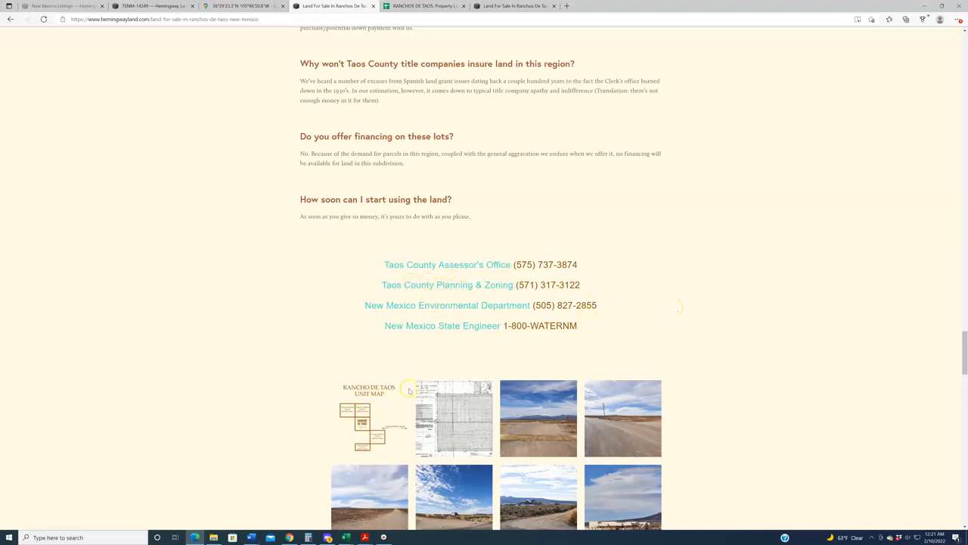
pyautogui.moveTo(447, 305)
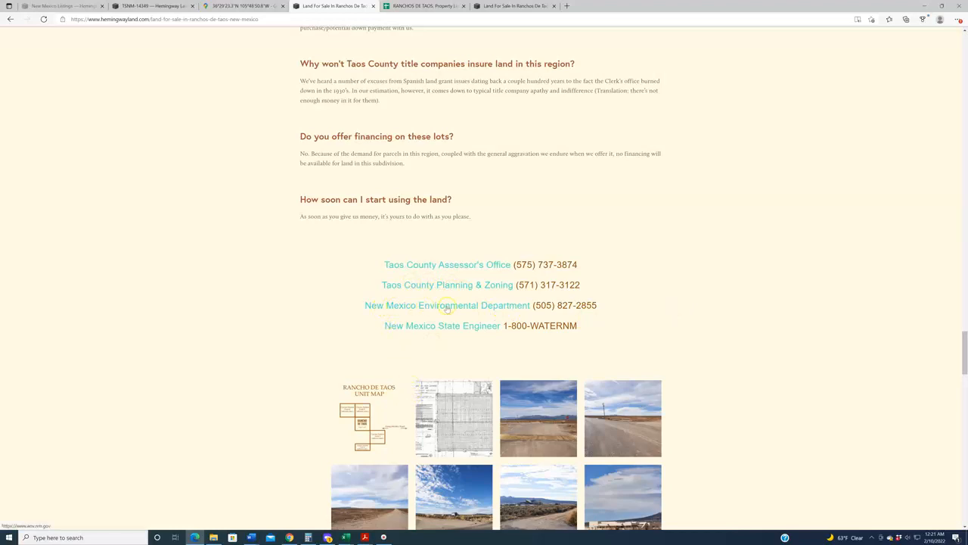
pyautogui.moveTo(488, 308)
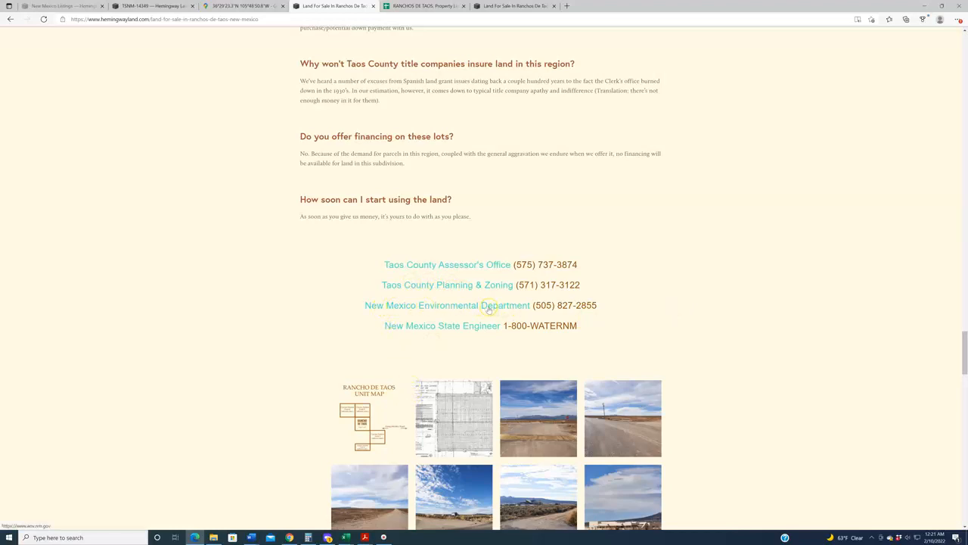
pyautogui.moveTo(469, 325)
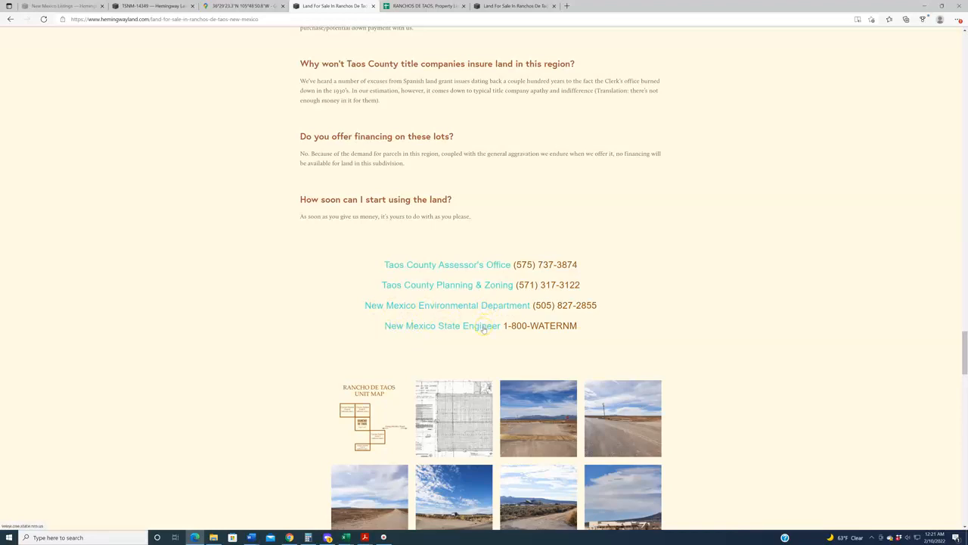
# Step: Browse the gallery photos down to the Carson Estates video and disclaimer, then back into the photos
pyautogui.scroll(-3)
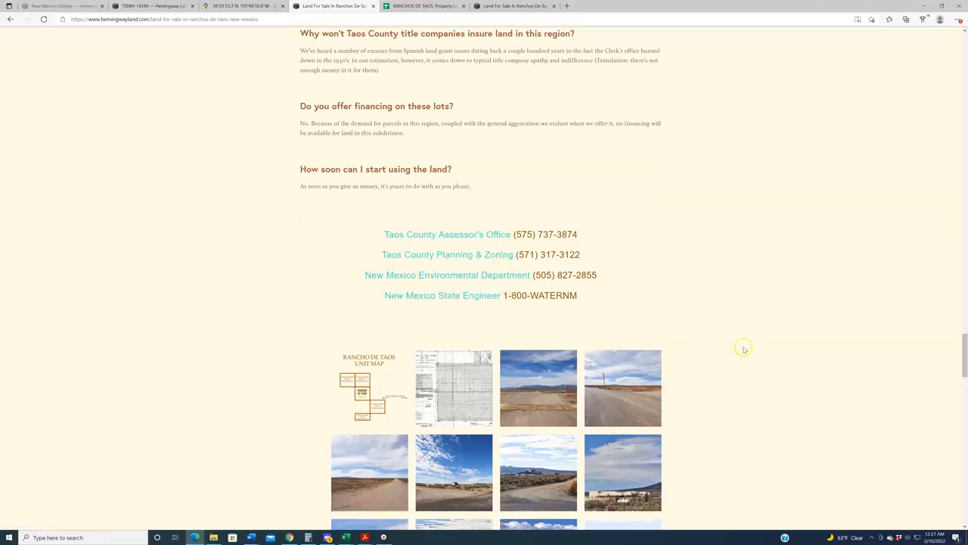
pyautogui.scroll(-3)
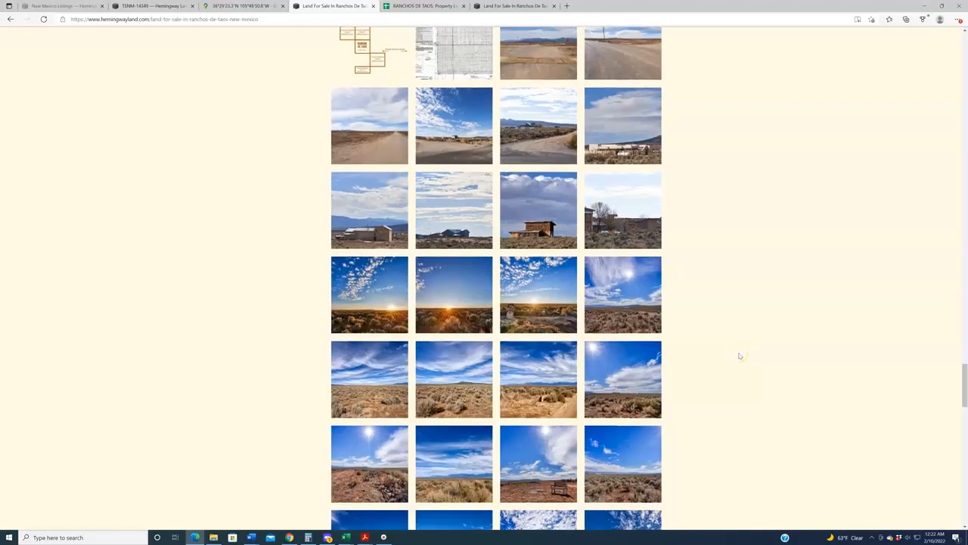
pyautogui.scroll(-3)
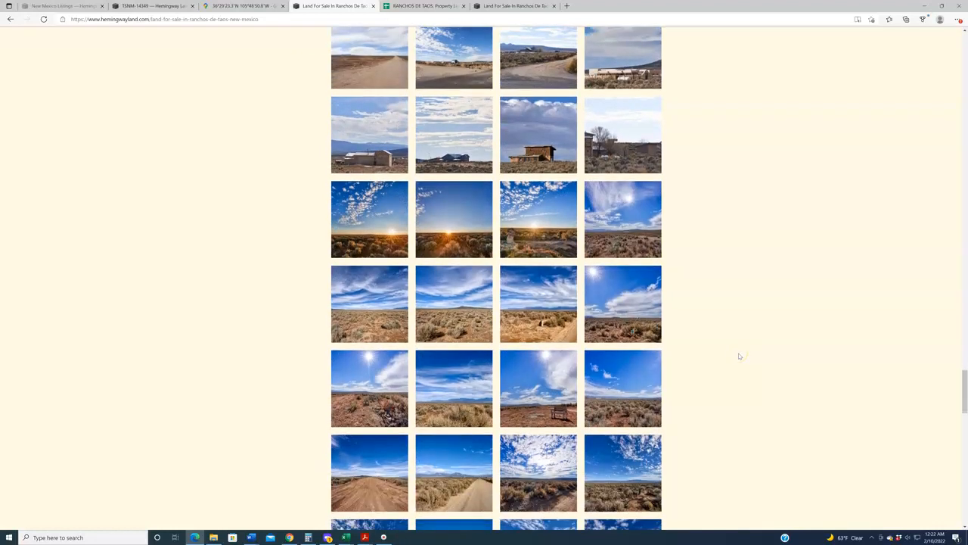
pyautogui.scroll(-3)
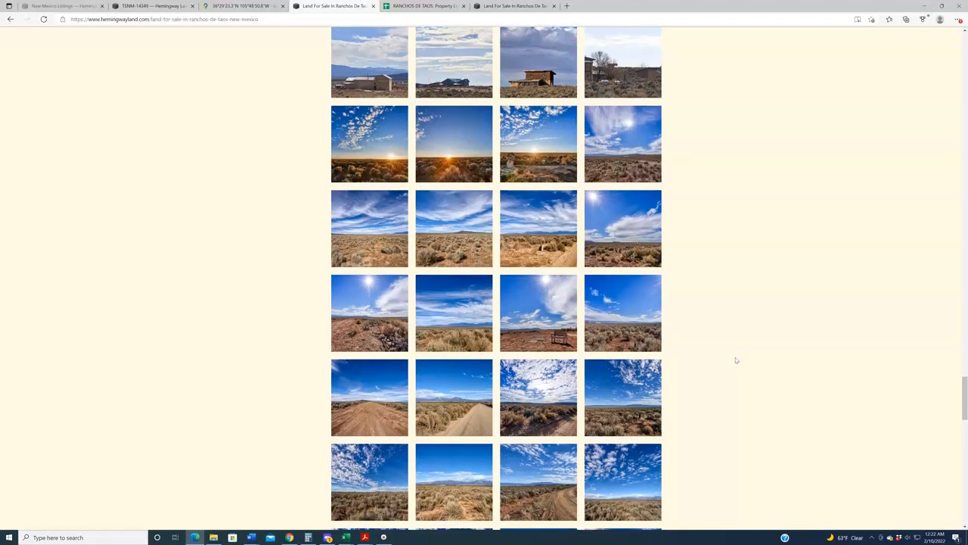
pyautogui.moveTo(733, 364)
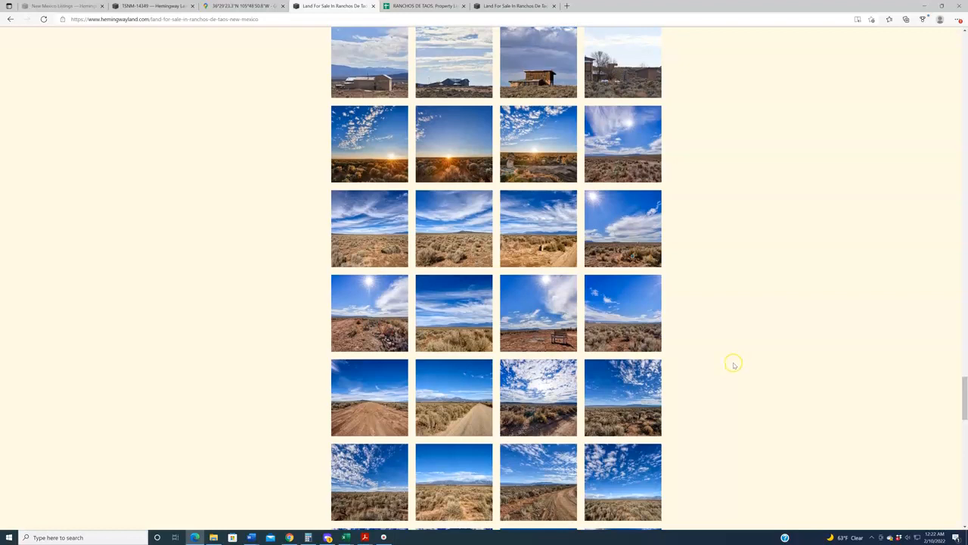
pyautogui.scroll(-3)
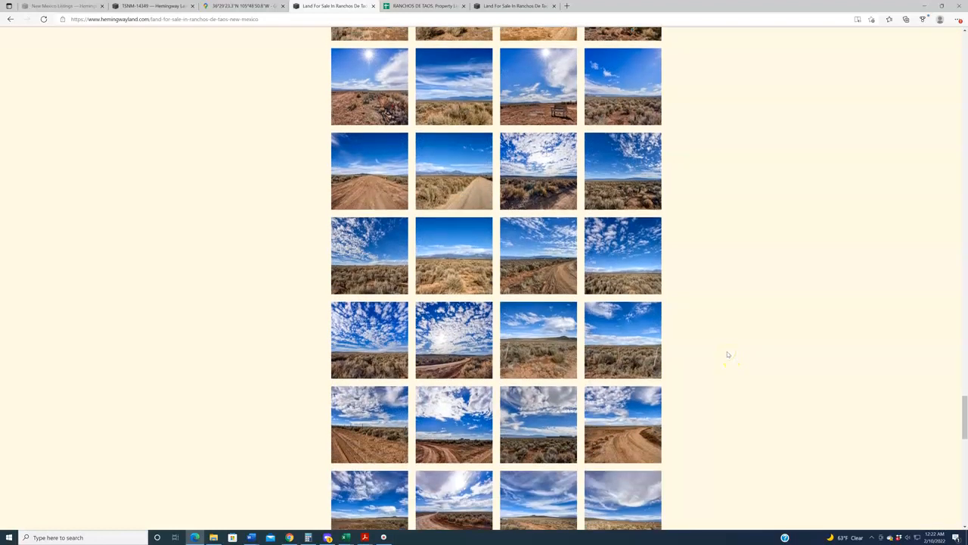
pyautogui.scroll(-3)
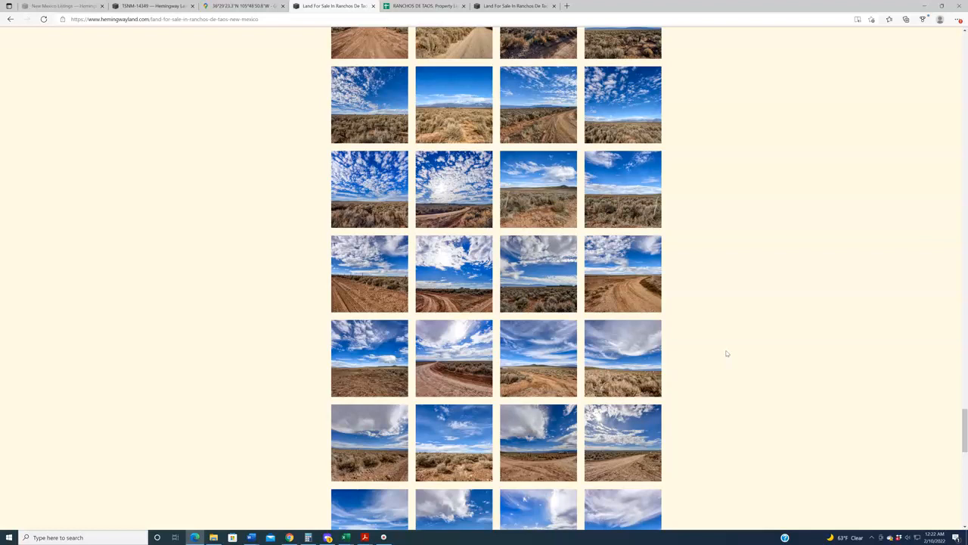
pyautogui.scroll(-3)
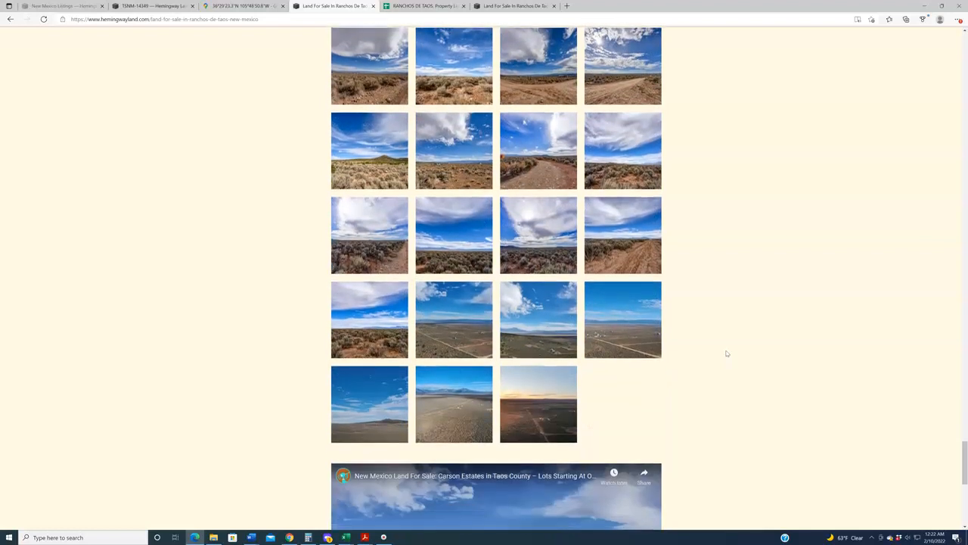
pyautogui.scroll(-3)
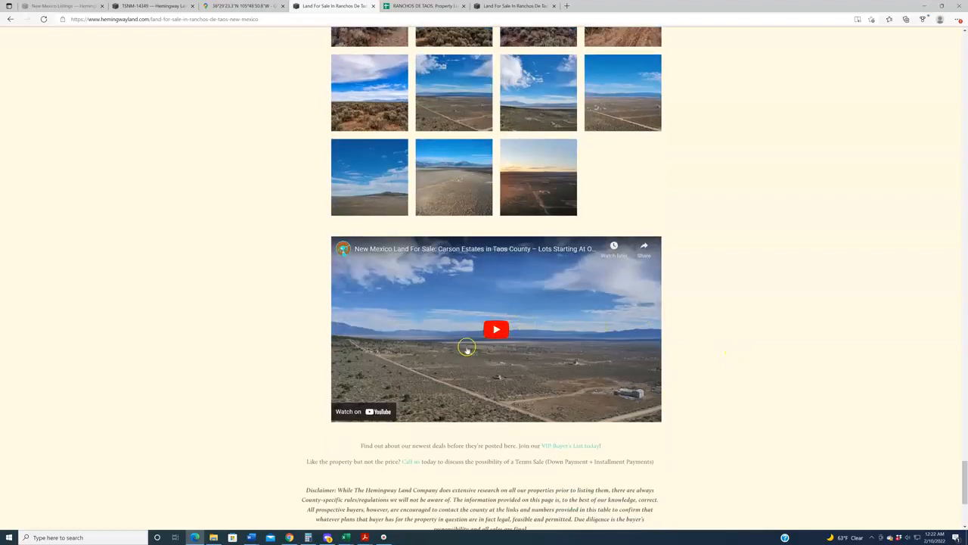
pyautogui.moveTo(740, 358)
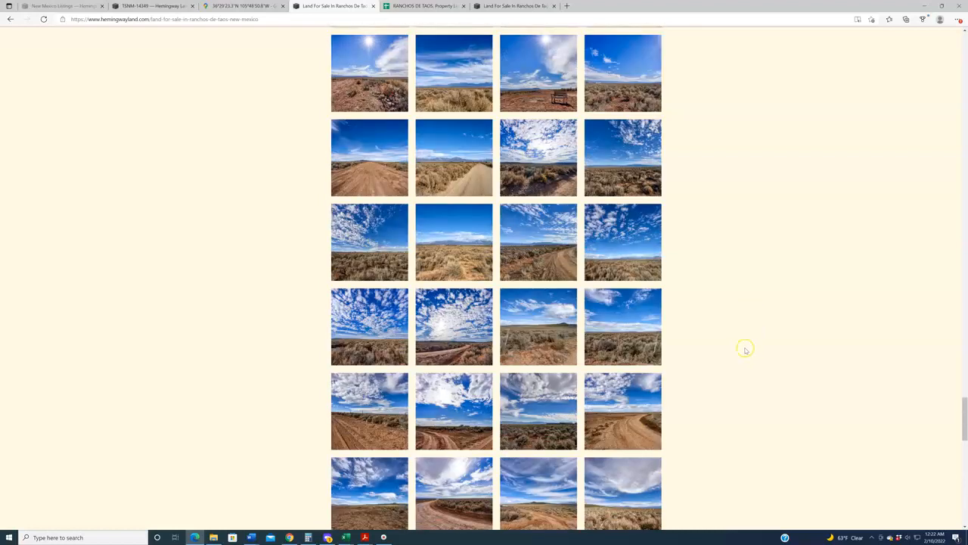
pyautogui.scroll(3)
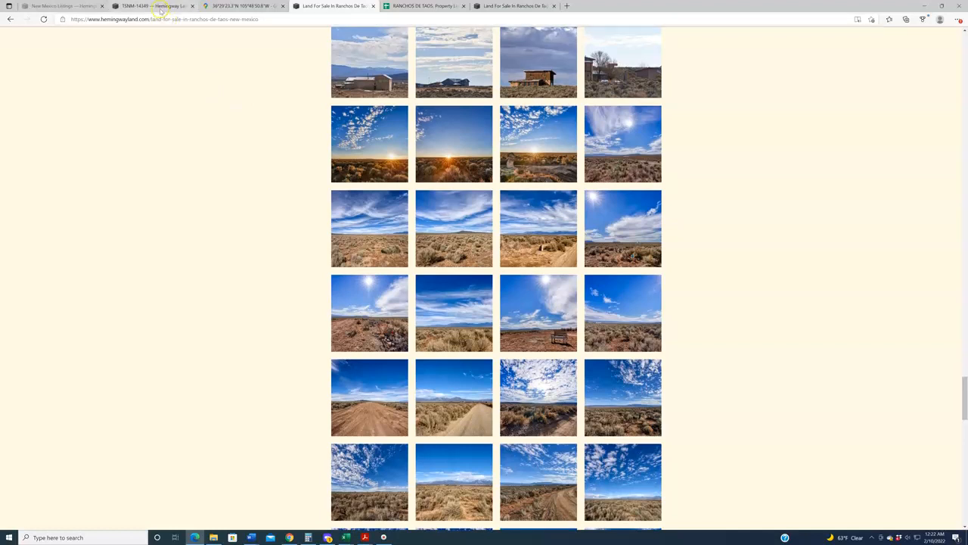
pyautogui.click(153, 6)
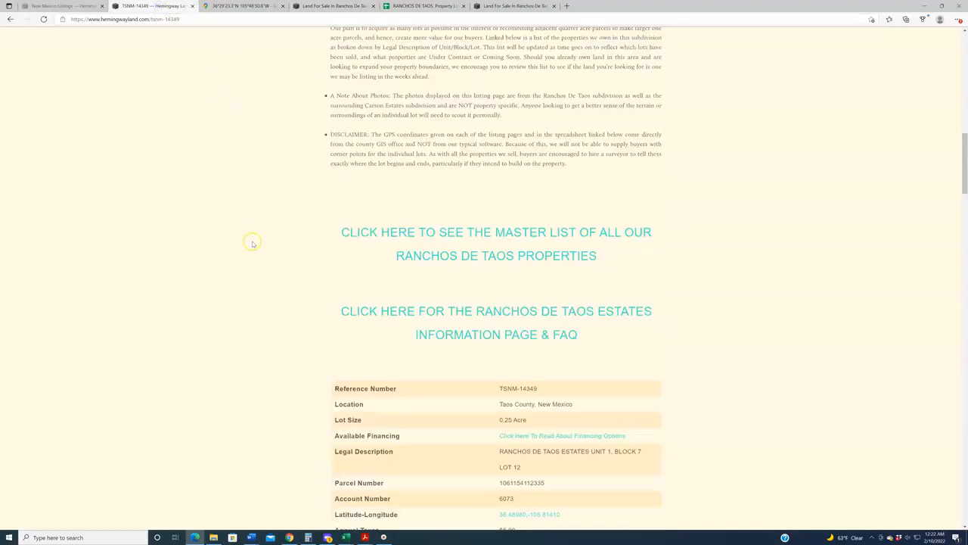
pyautogui.moveTo(424, 255)
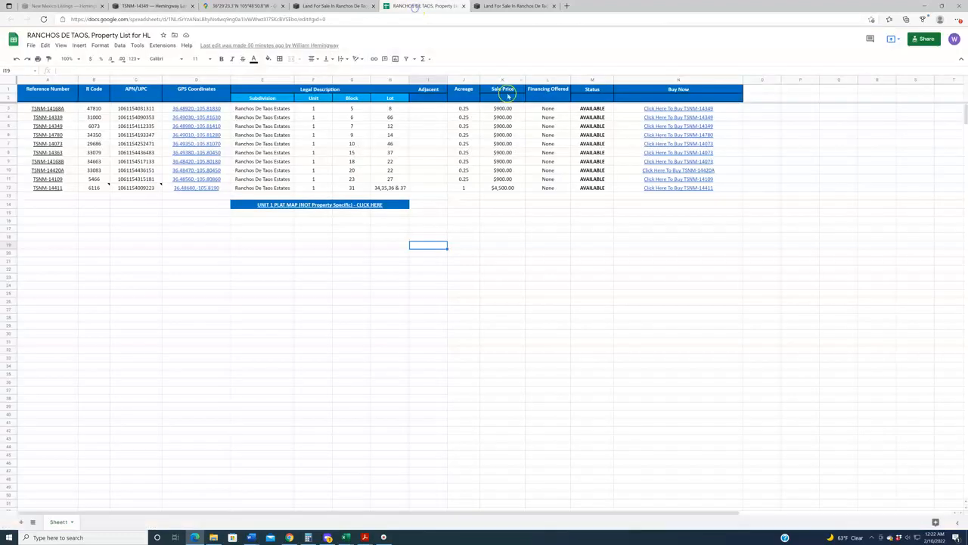
pyautogui.moveTo(552, 282)
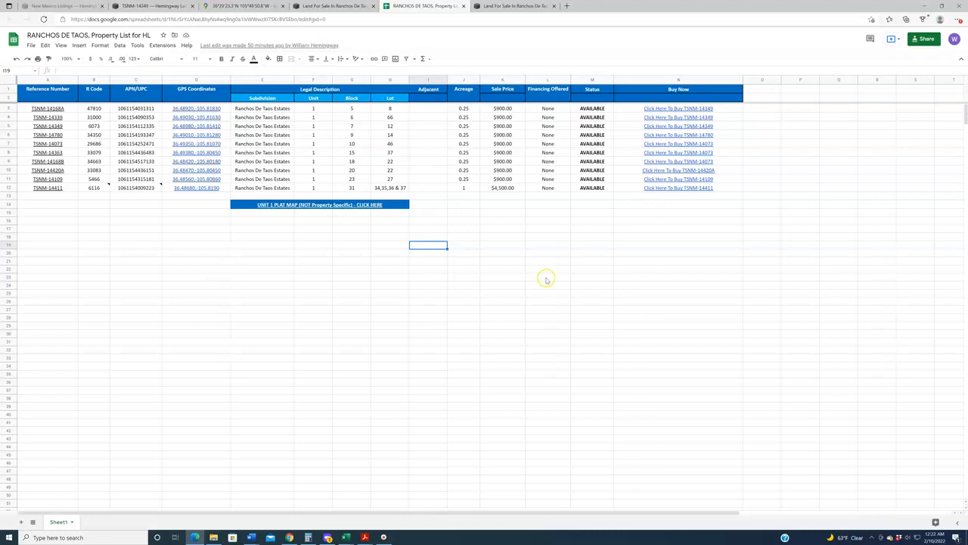
pyautogui.moveTo(544, 285)
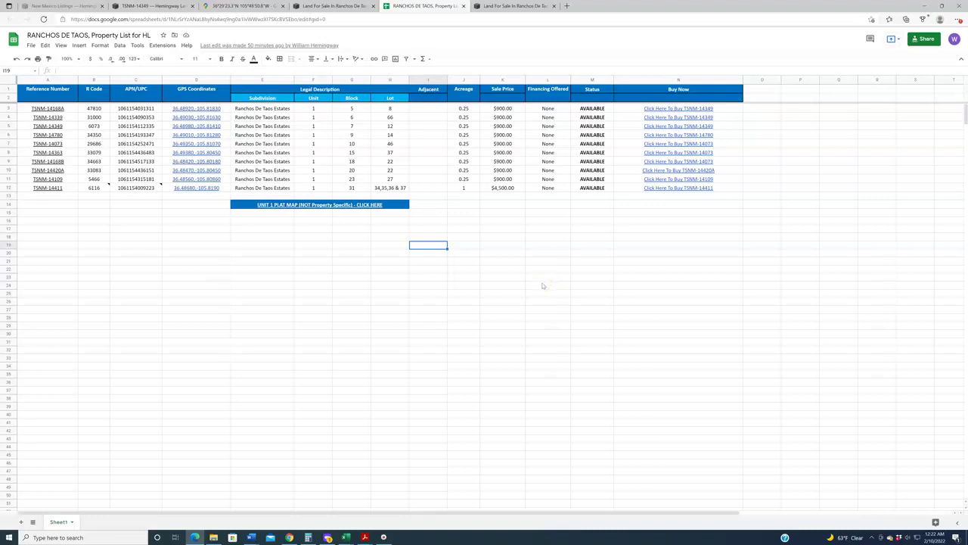
pyautogui.moveTo(528, 269)
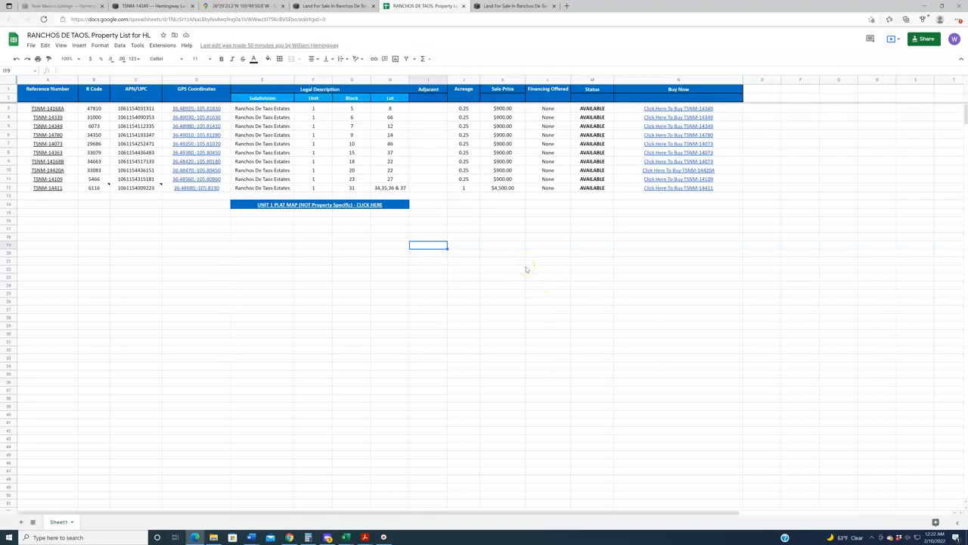
pyautogui.moveTo(458, 228)
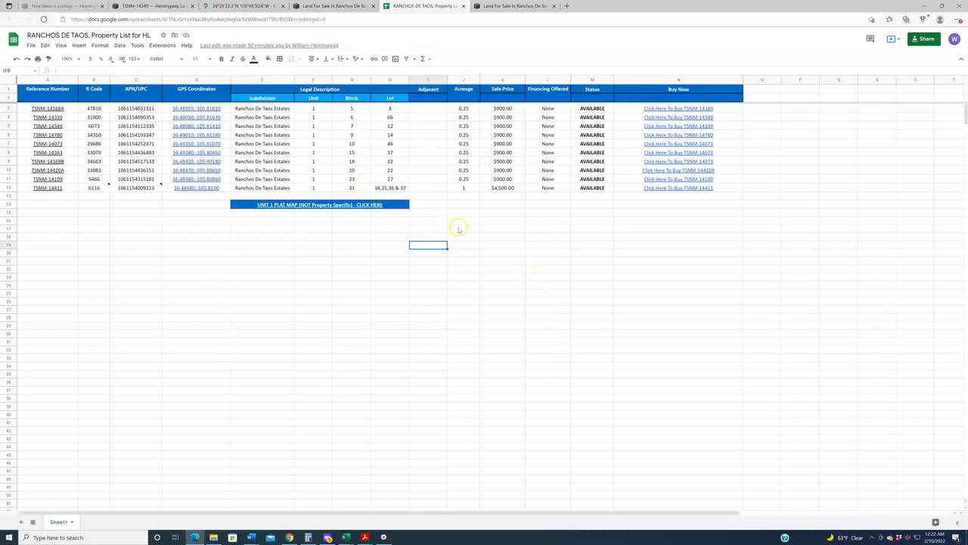
pyautogui.moveTo(446, 229)
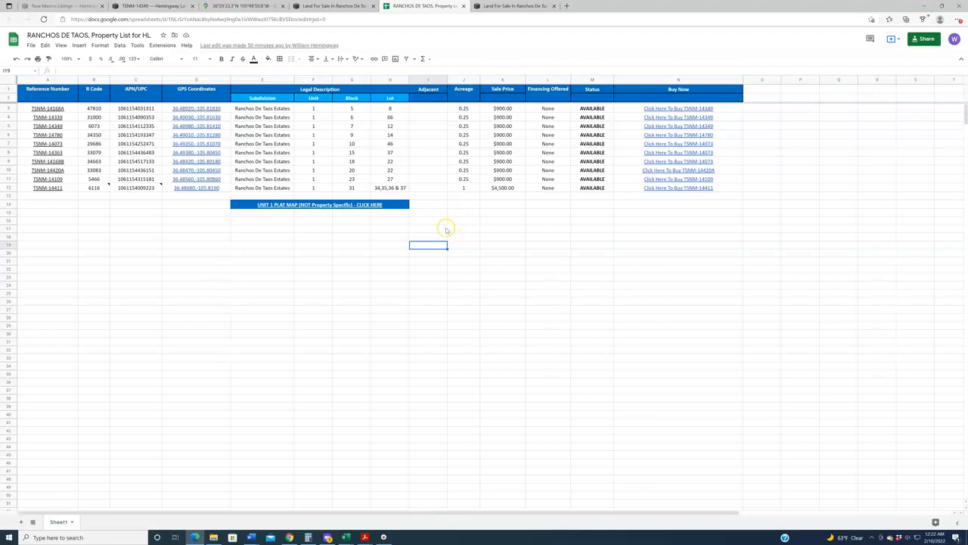
pyautogui.moveTo(380, 252)
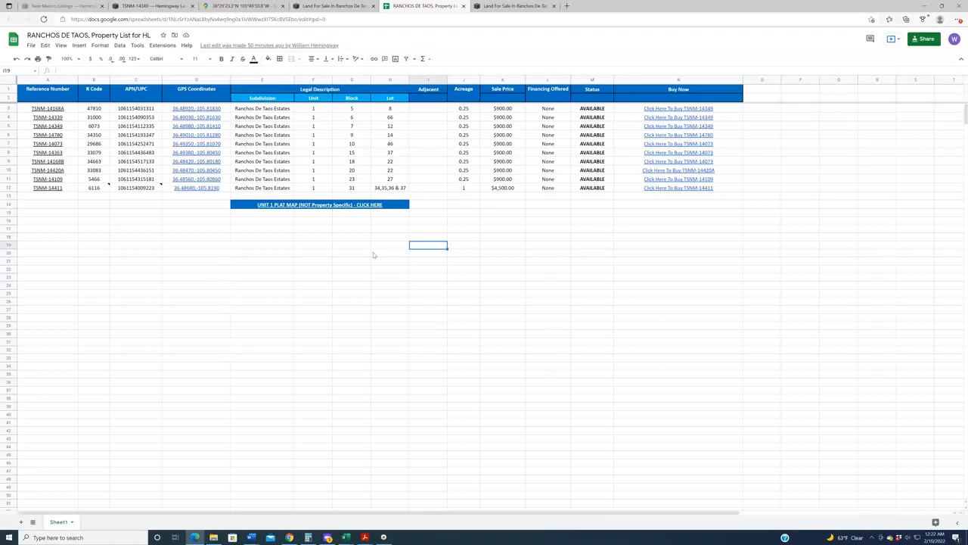
pyautogui.moveTo(372, 257)
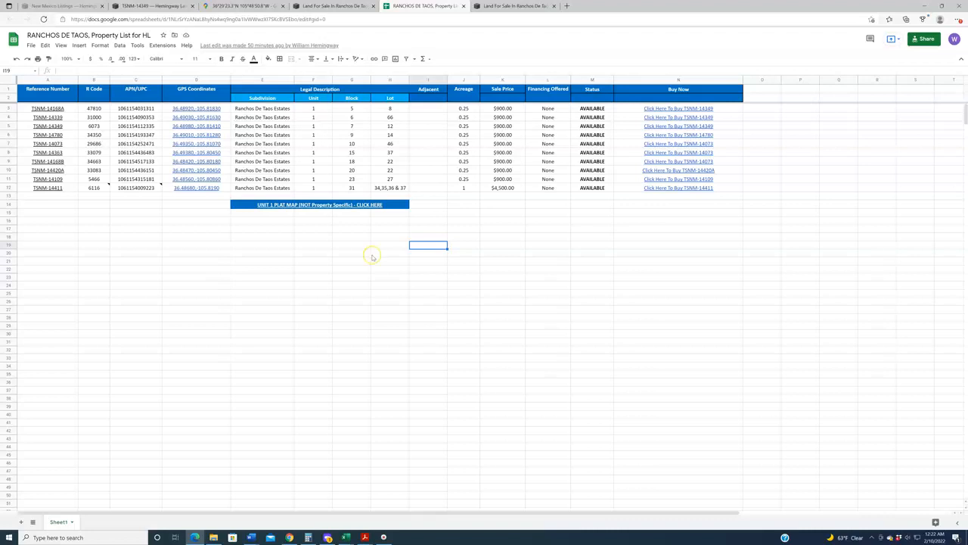
pyautogui.moveTo(217, 194)
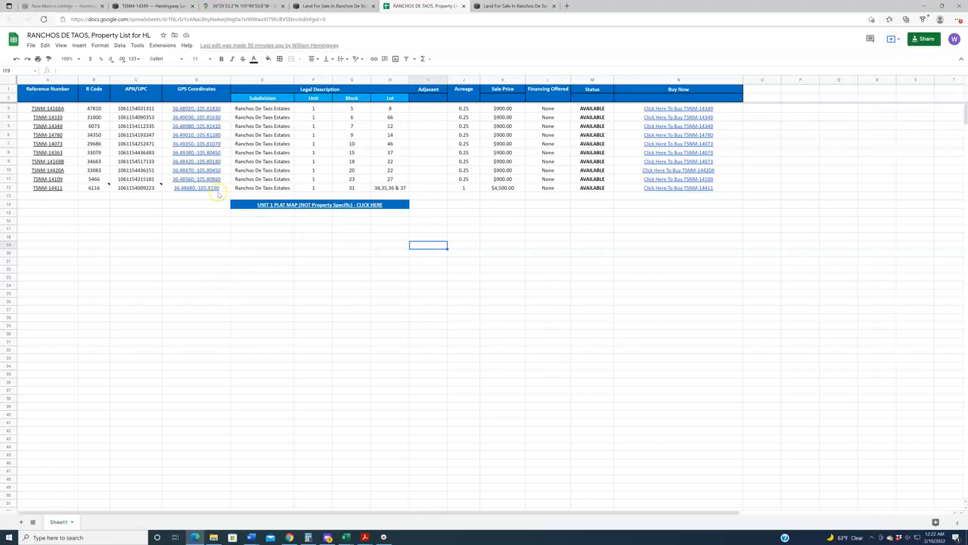
pyautogui.moveTo(214, 303)
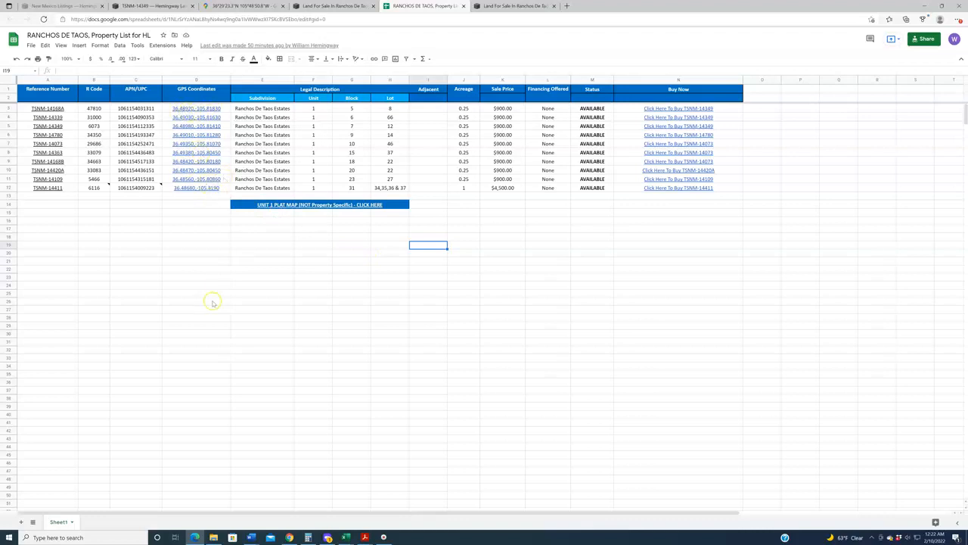
pyautogui.moveTo(253, 333)
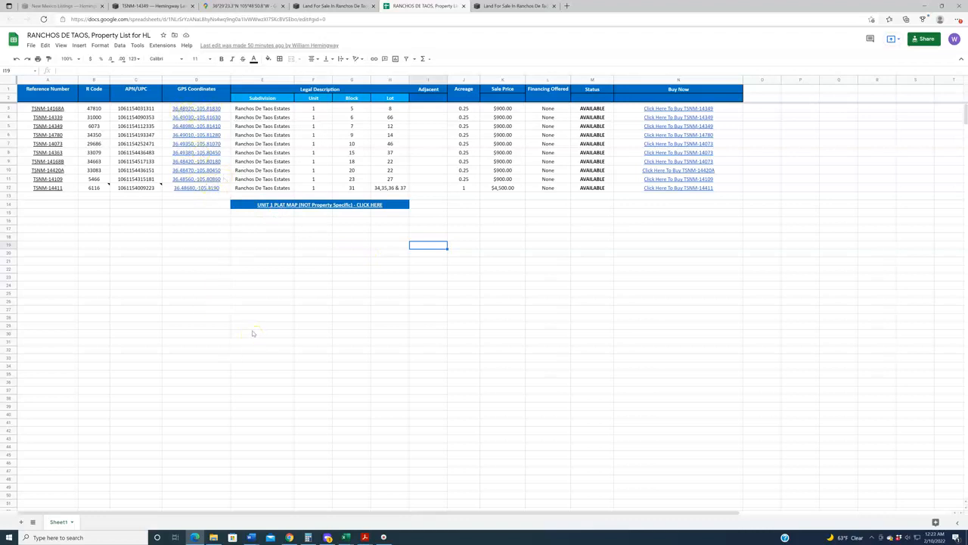
pyautogui.moveTo(245, 322)
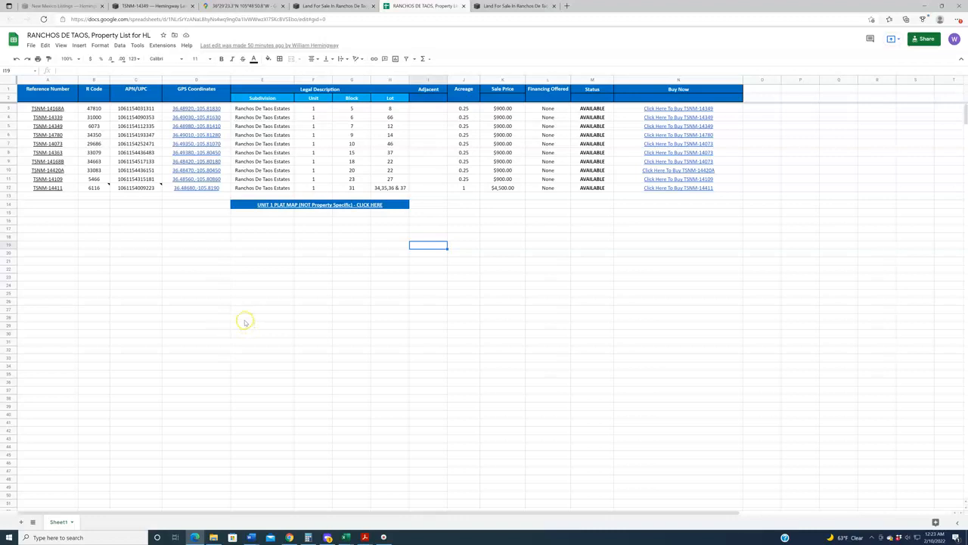
pyautogui.moveTo(161, 235)
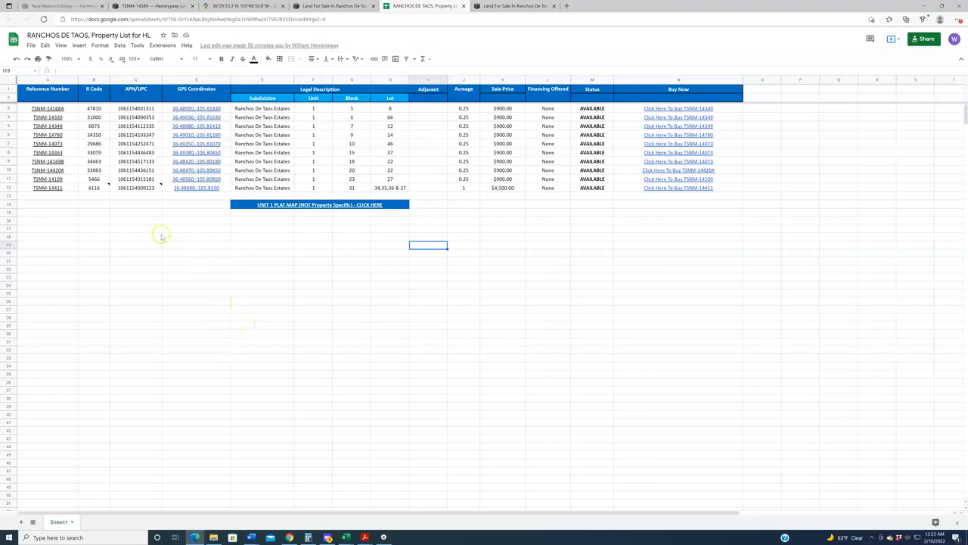
pyautogui.moveTo(55, 223)
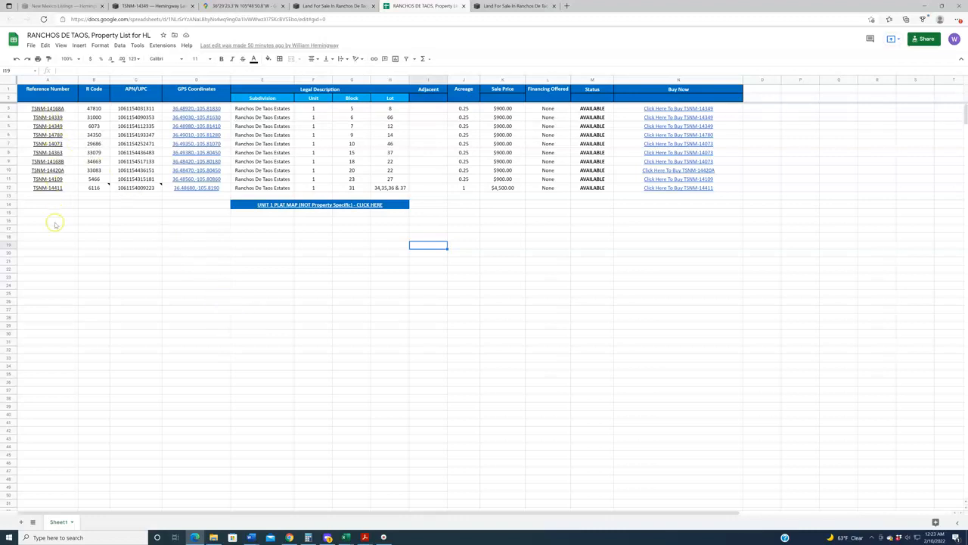
pyautogui.moveTo(139, 250)
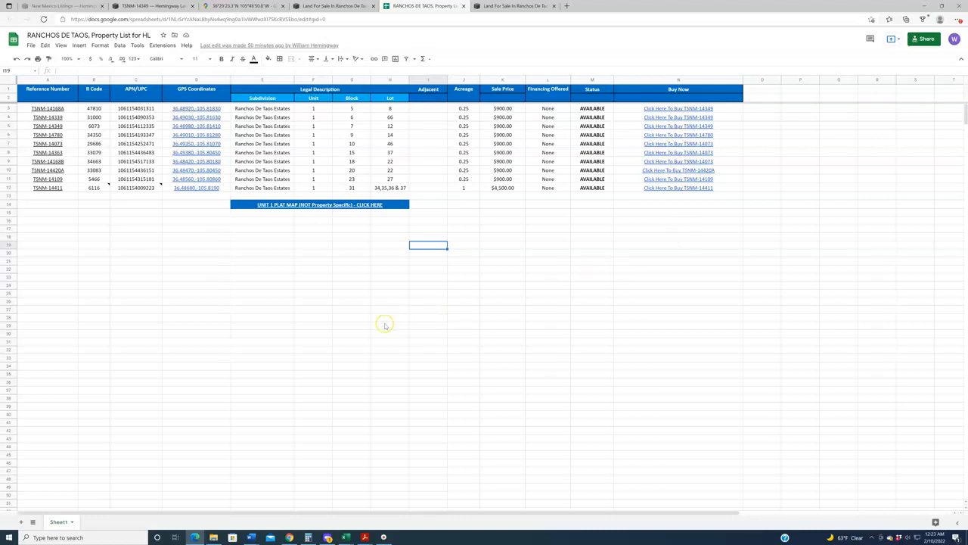
# Step: Return to the TSNM-14349 listing and reach its details table with taxes, access, elevation and deed
pyautogui.click(151, 6)
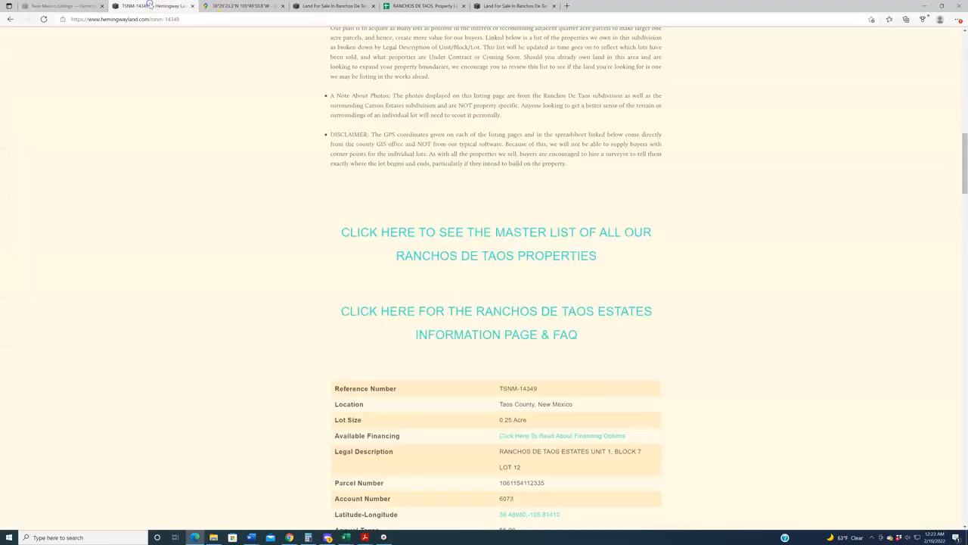
pyautogui.moveTo(800, 356)
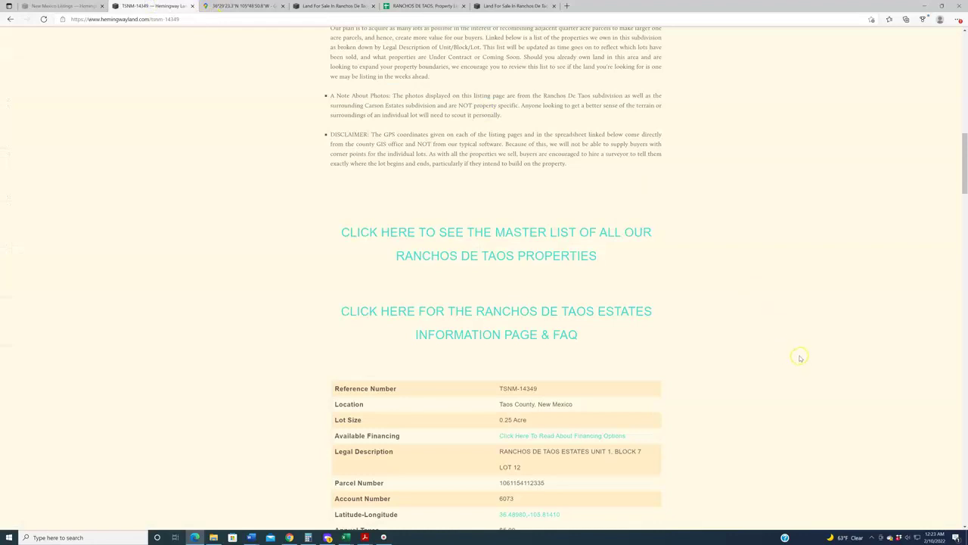
pyautogui.moveTo(790, 343)
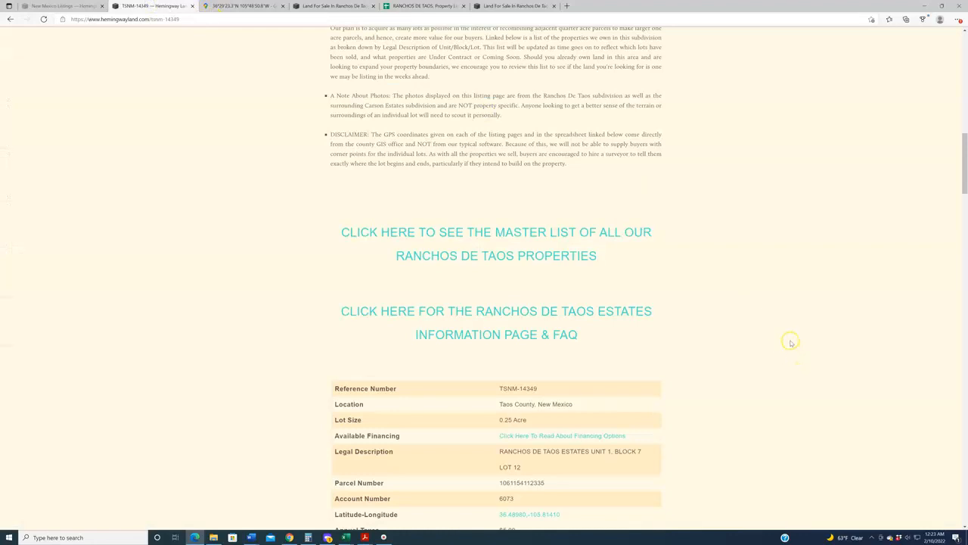
pyautogui.scroll(-3)
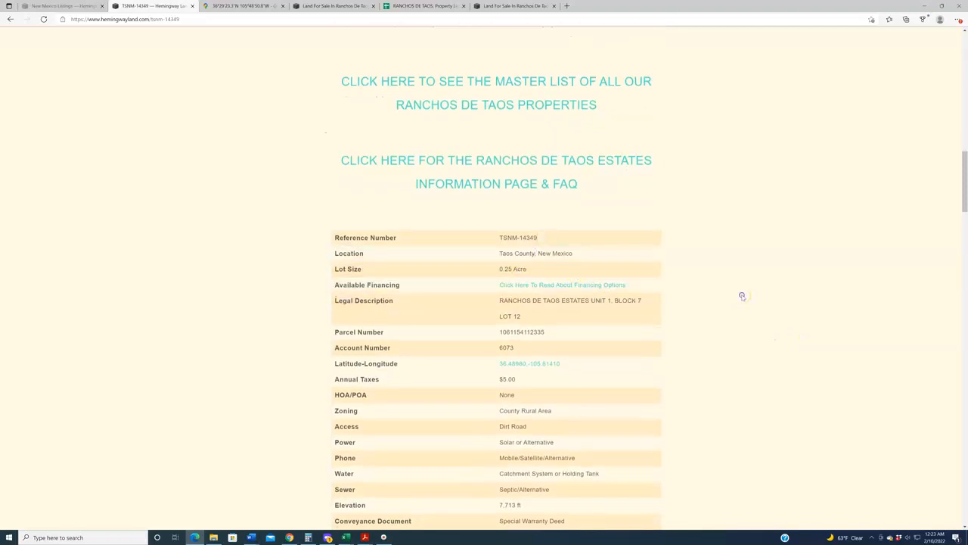
pyautogui.doubleClick(545, 300)
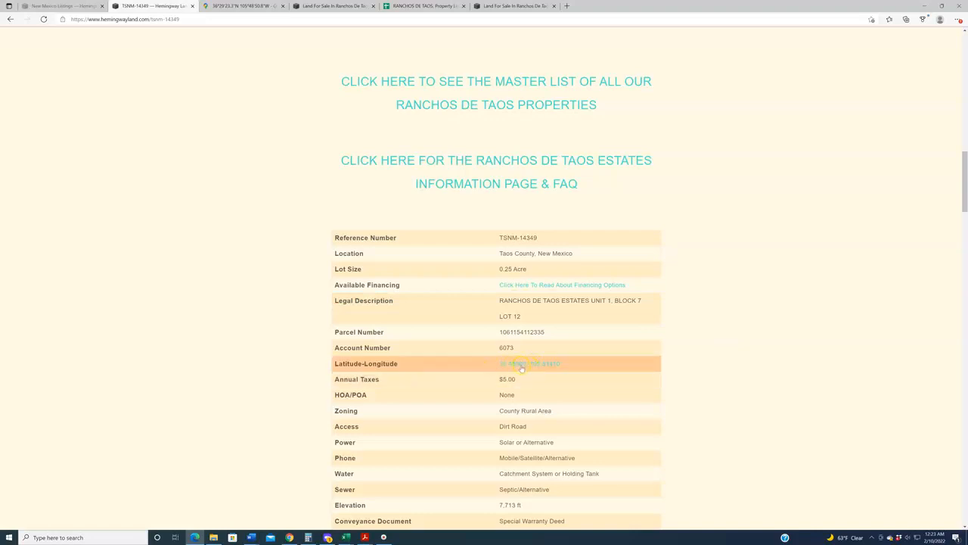
pyautogui.moveTo(783, 392)
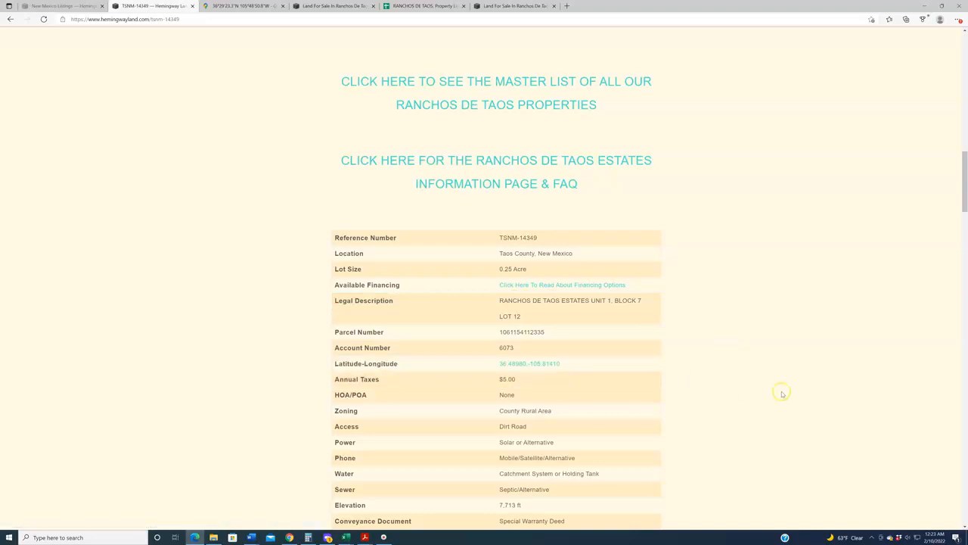
# Step: View the lot's coordinates pinned near Arroyo Hondo within the wider Taos region
pyautogui.click(242, 6)
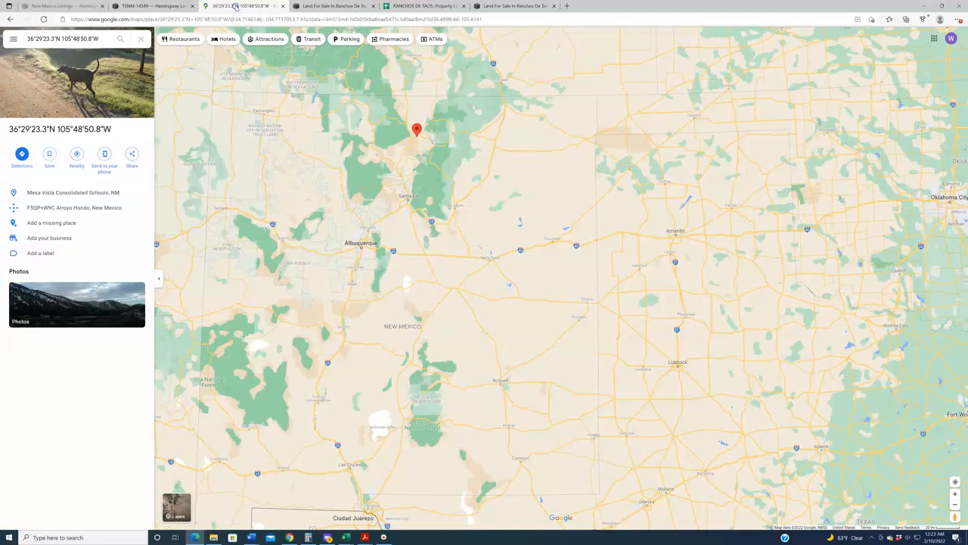
pyautogui.moveTo(812, 290)
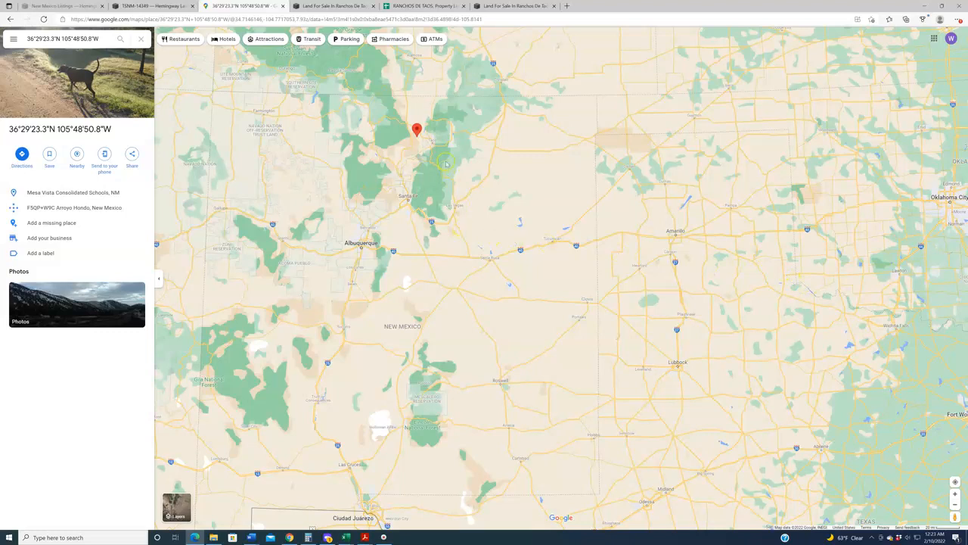
pyautogui.moveTo(440, 175)
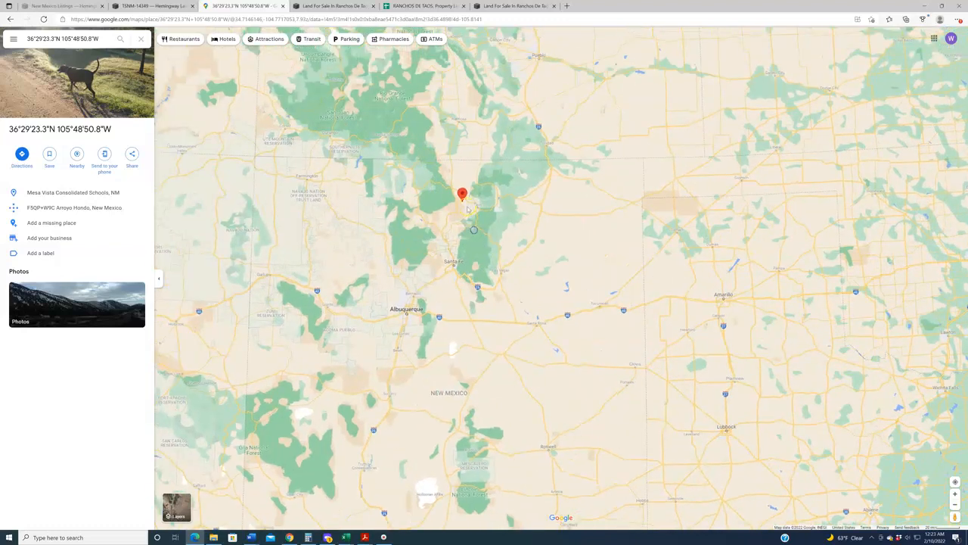
pyautogui.scroll(3)
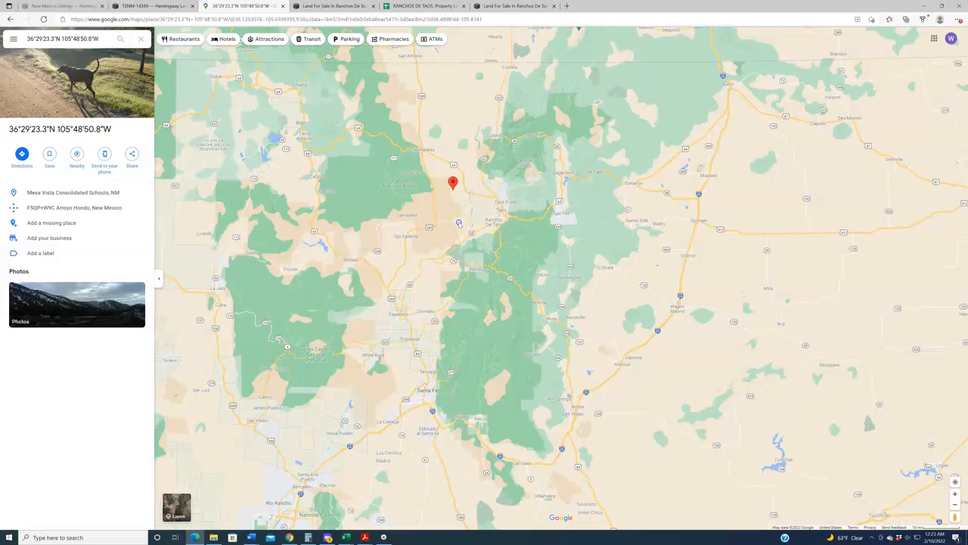
pyautogui.scroll(3)
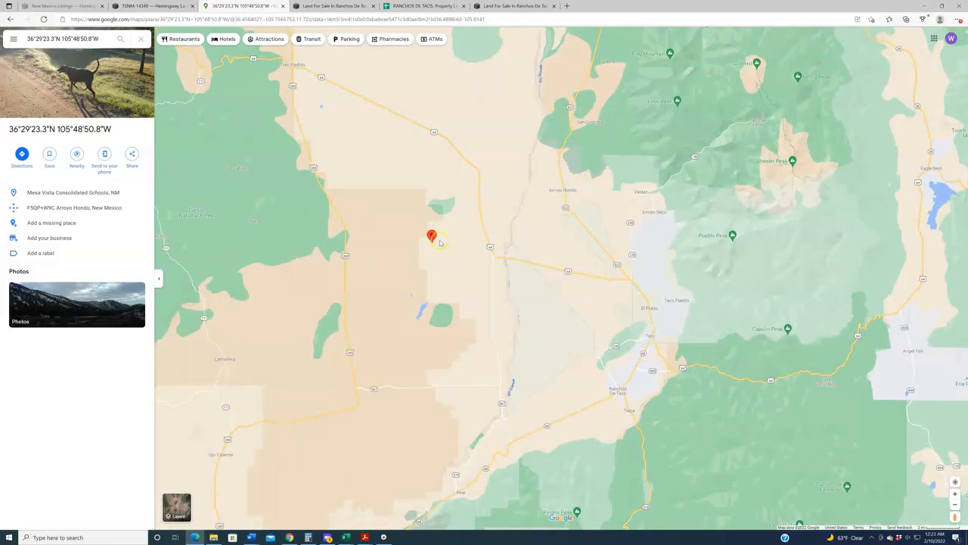
pyautogui.moveTo(658, 335)
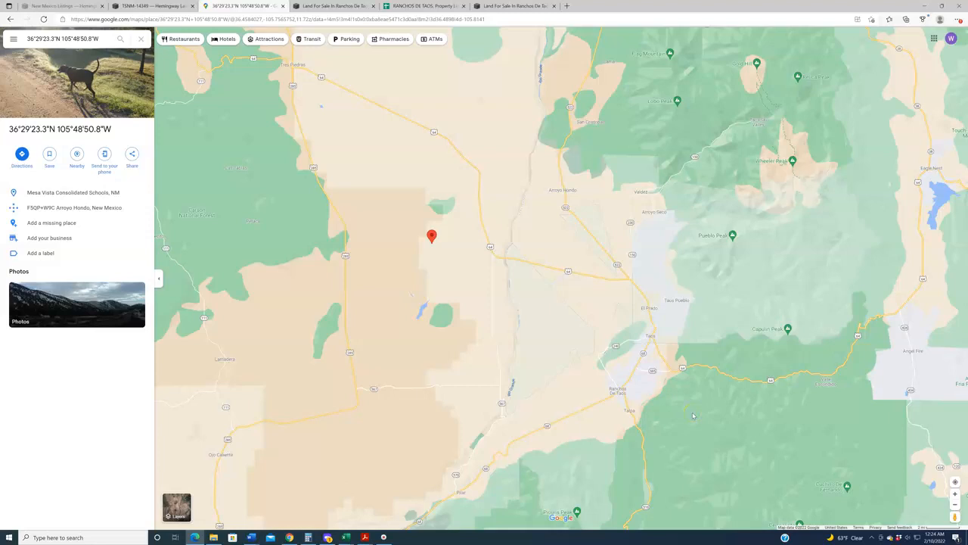
pyautogui.moveTo(658, 401)
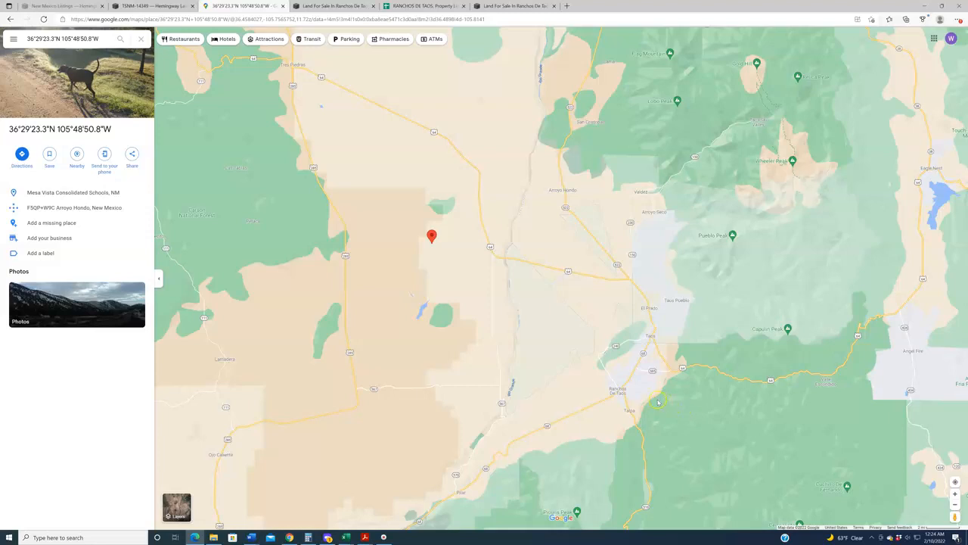
pyautogui.moveTo(439, 250)
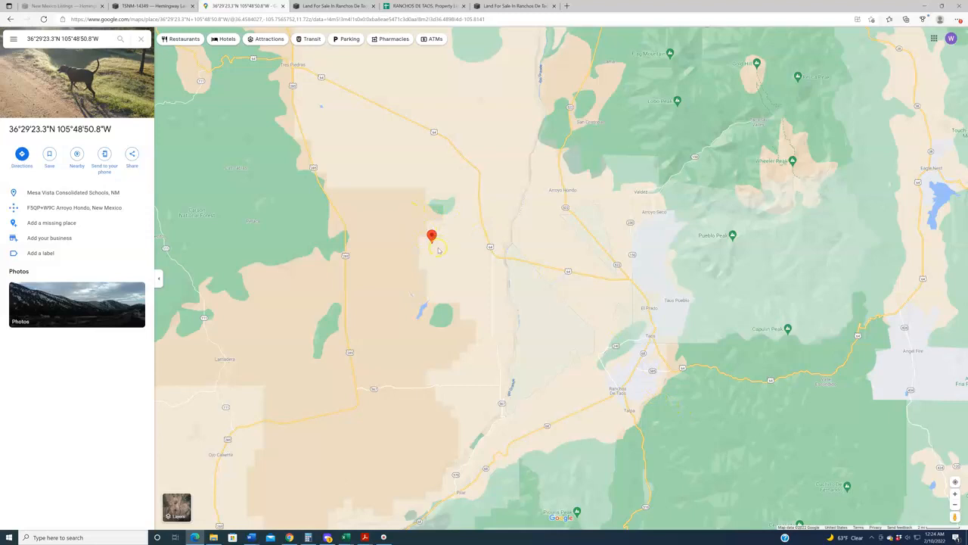
pyautogui.moveTo(639, 360)
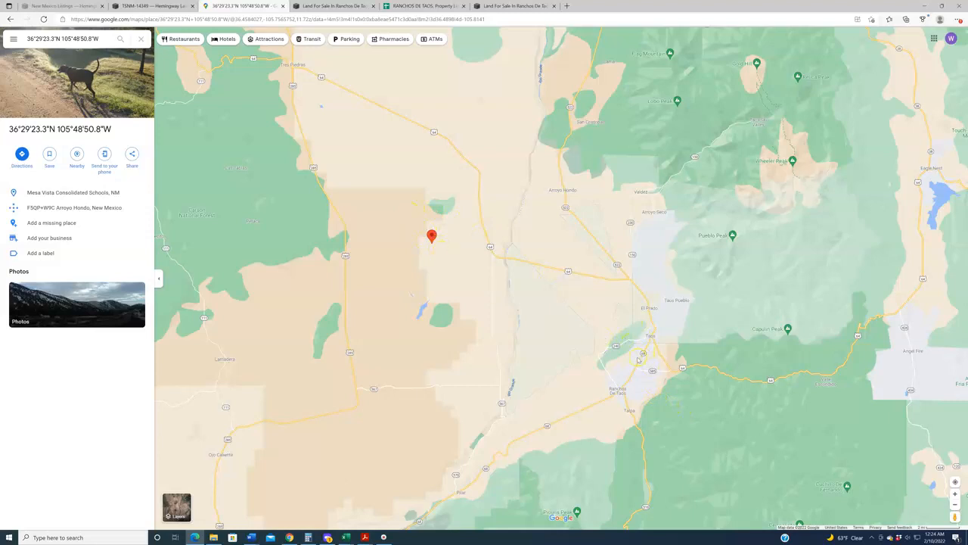
pyautogui.moveTo(671, 145)
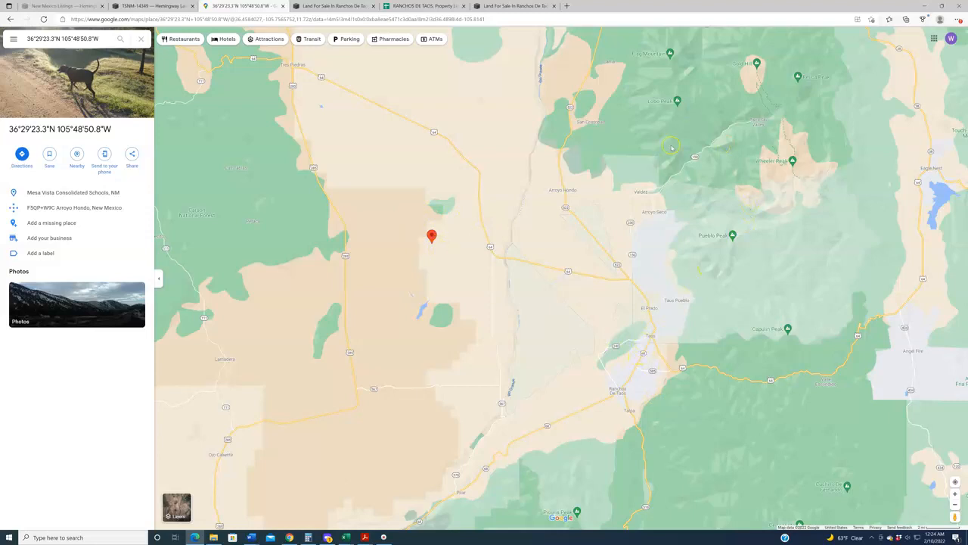
pyautogui.moveTo(714, 297)
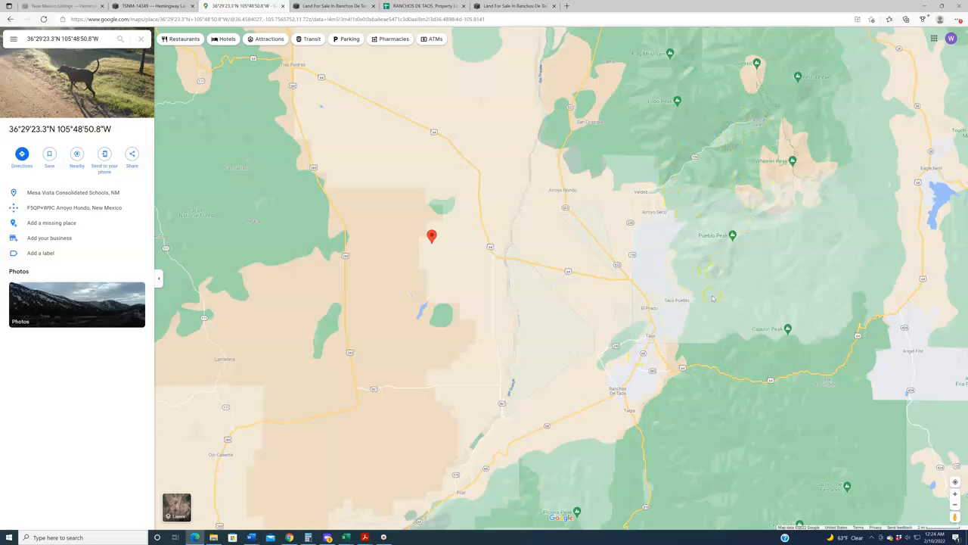
pyautogui.moveTo(696, 315)
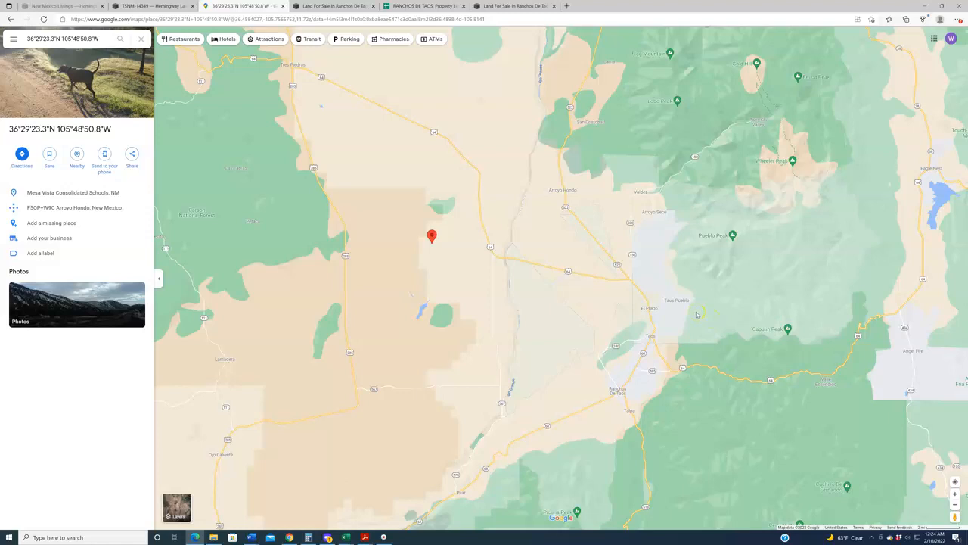
pyautogui.moveTo(438, 235)
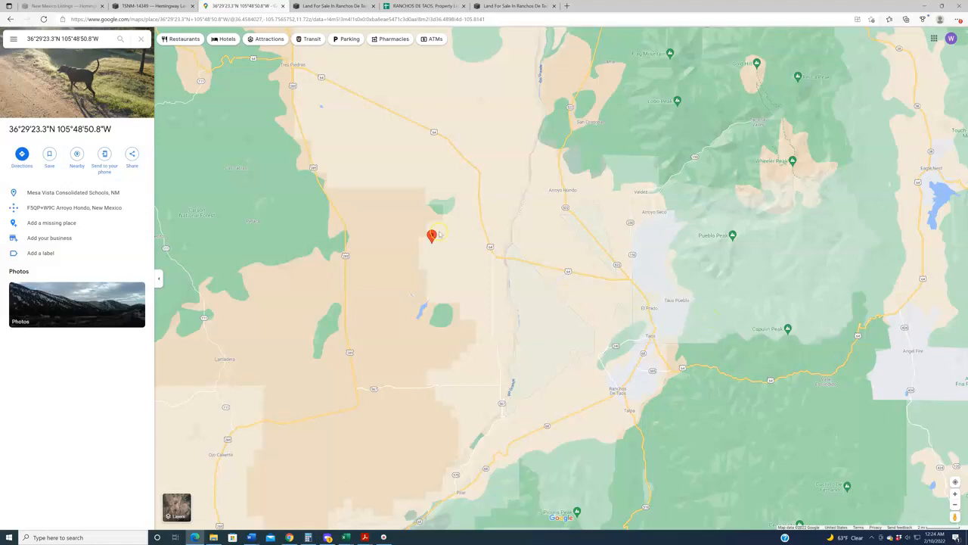
pyautogui.moveTo(774, 121)
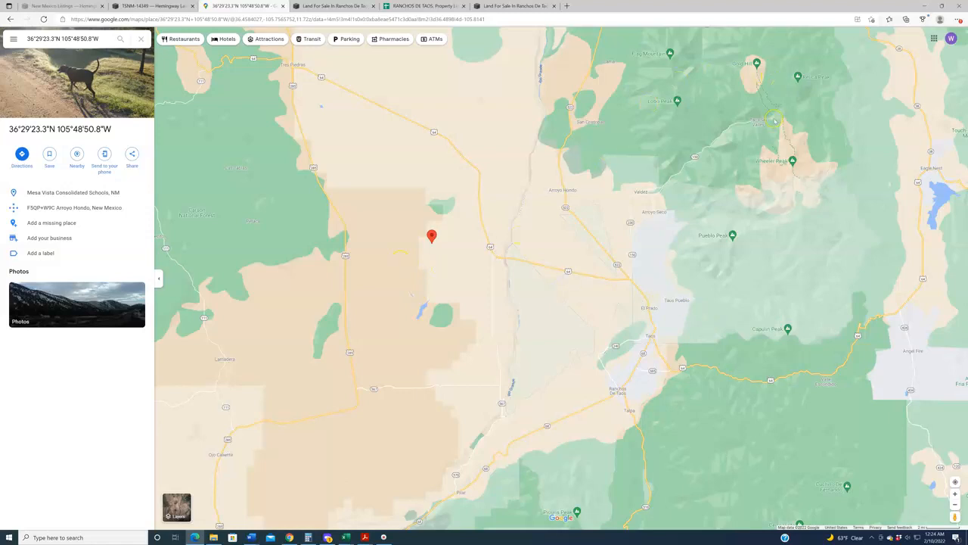
pyautogui.moveTo(769, 257)
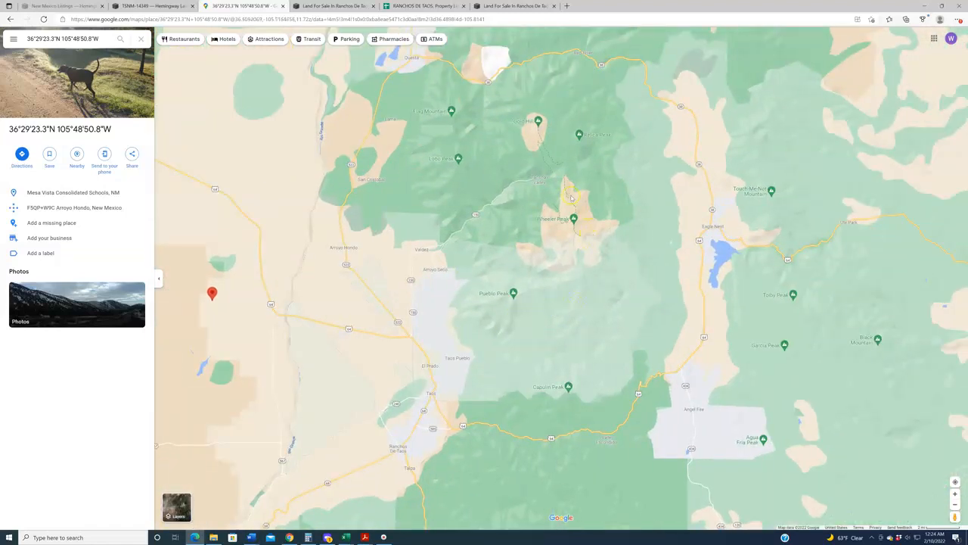
pyautogui.moveTo(587, 378)
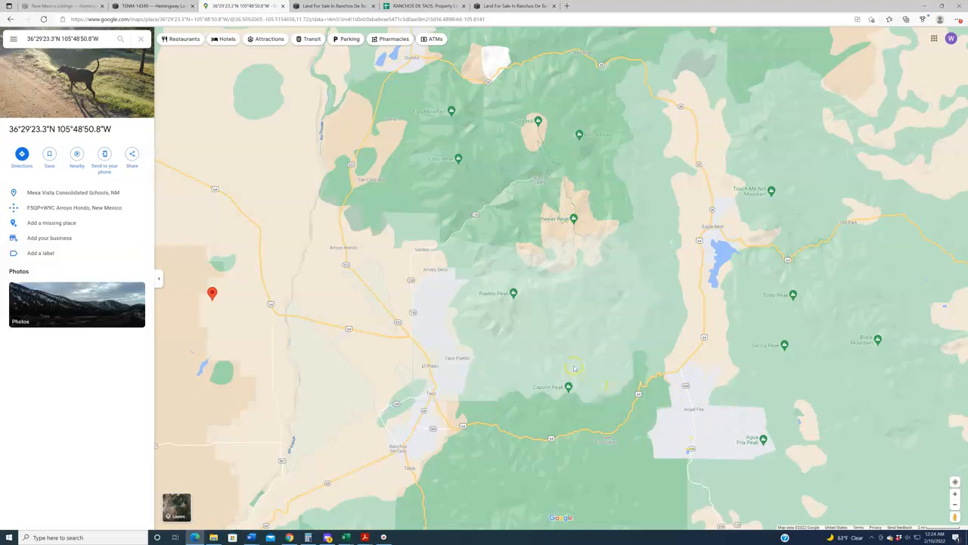
pyautogui.moveTo(584, 338)
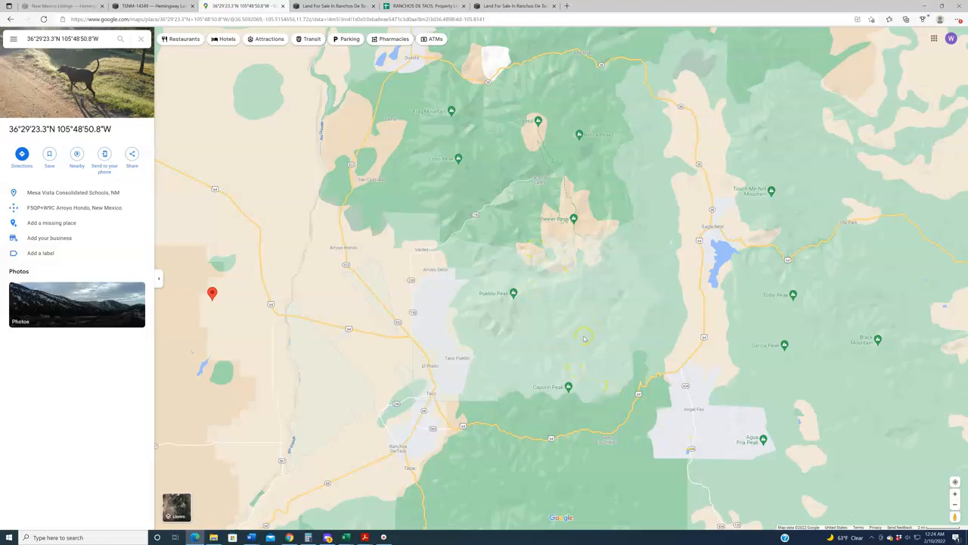
pyautogui.moveTo(589, 331)
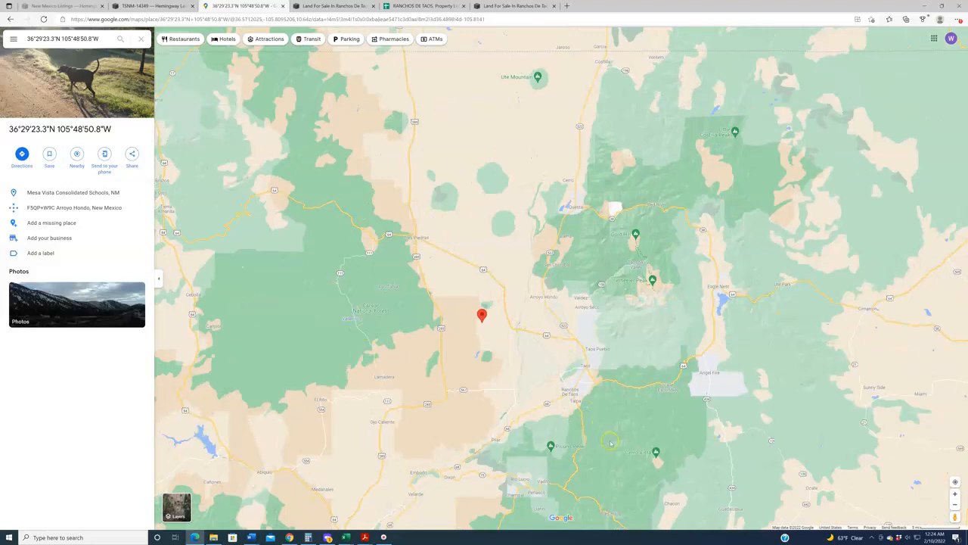
pyautogui.moveTo(614, 440)
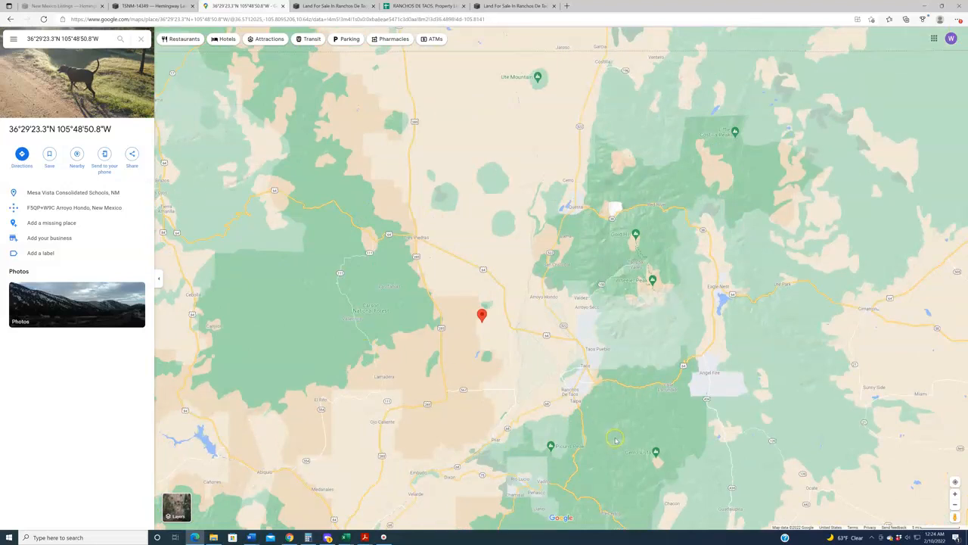
pyautogui.moveTo(618, 436)
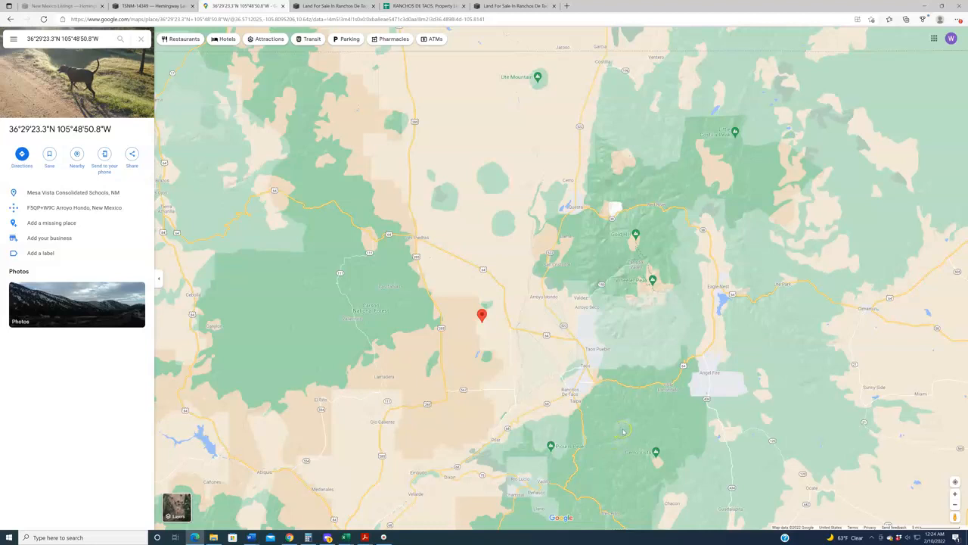
pyautogui.moveTo(611, 422)
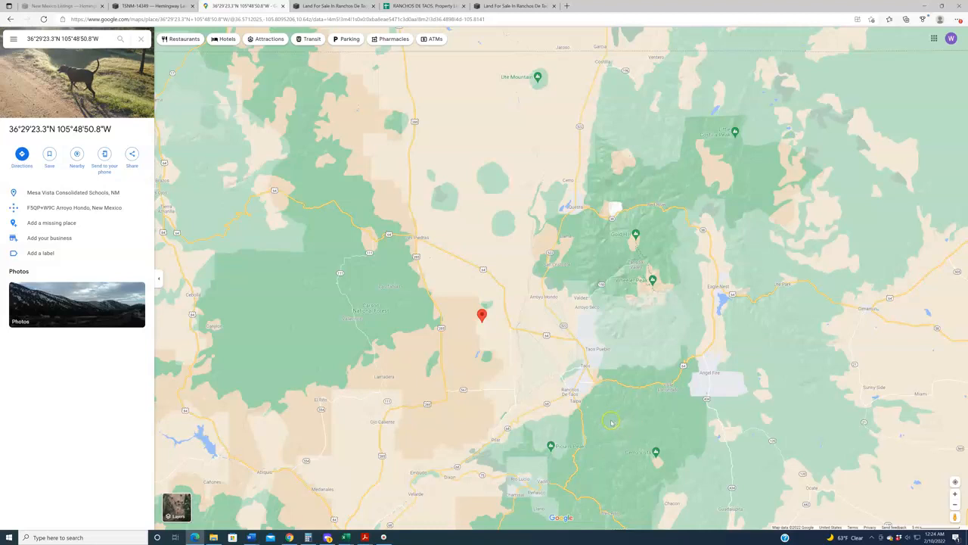
pyautogui.moveTo(634, 470)
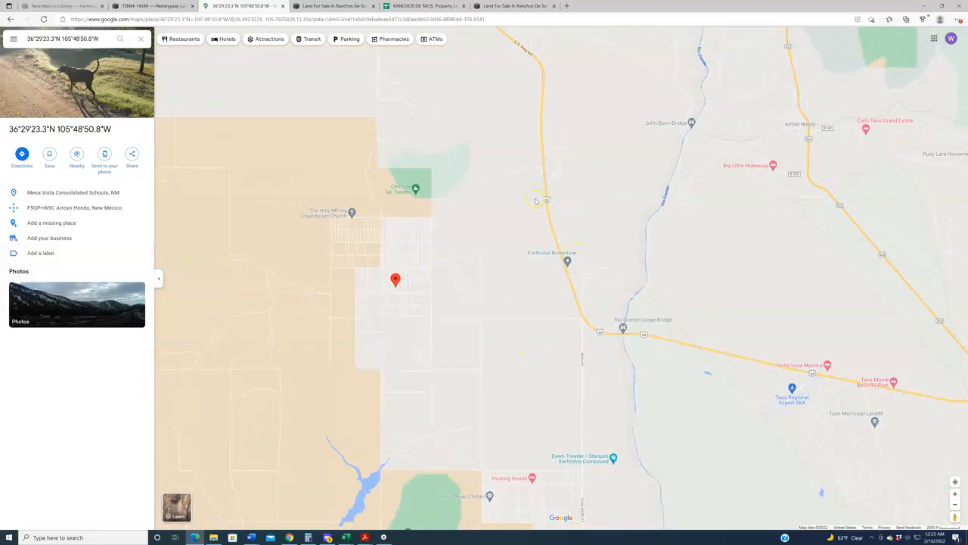
pyautogui.moveTo(606, 359)
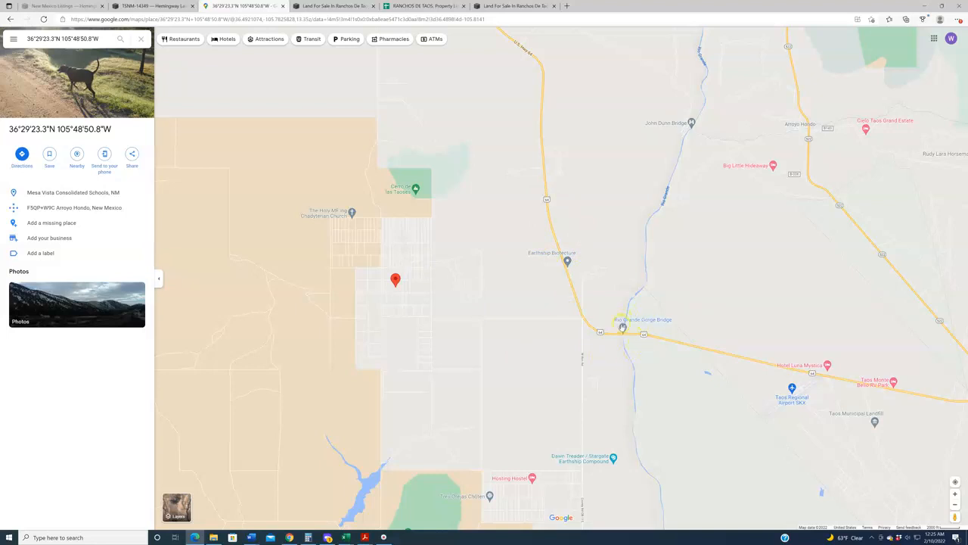
# Step: Bring the pinned lot up close west of the Rio Grande Gorge Bridge and Earthship Biotecture
pyautogui.click(622, 327)
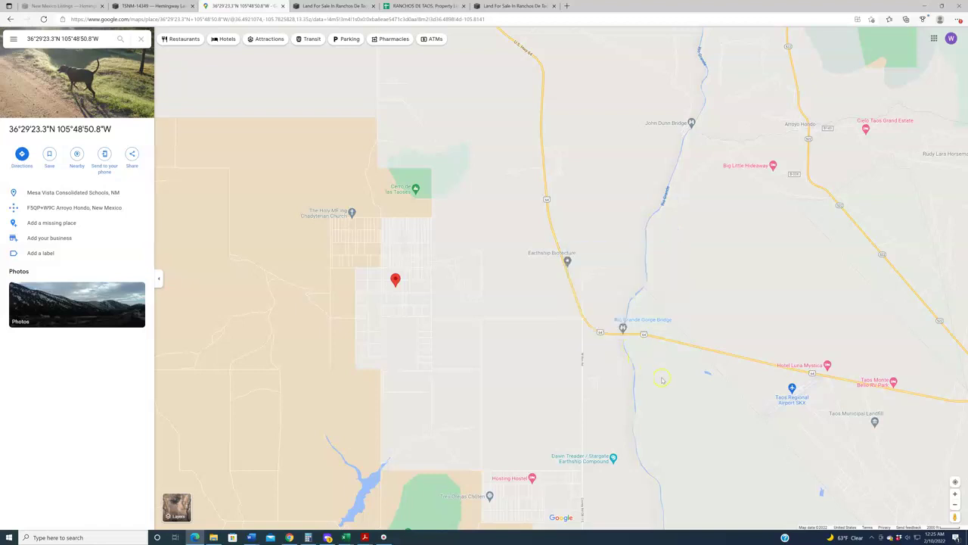
pyautogui.moveTo(572, 321)
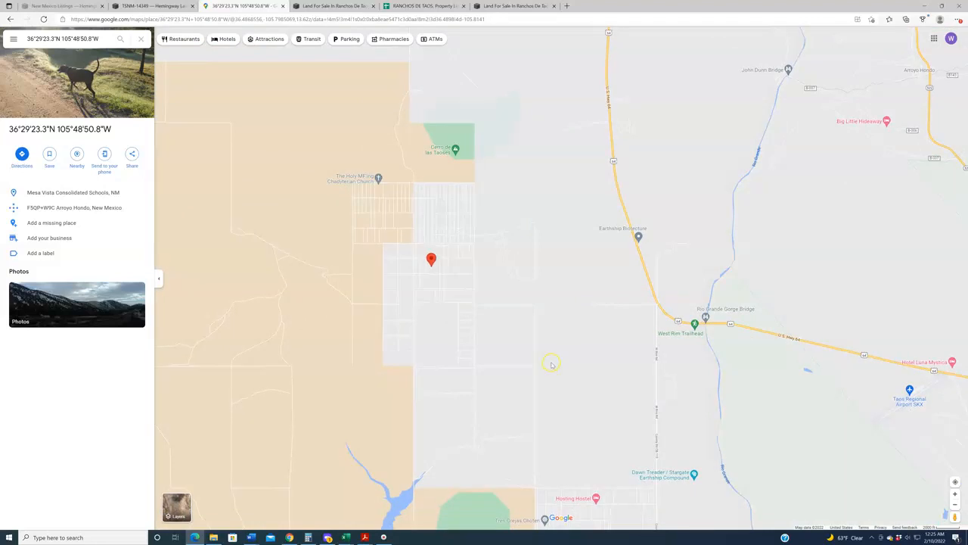
pyautogui.moveTo(543, 315)
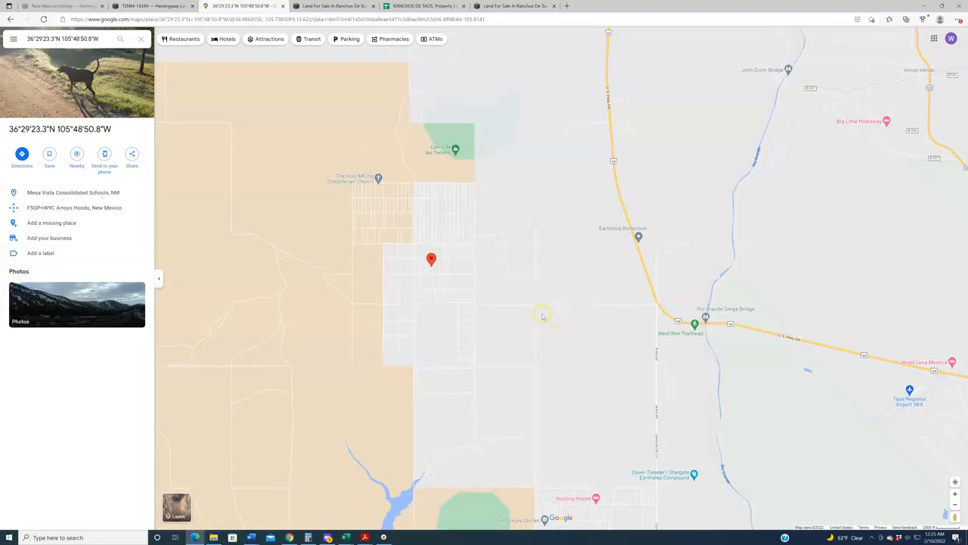
pyautogui.moveTo(537, 315)
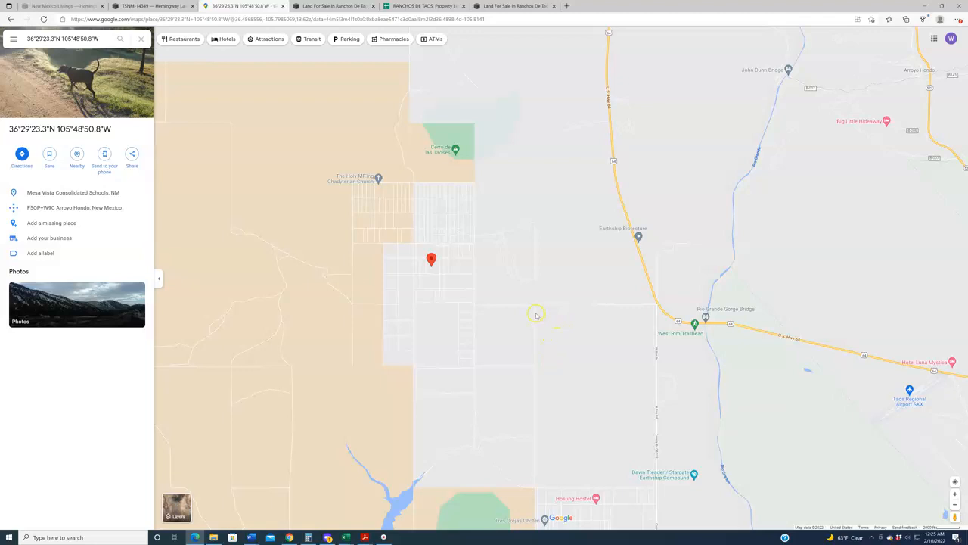
pyautogui.moveTo(527, 305)
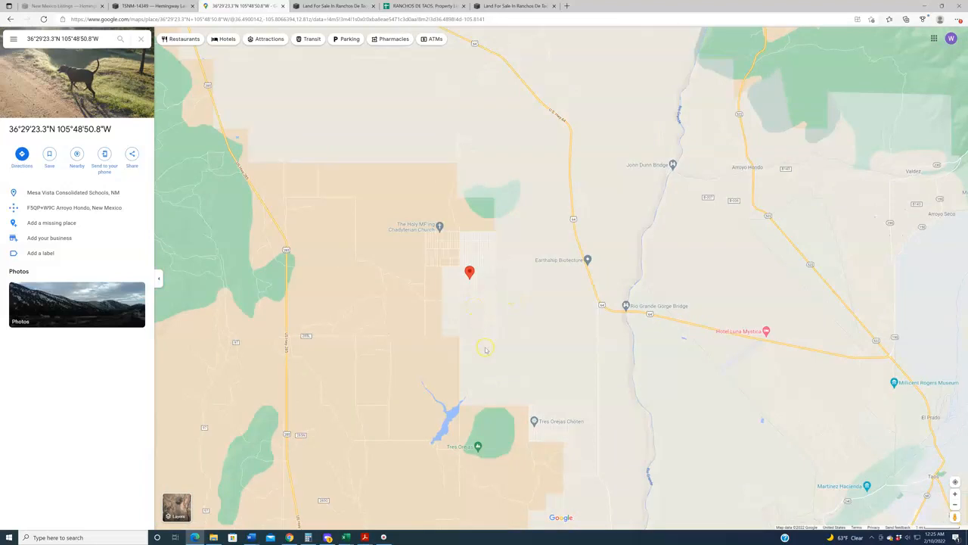
pyautogui.moveTo(469, 289)
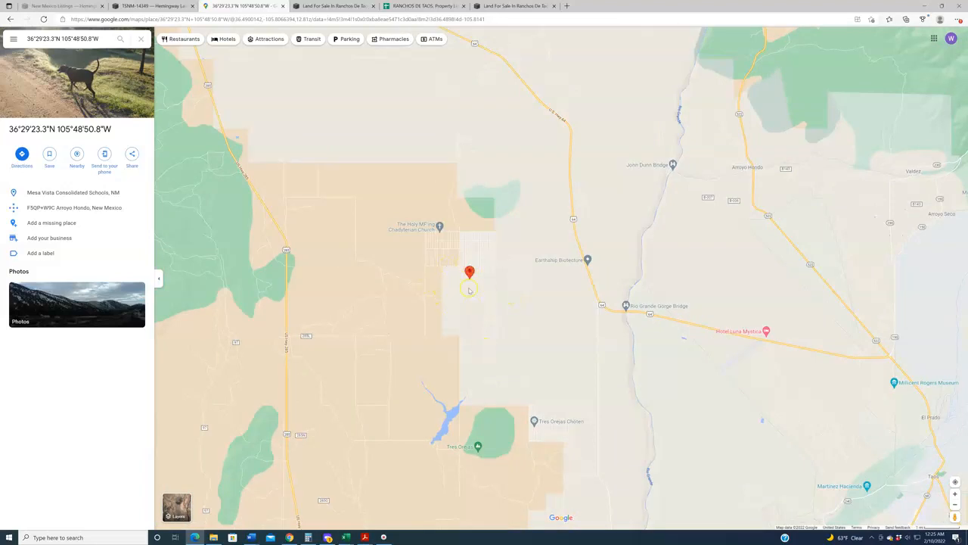
pyautogui.moveTo(371, 389)
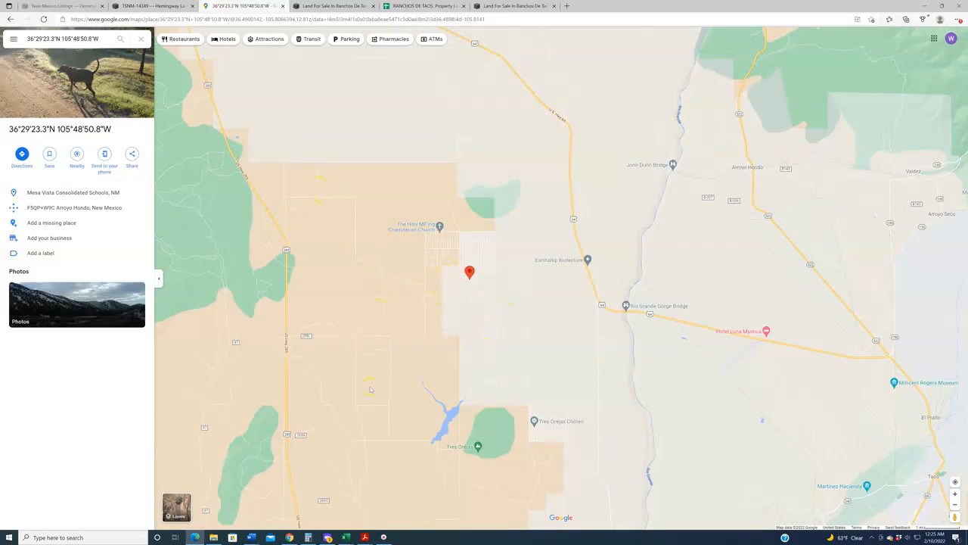
pyautogui.moveTo(426, 483)
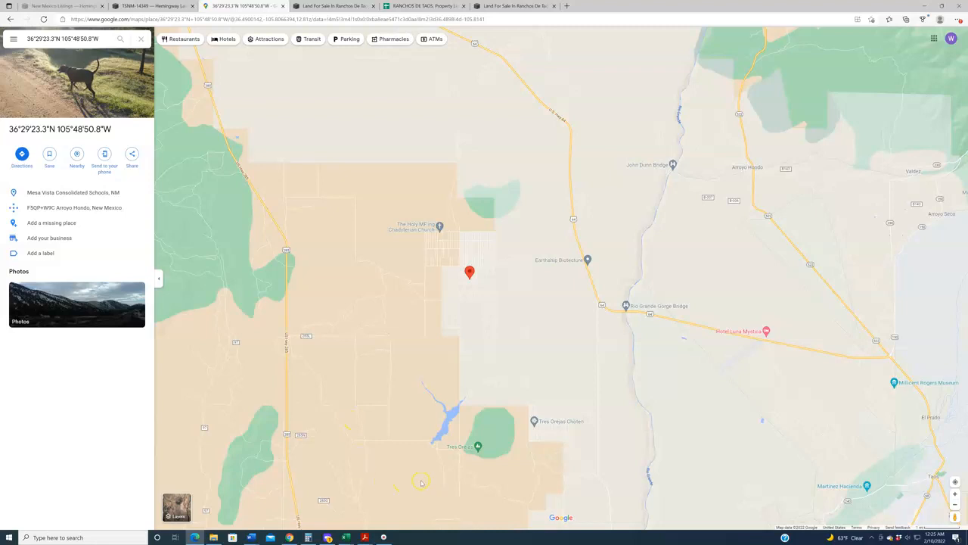
pyautogui.moveTo(416, 469)
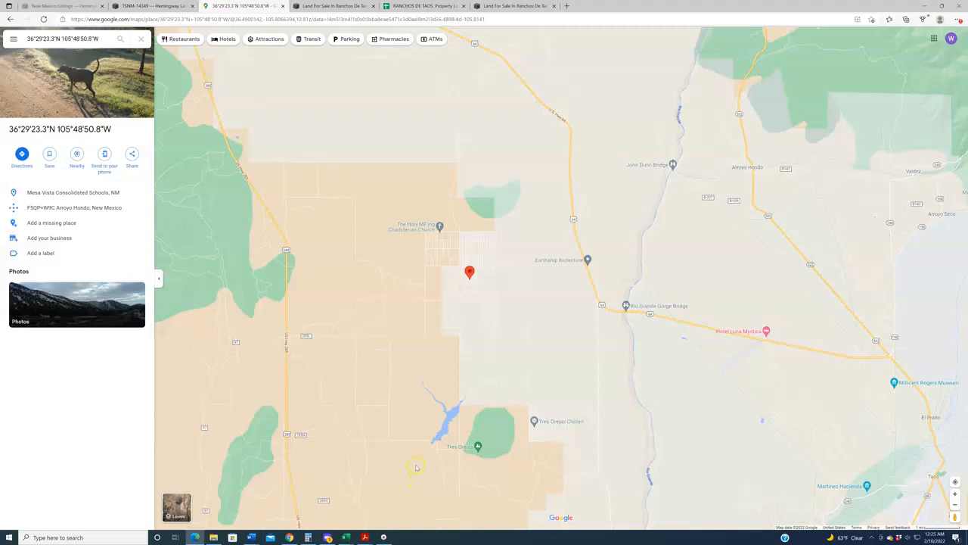
pyautogui.moveTo(398, 234)
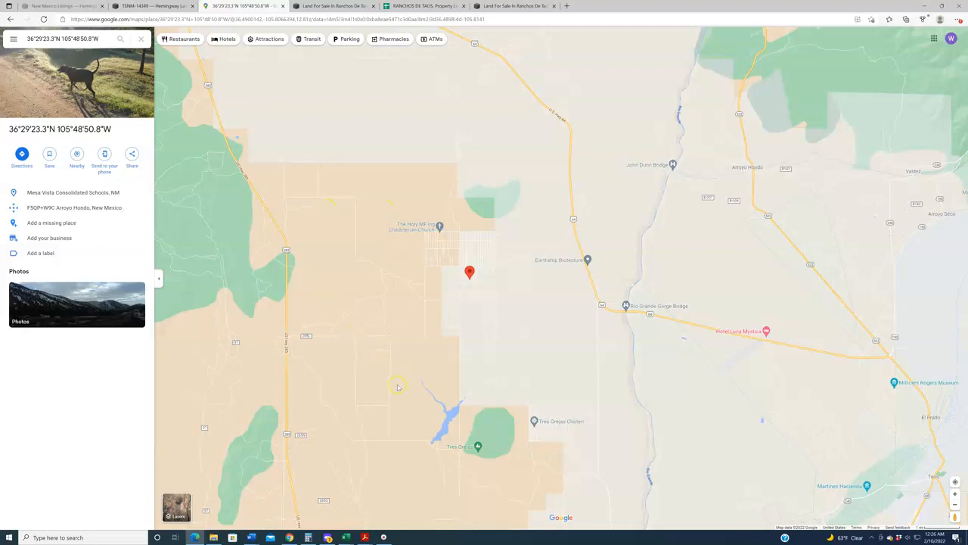
pyautogui.moveTo(398, 333)
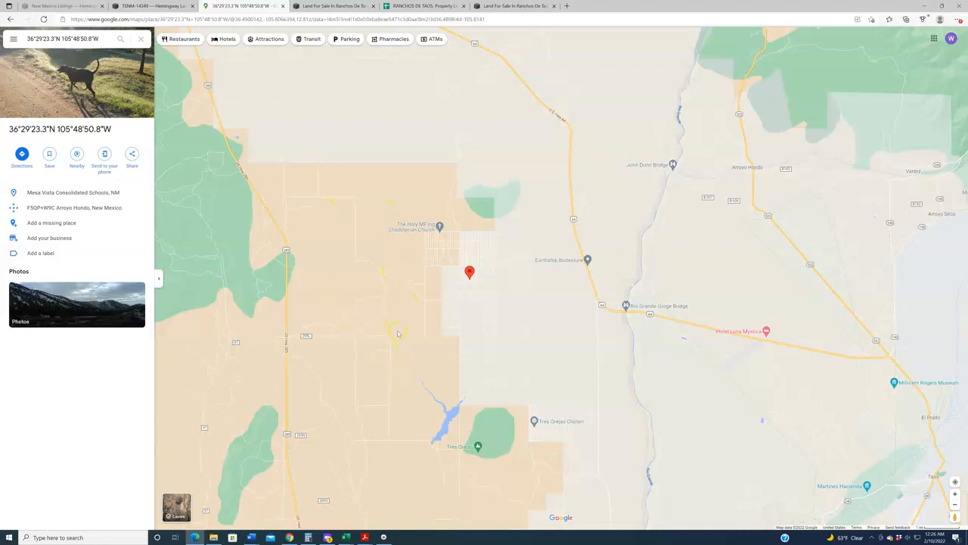
pyautogui.moveTo(404, 280)
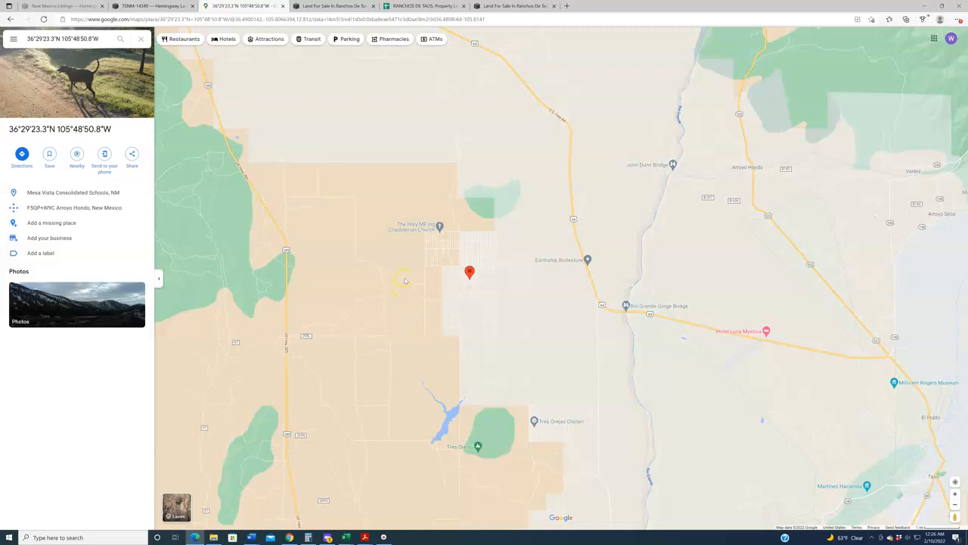
pyautogui.moveTo(450, 289)
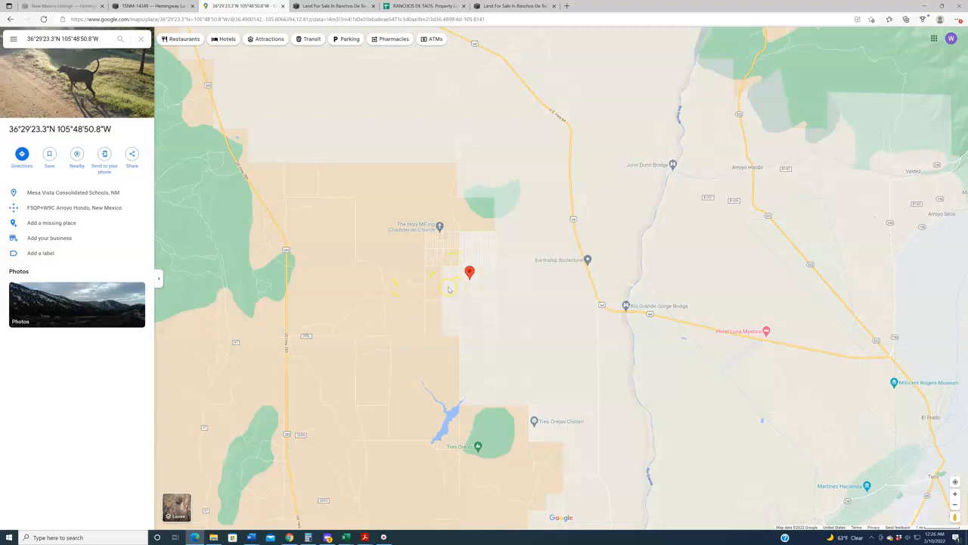
pyautogui.moveTo(380, 347)
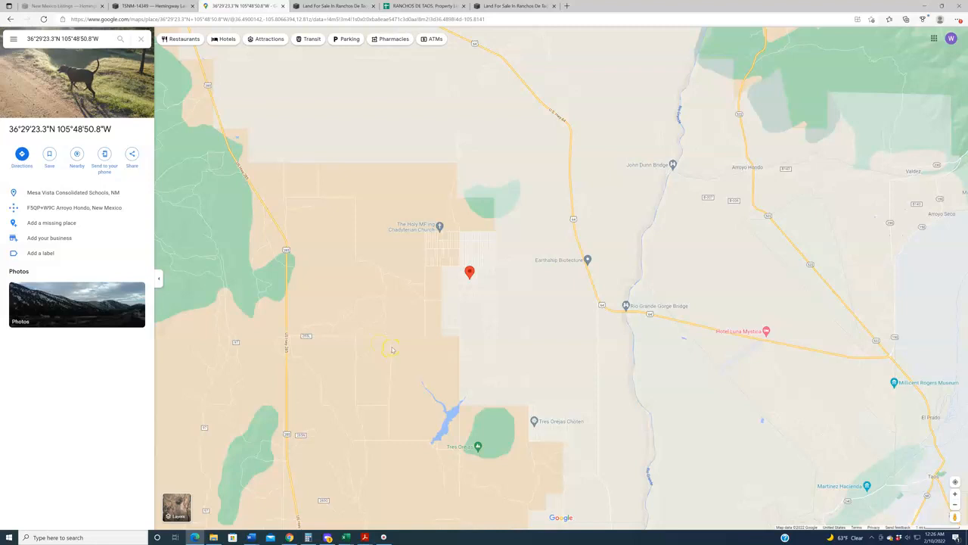
pyautogui.moveTo(424, 328)
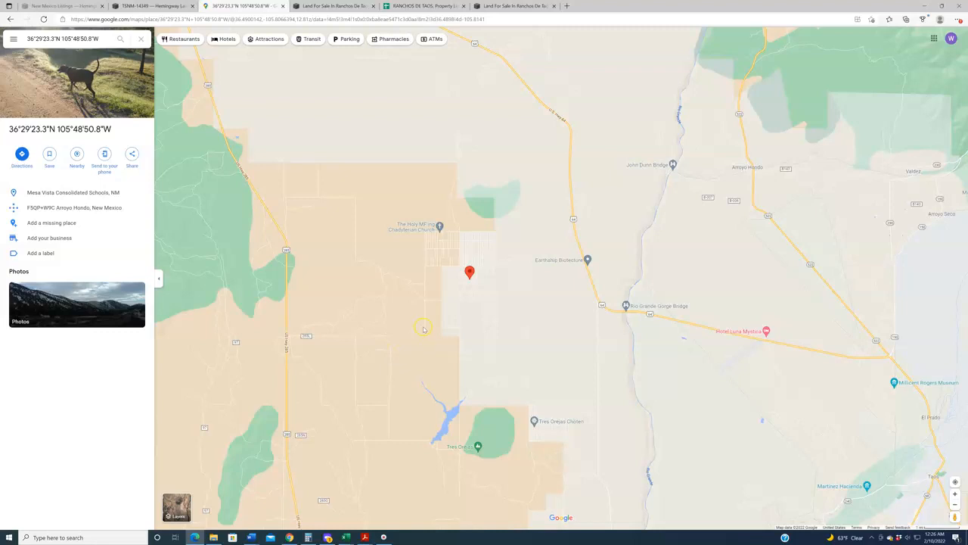
pyautogui.moveTo(401, 281)
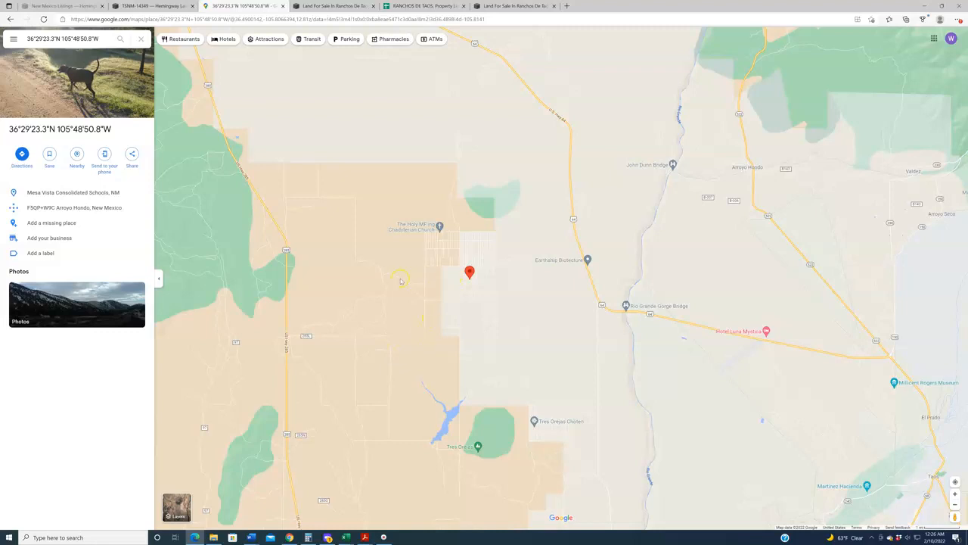
pyautogui.moveTo(418, 448)
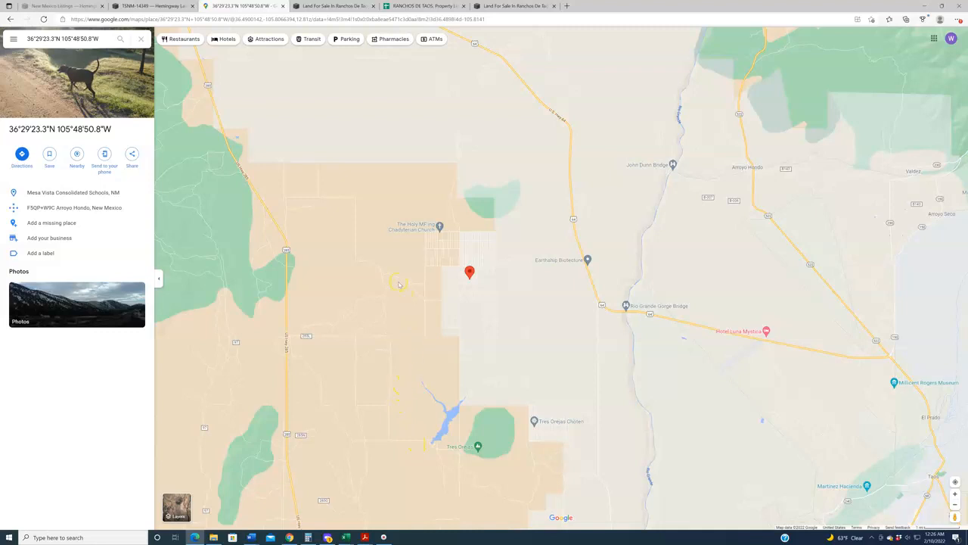
pyautogui.moveTo(394, 268)
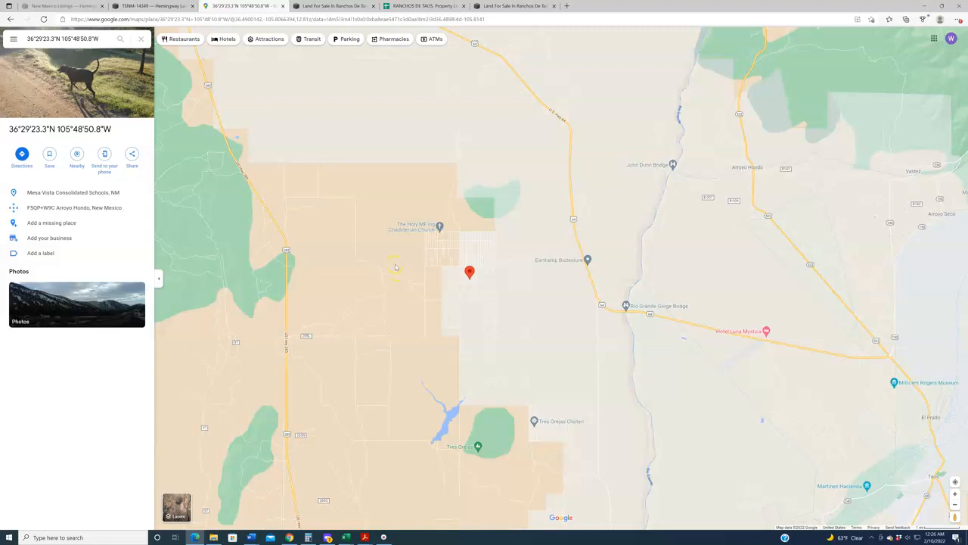
pyautogui.moveTo(360, 249)
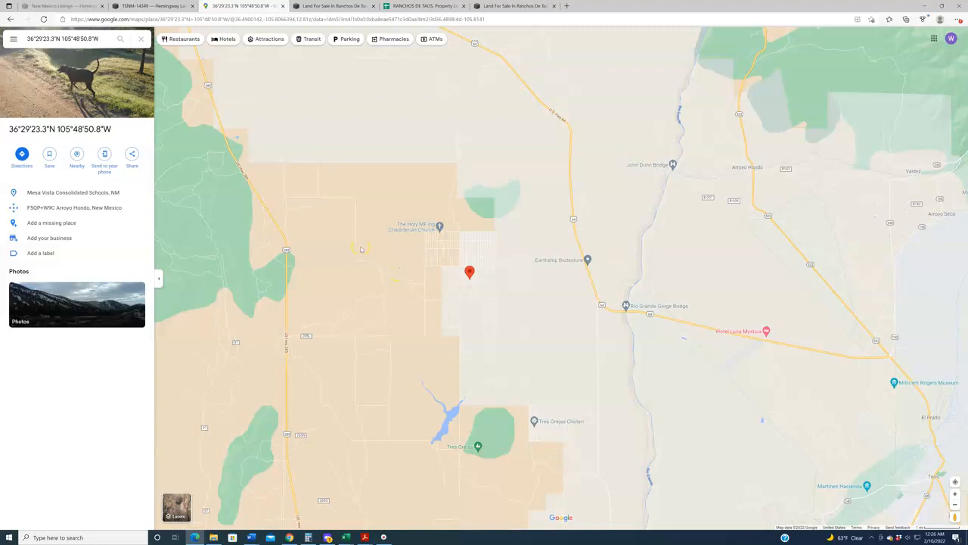
pyautogui.moveTo(400, 384)
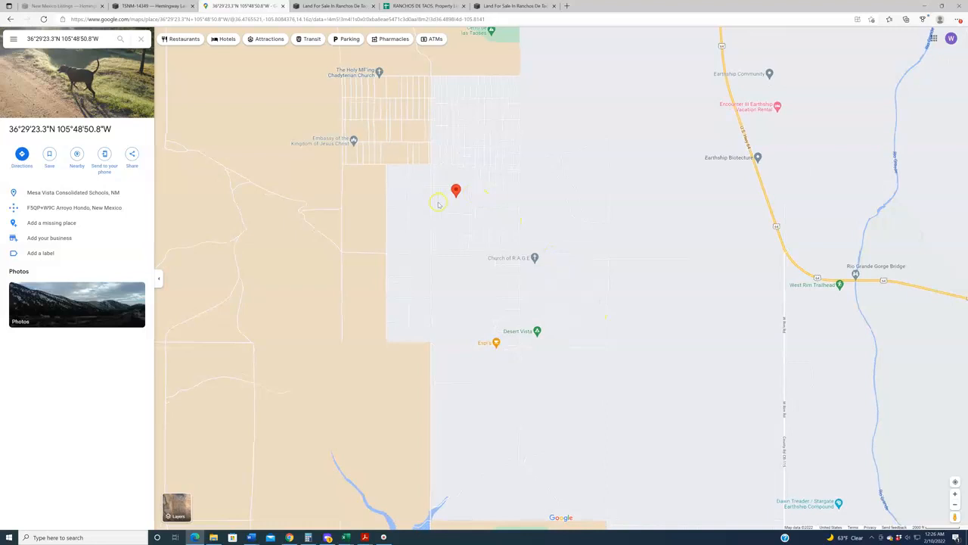
pyautogui.moveTo(480, 250)
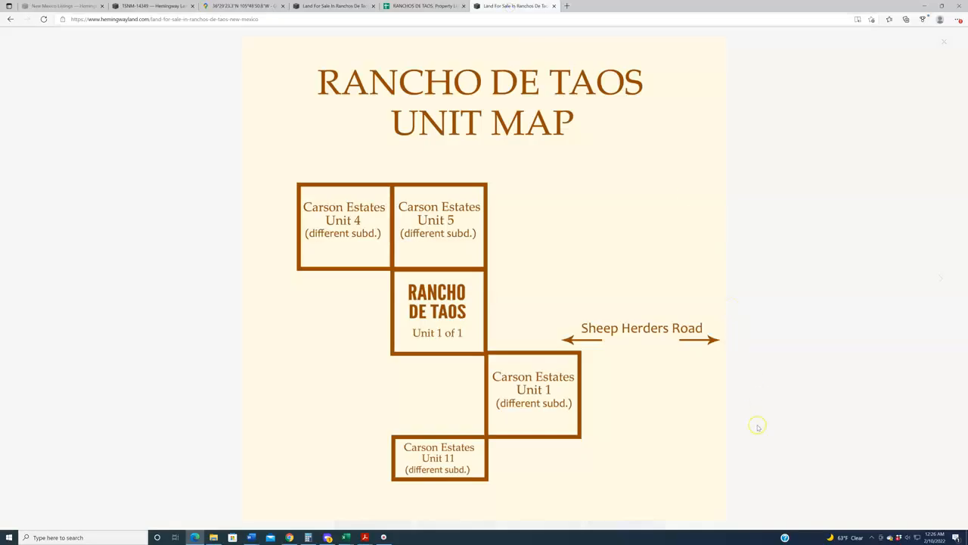
pyautogui.moveTo(560, 433)
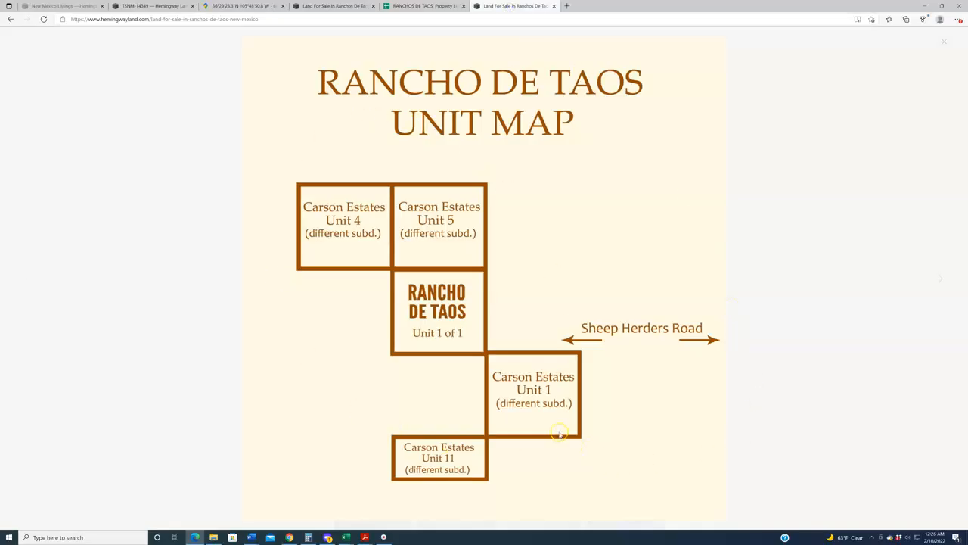
pyautogui.moveTo(564, 439)
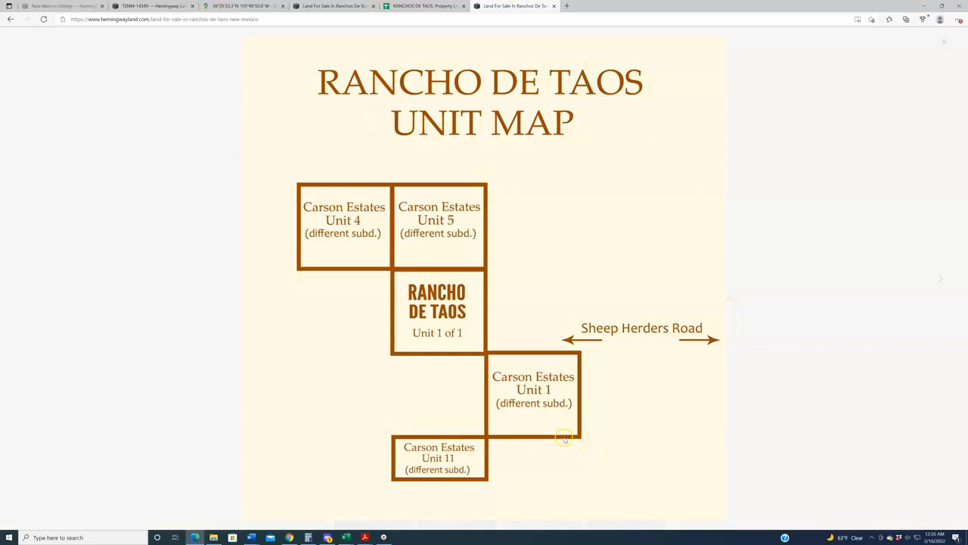
pyautogui.moveTo(587, 435)
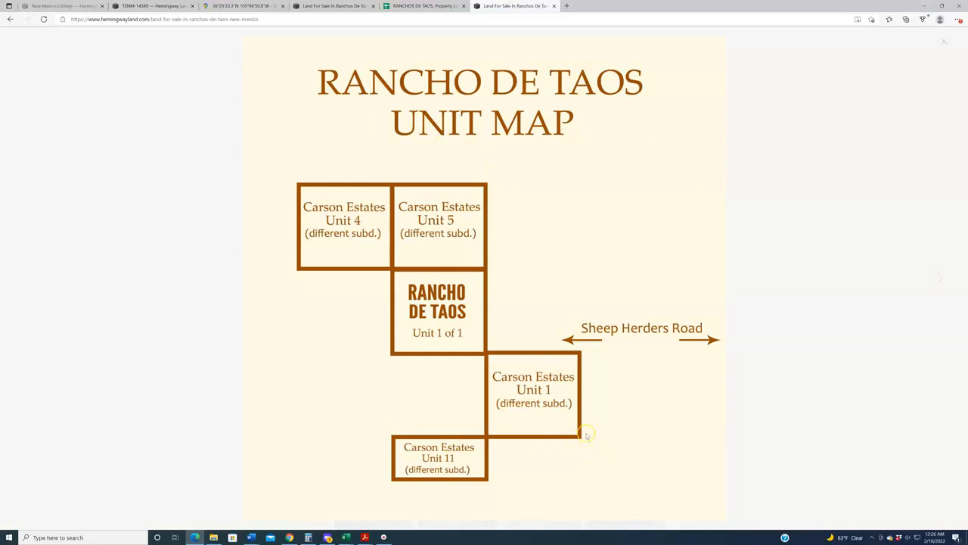
pyautogui.moveTo(546, 365)
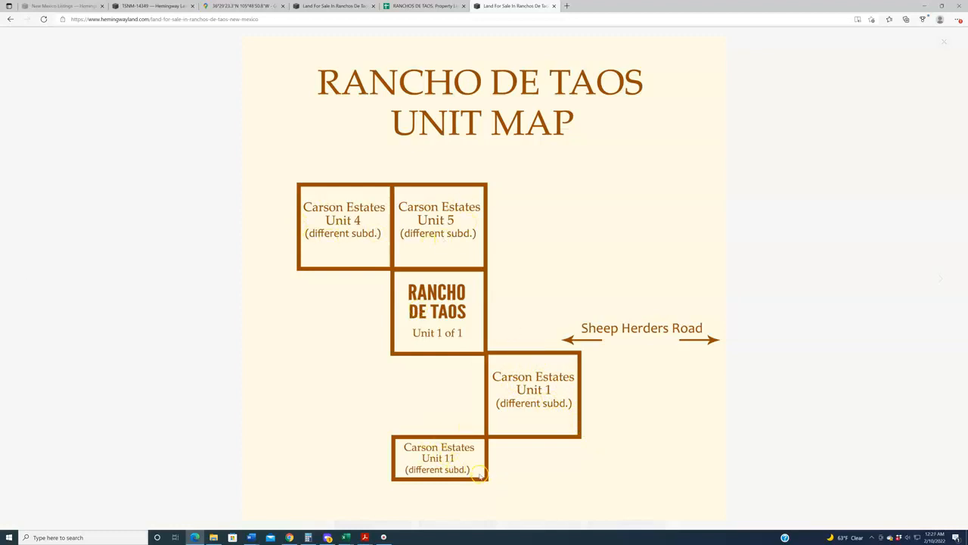
pyautogui.moveTo(406, 333)
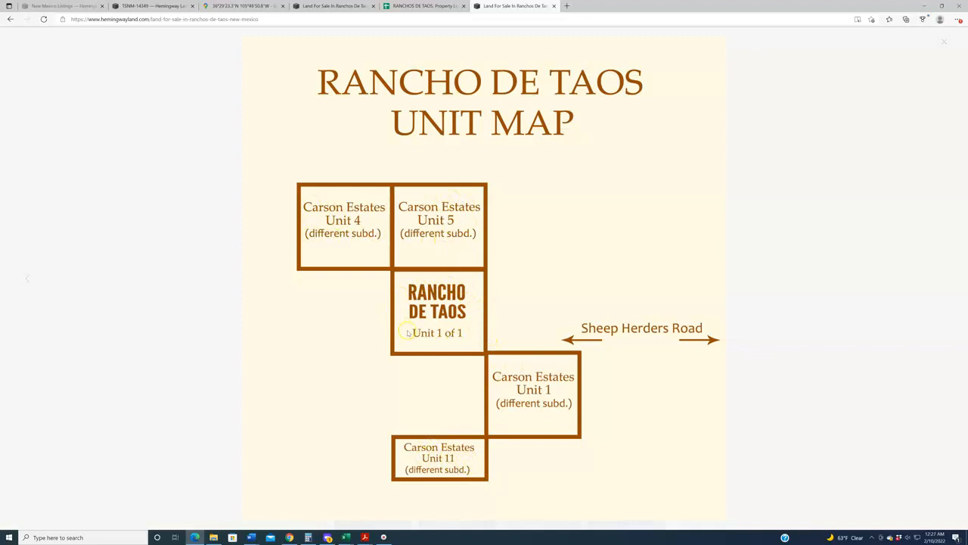
pyautogui.moveTo(452, 335)
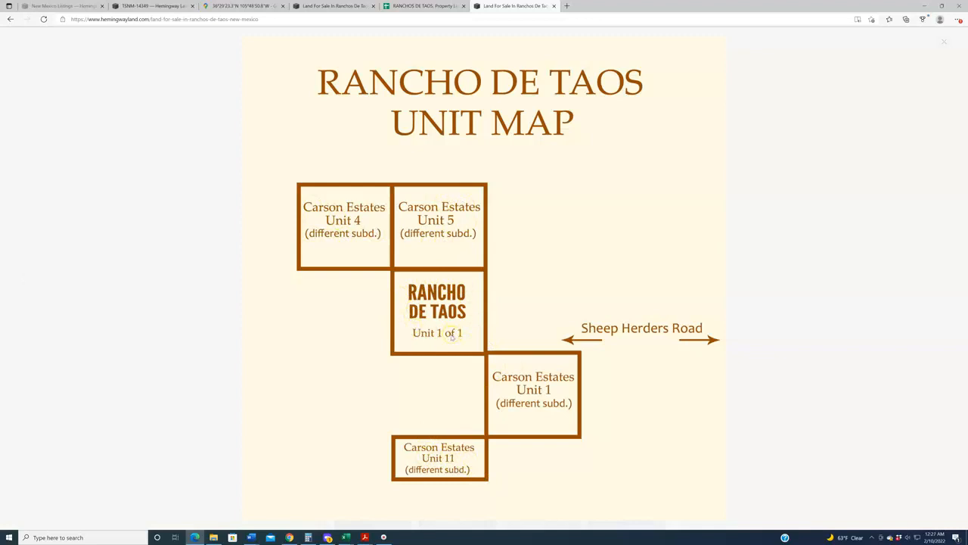
pyautogui.moveTo(465, 333)
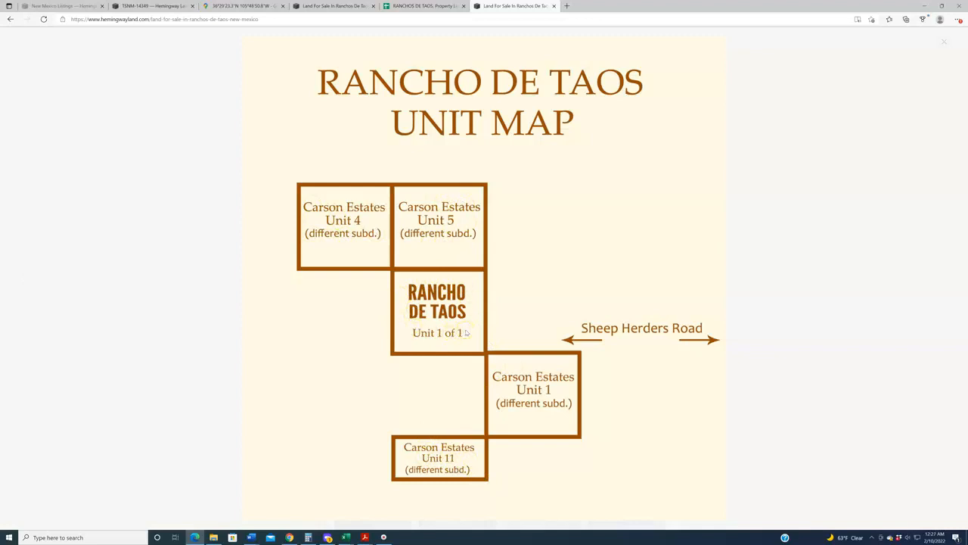
pyautogui.moveTo(511, 387)
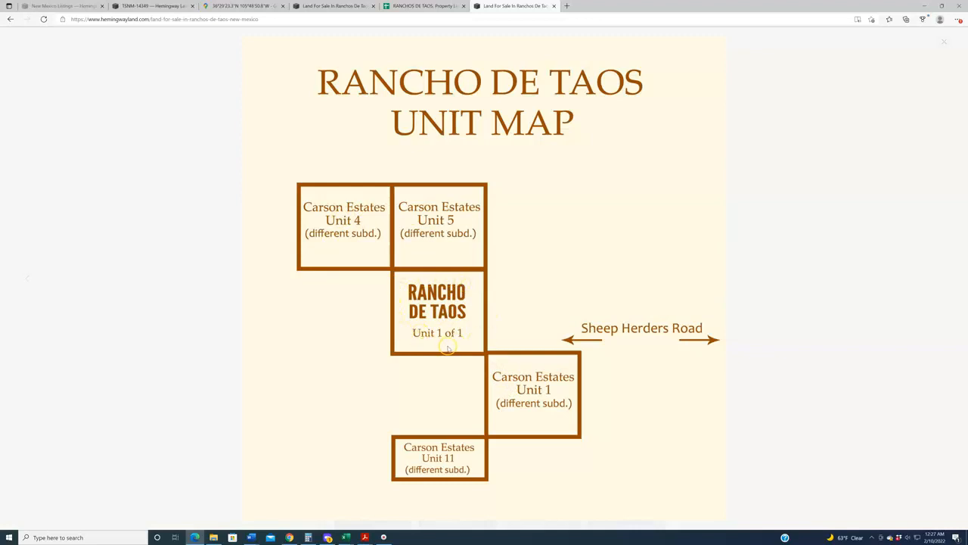
pyautogui.moveTo(459, 350)
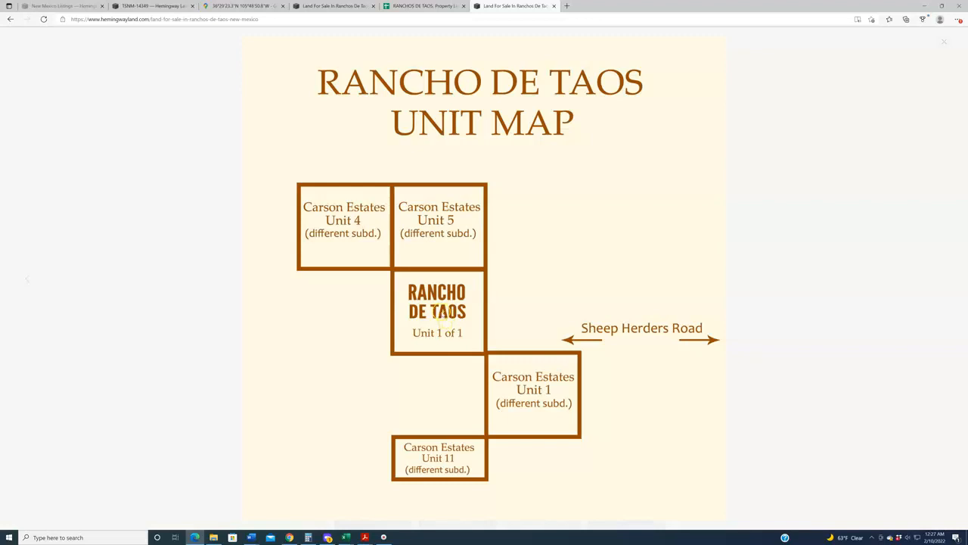
pyautogui.moveTo(236, 11)
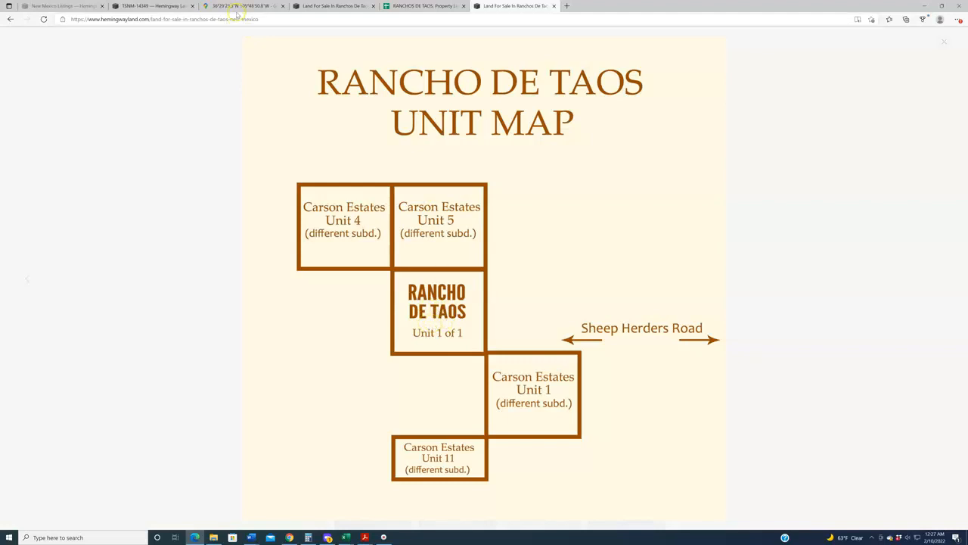
# Step: Show the pinned point 36°29'23.3"N 105°48'50.8"W in Arroyo Hondo's street grid above Sheep Herders Road
pyautogui.click(239, 6)
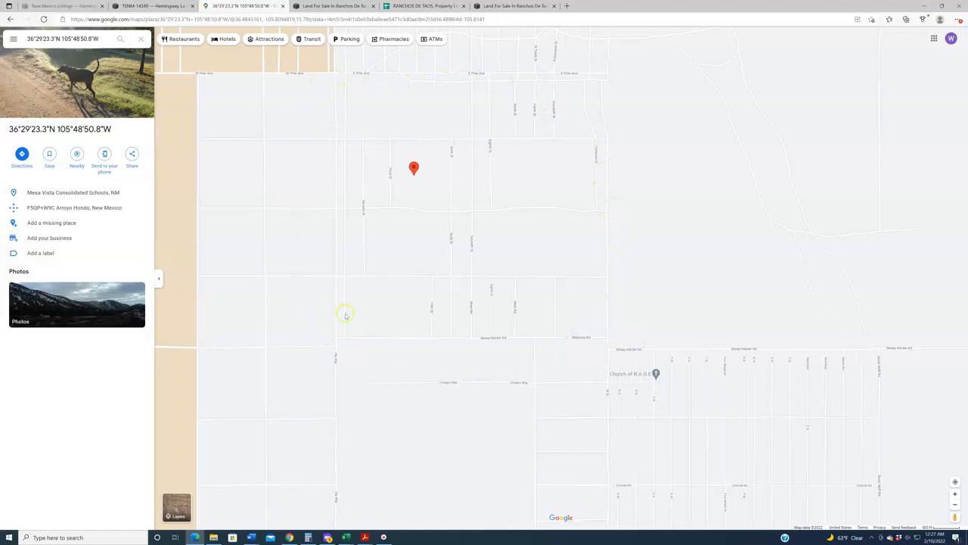
pyautogui.moveTo(339, 318)
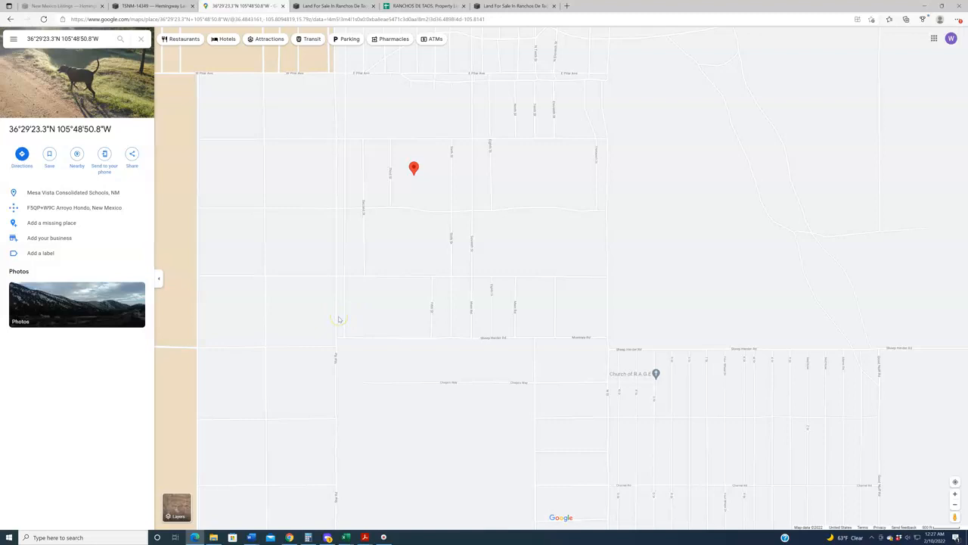
pyautogui.moveTo(401, 353)
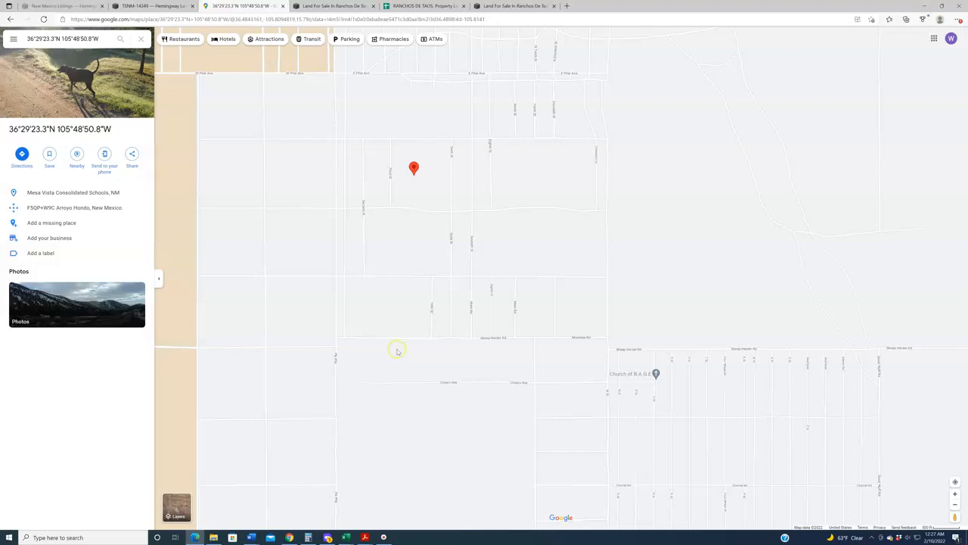
pyautogui.moveTo(378, 243)
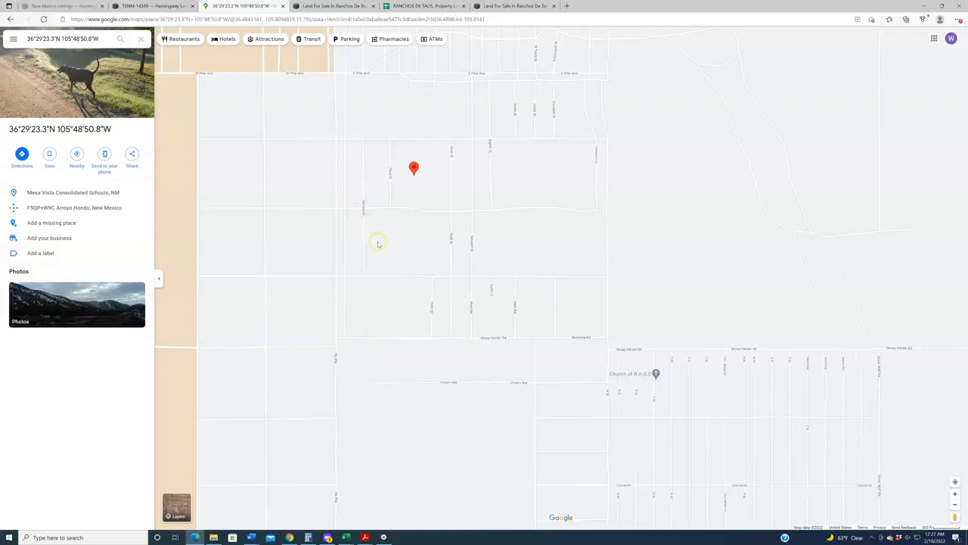
pyautogui.moveTo(378, 243)
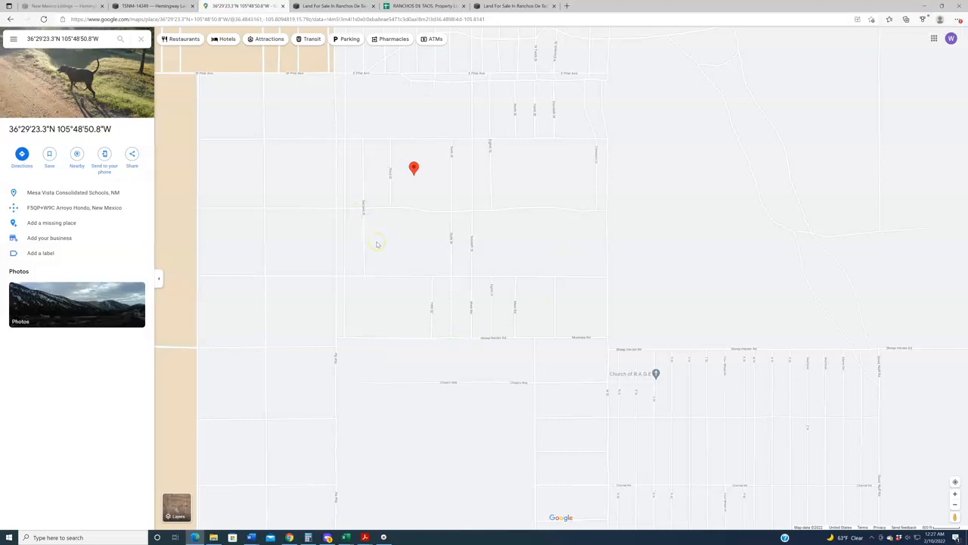
# Step: Return to the TSNM-14349 listing and scroll past its details to the photo gallery
pyautogui.click(151, 6)
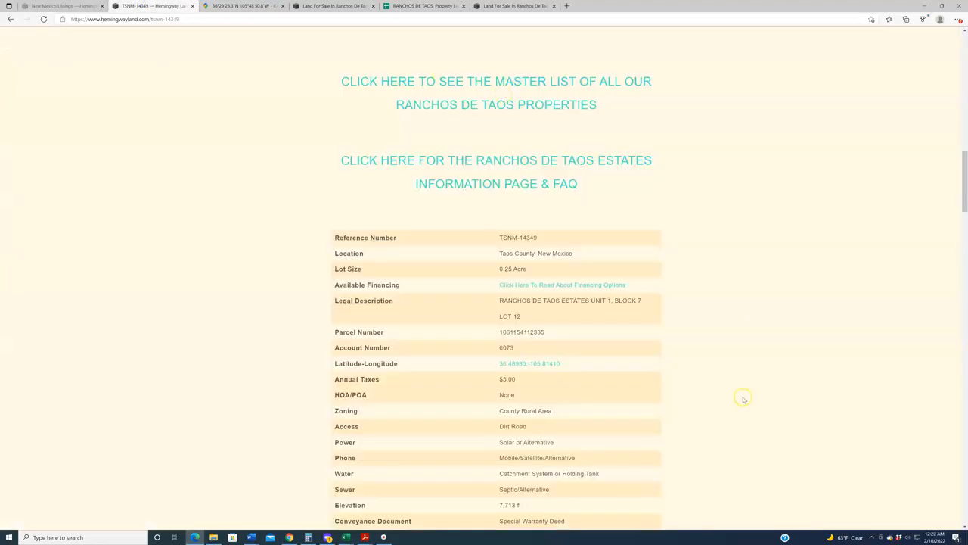
pyautogui.scroll(-3)
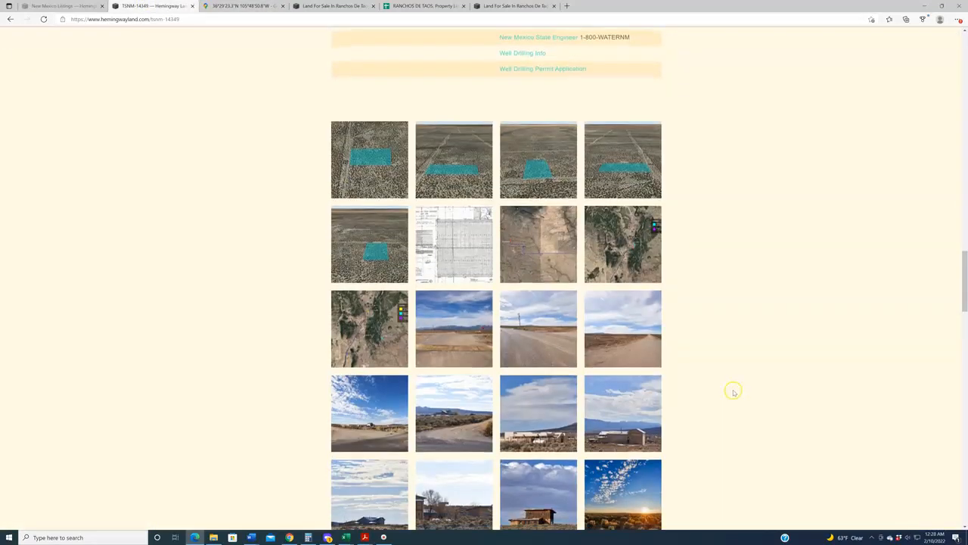
pyautogui.scroll(-3)
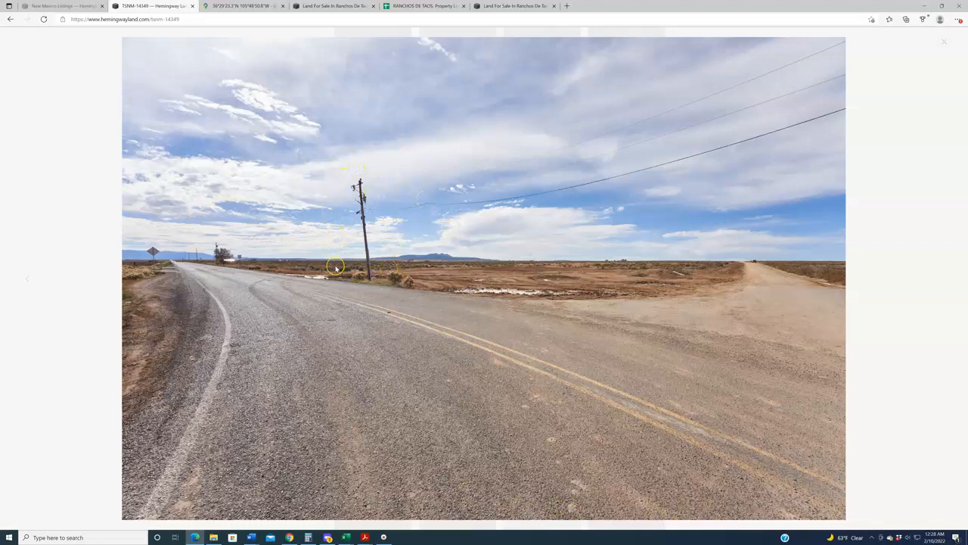
pyautogui.moveTo(964, 316)
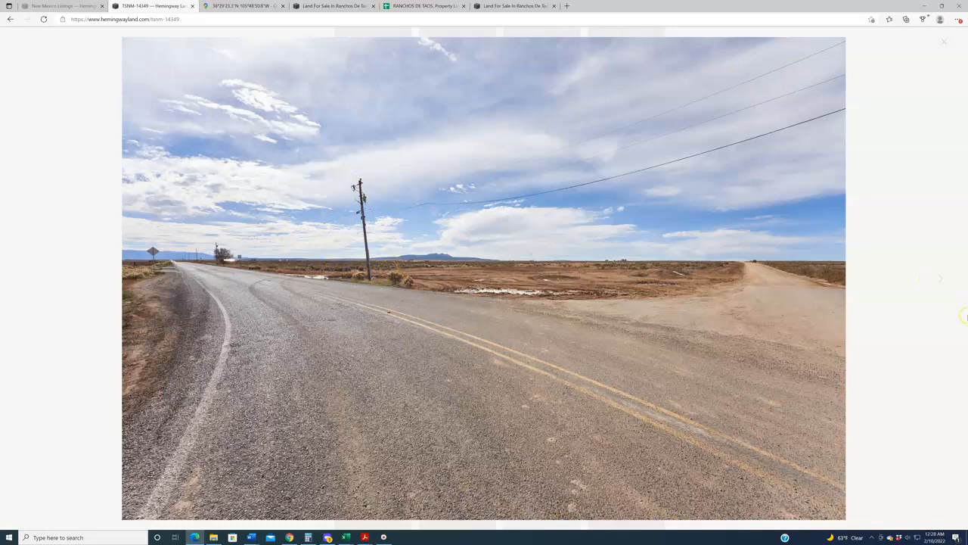
# Step: Advance the full-size viewer to the adobe house photo beneath snowy mountains
pyautogui.click(941, 279)
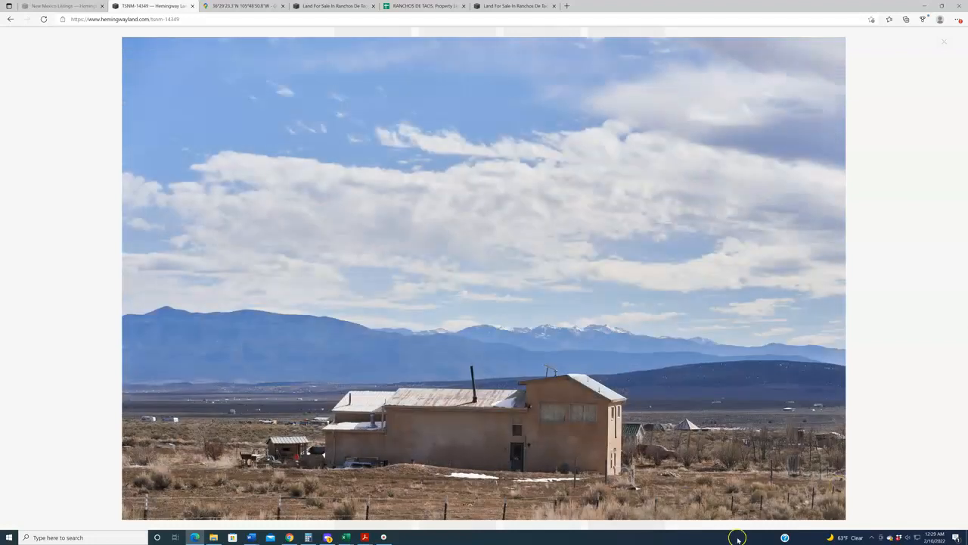
# Step: Pan the map around the pinned lot and US Hwy 64 near the gorge bridge
pyautogui.click(244, 7)
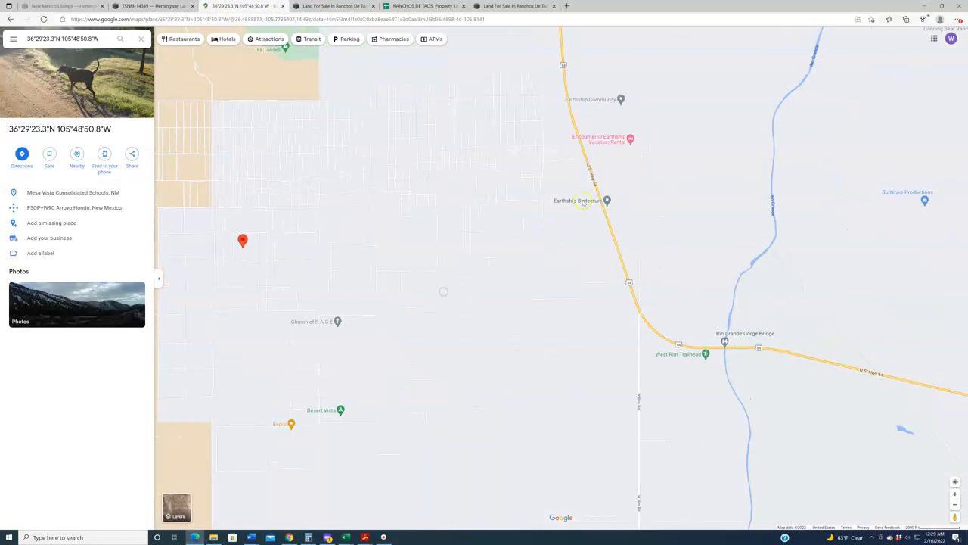
pyautogui.moveTo(537, 269)
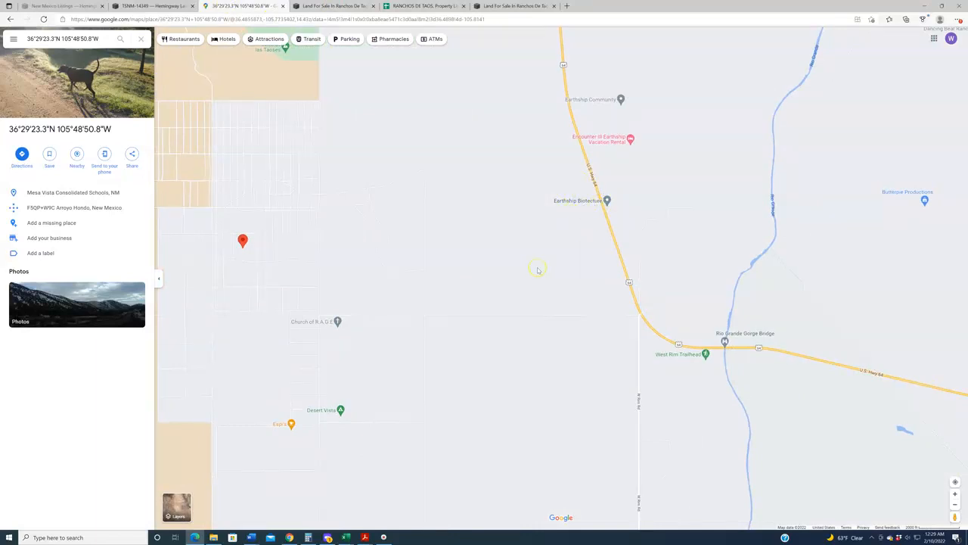
pyautogui.moveTo(612, 113)
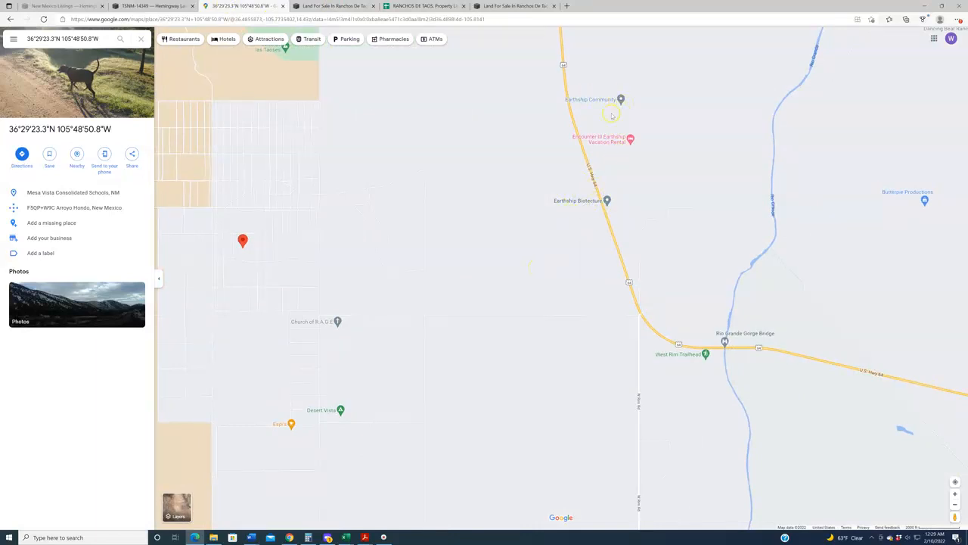
pyautogui.moveTo(515, 268); pyautogui.dragTo(612, 272)
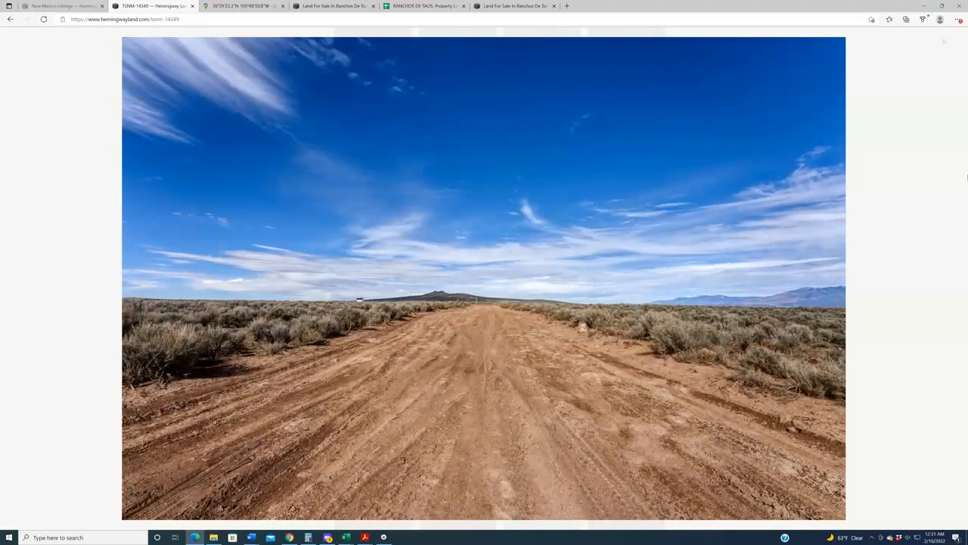
# Step: Show satellite imagery of the dirt-road grid along Sheep Herders Road around Church of R.A.G.E
pyautogui.click(242, 6)
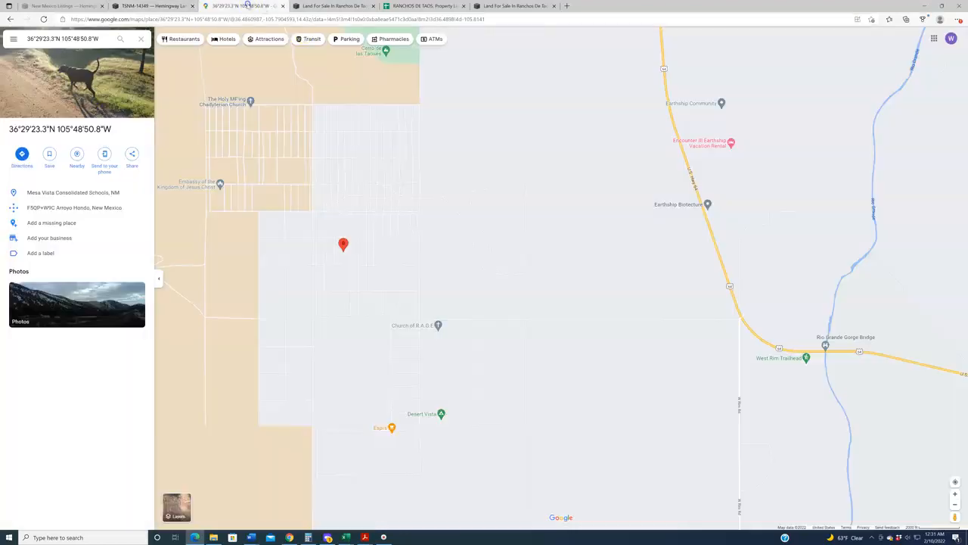
pyautogui.click(177, 507)
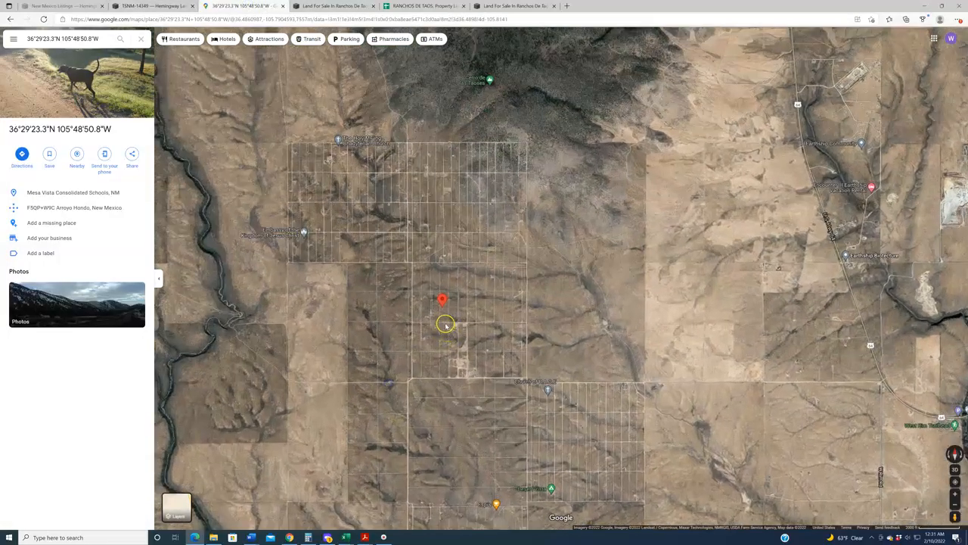
pyautogui.scroll(3)
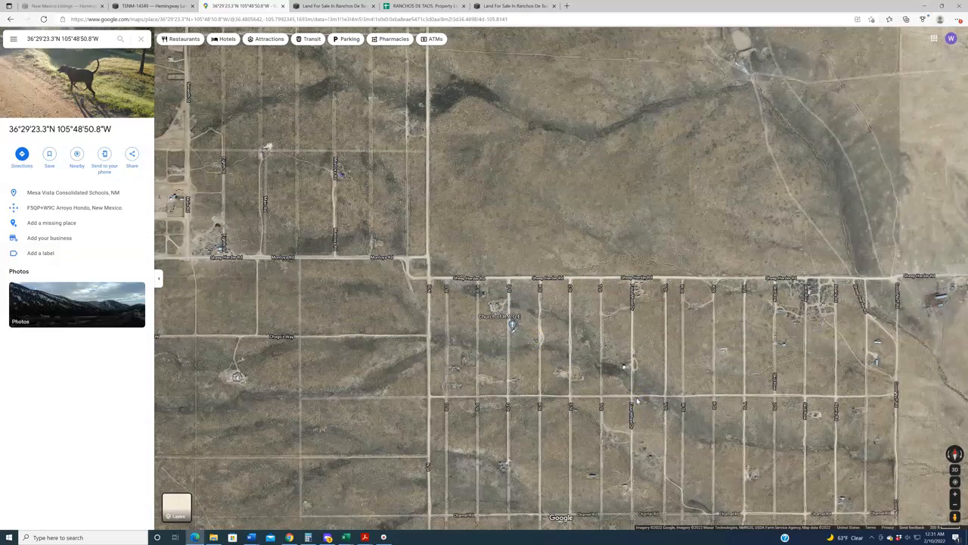
pyautogui.moveTo(362, 68)
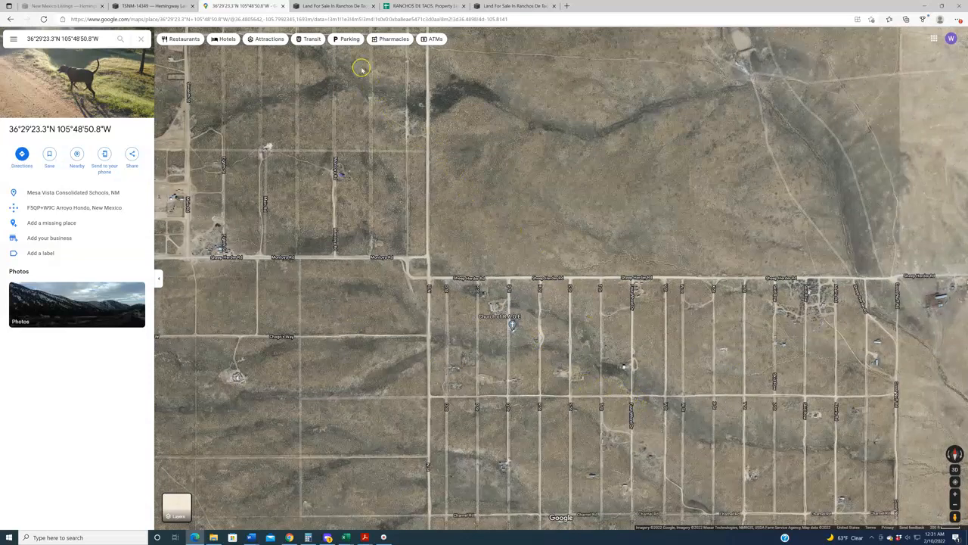
# Step: View the Ranchos de Taos land-for-sale page and unit map, then return to the TSNM-14349 listing gallery
pyautogui.click(333, 6)
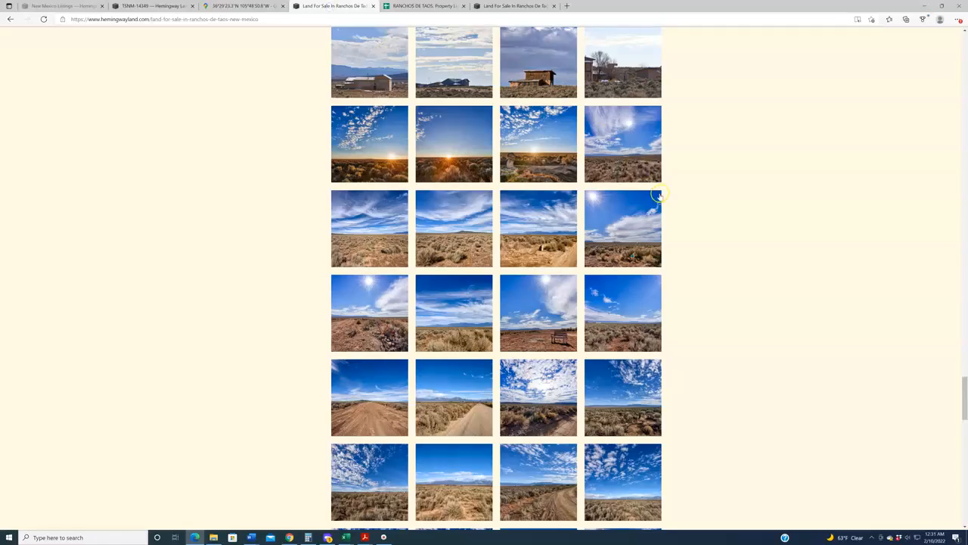
pyautogui.click(514, 7)
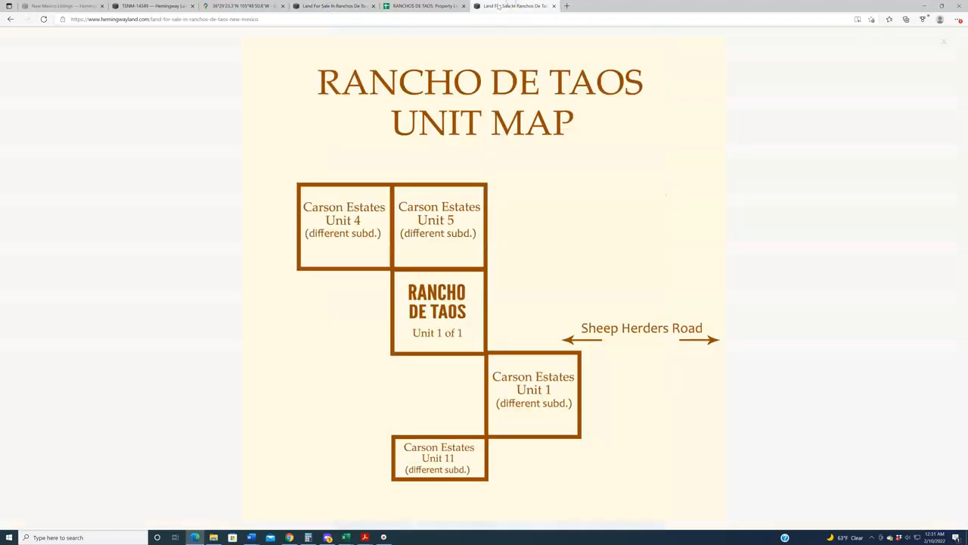
pyautogui.click(155, 6)
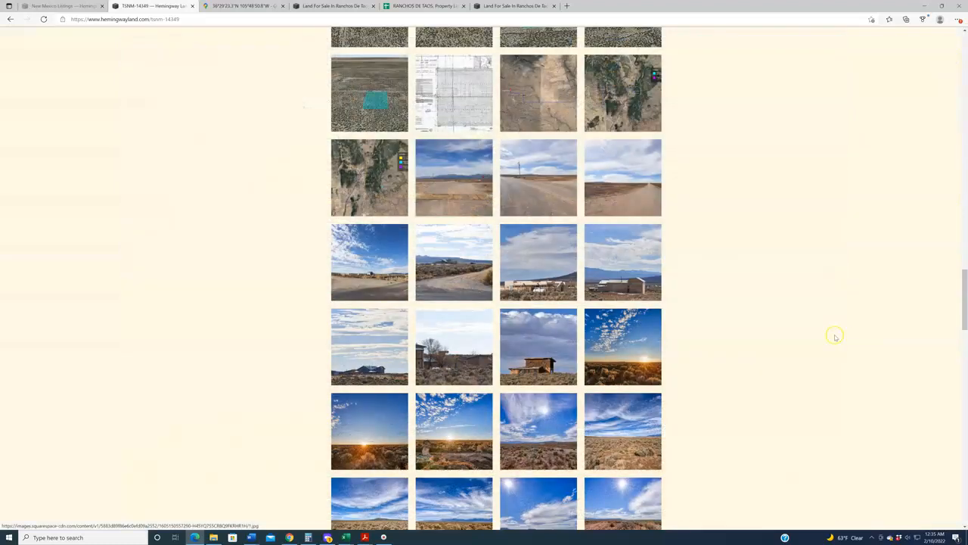
# Step: Move down through the landscape photos to the lot's property details, nearby towns and county contacts
pyautogui.scroll(-3)
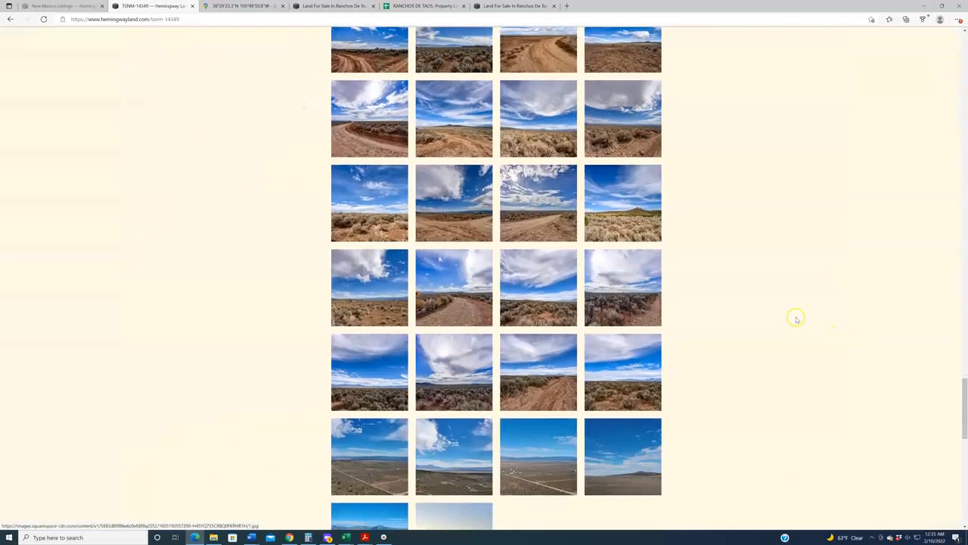
pyautogui.scroll(-3)
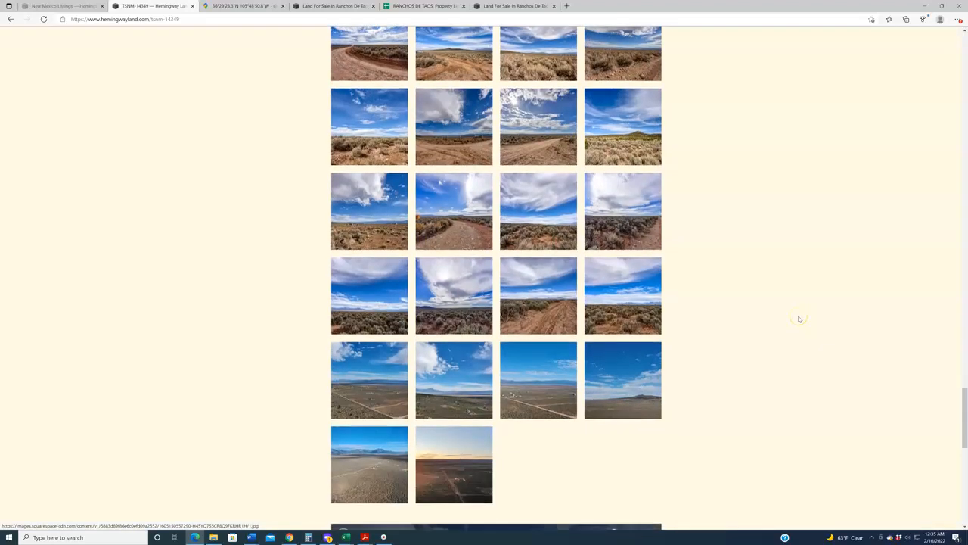
pyautogui.moveTo(382, 360)
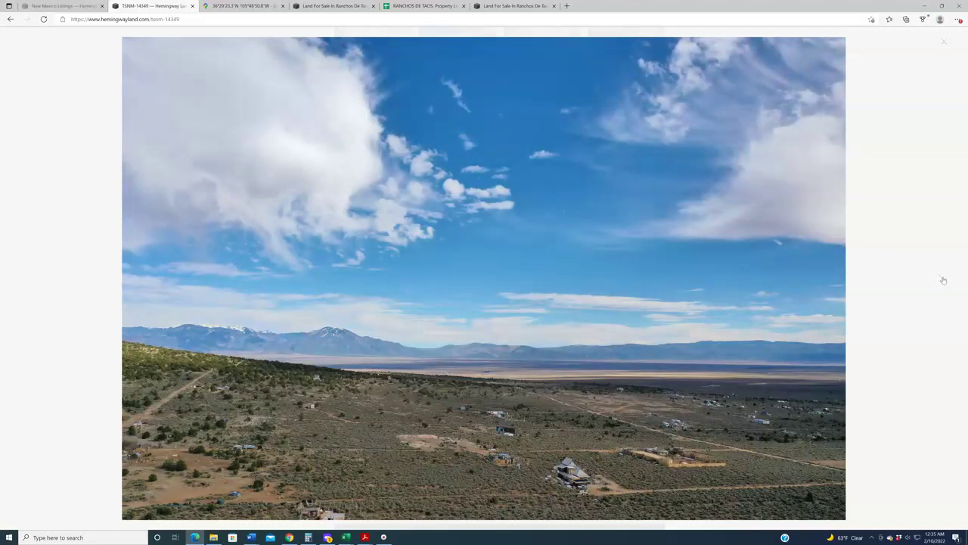
pyautogui.click(942, 278)
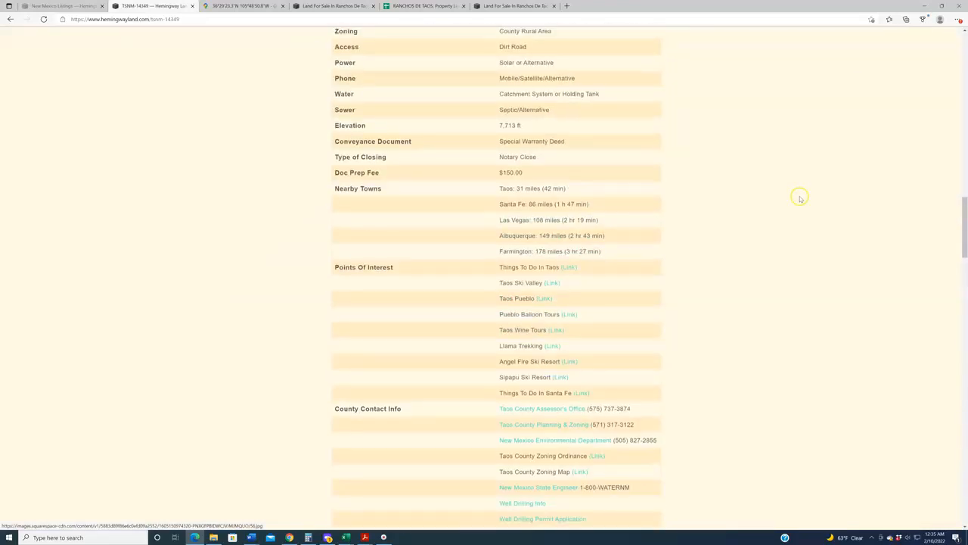
# Step: Return to the listing's top showing the RV & Earthship Friendly Lot headline and $900.00 price
pyautogui.scroll(3)
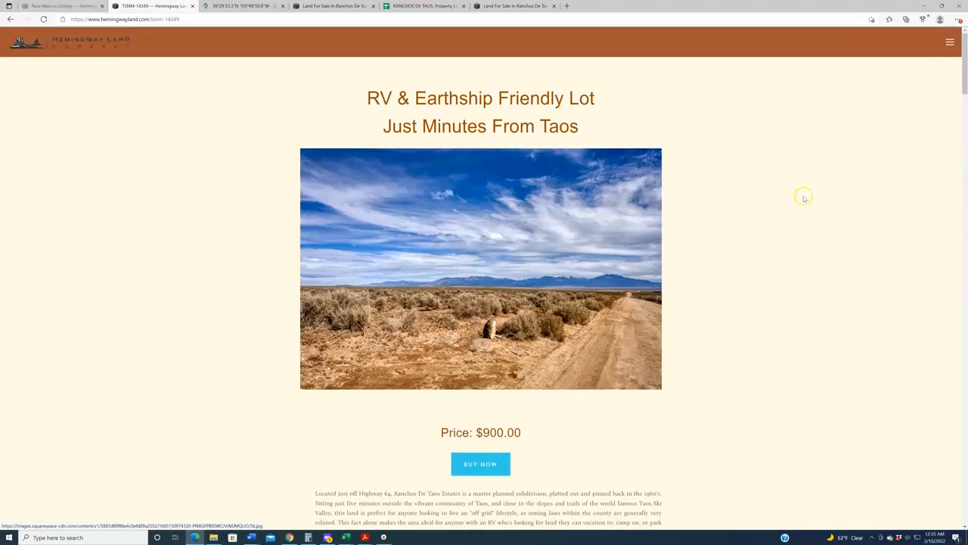
pyautogui.moveTo(804, 198)
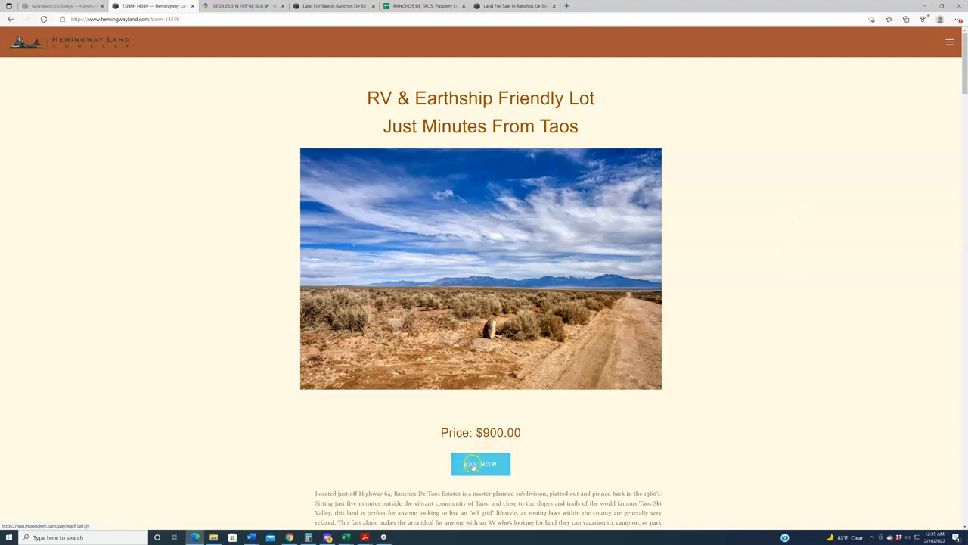
# Step: Review the MoonClerk checkout for TSNM-14349 at $900 plus $150 doc prep fee, then return to the listing
pyautogui.click(480, 464)
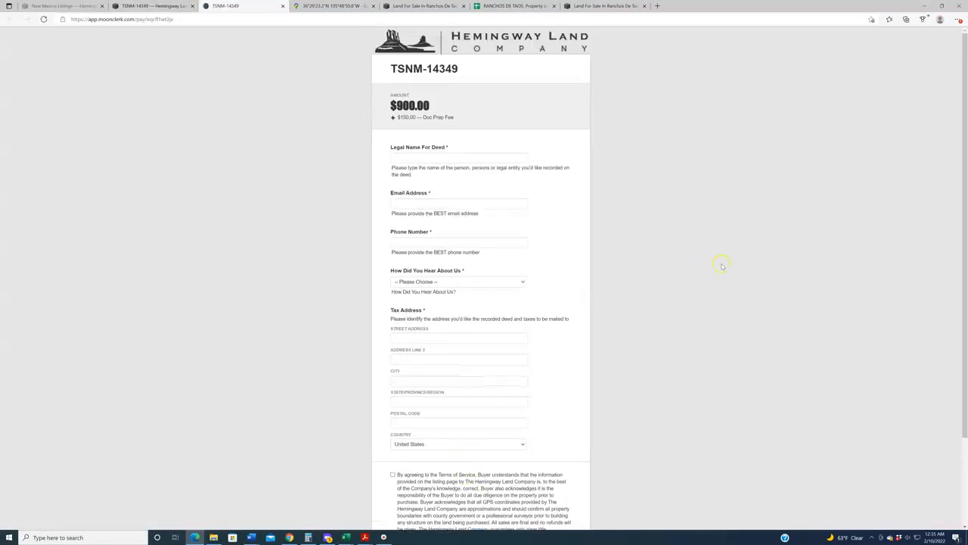
pyautogui.moveTo(371, 167)
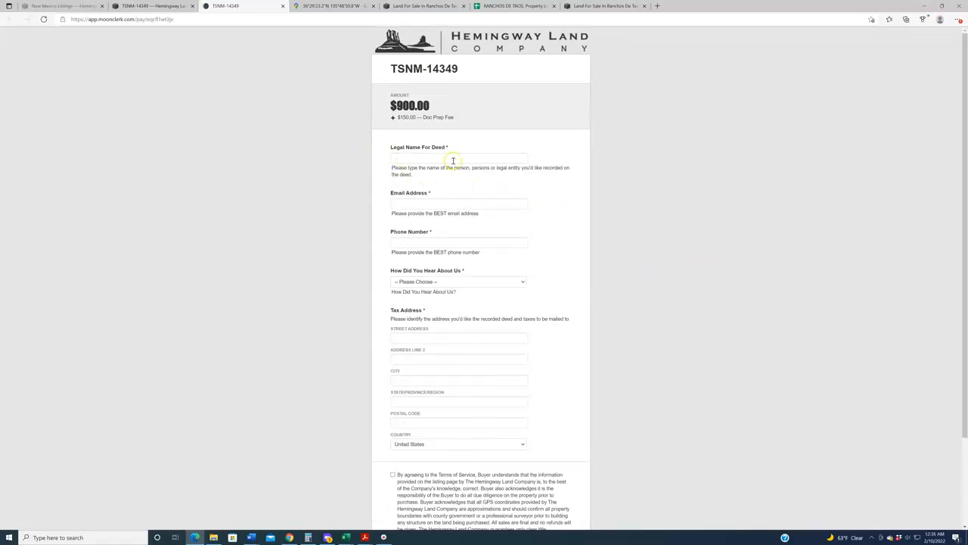
pyautogui.scroll(-3)
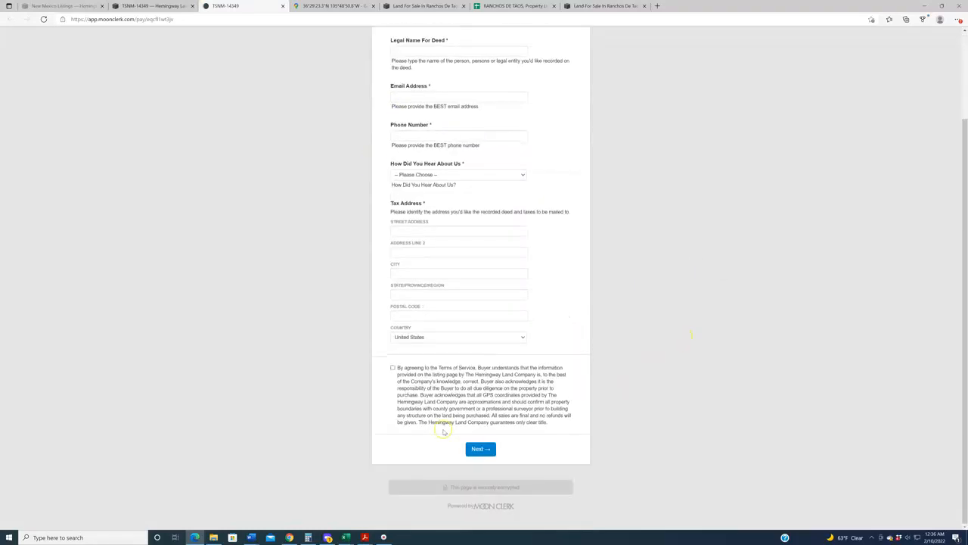
pyautogui.scroll(3)
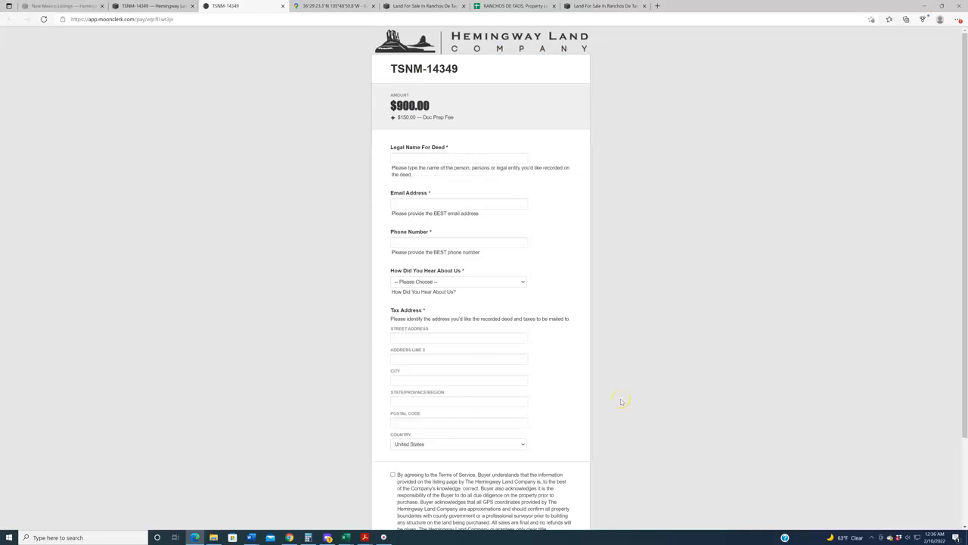
pyautogui.moveTo(622, 401)
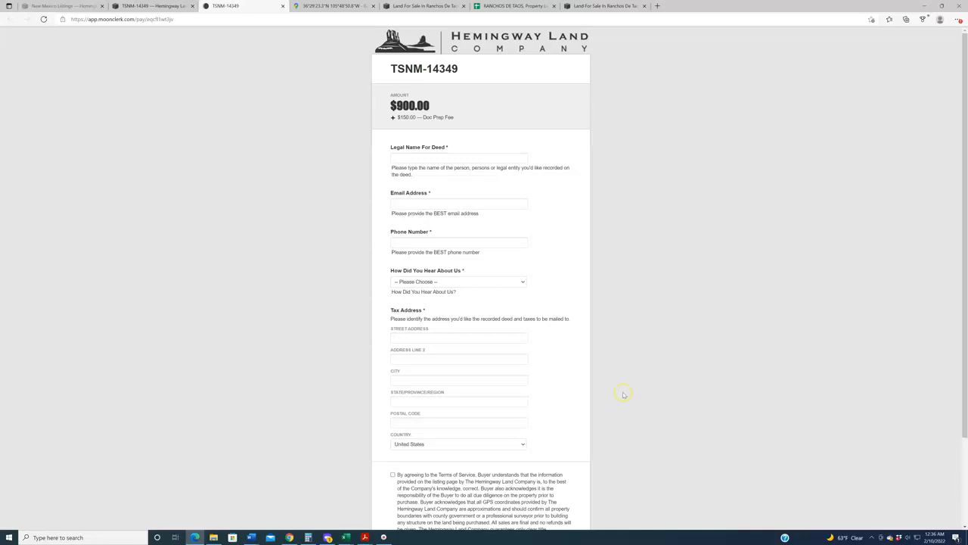
pyautogui.moveTo(622, 393)
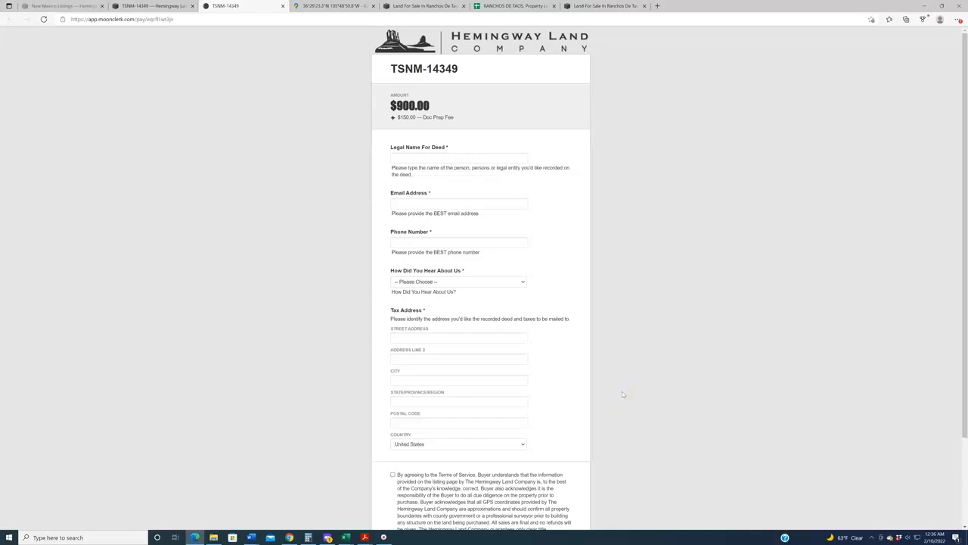
pyautogui.moveTo(200, 174)
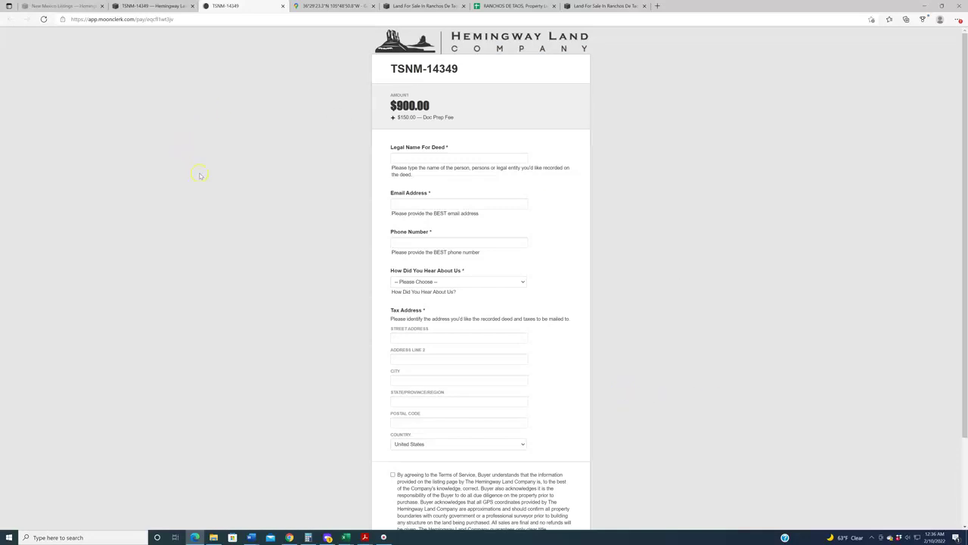
pyautogui.moveTo(205, 175)
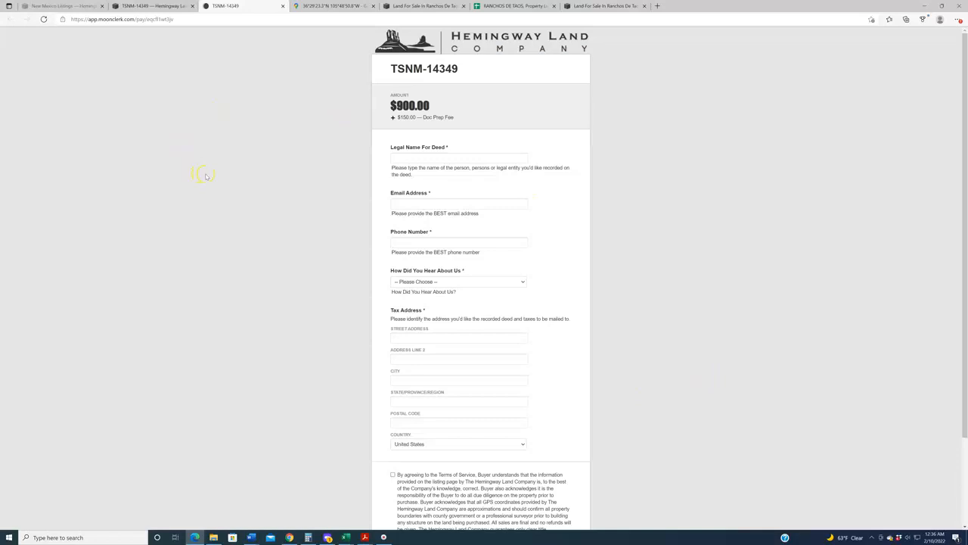
pyautogui.moveTo(235, 179)
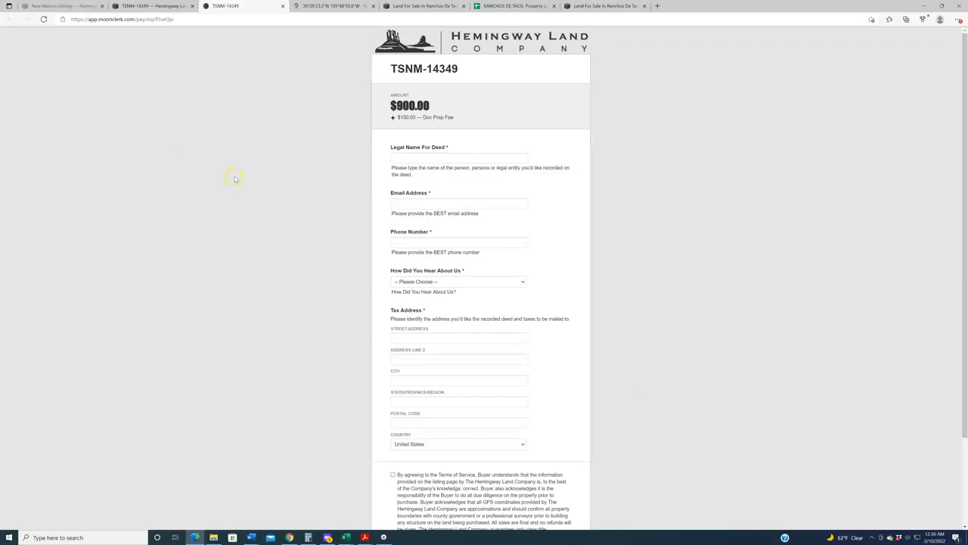
pyautogui.click(151, 6)
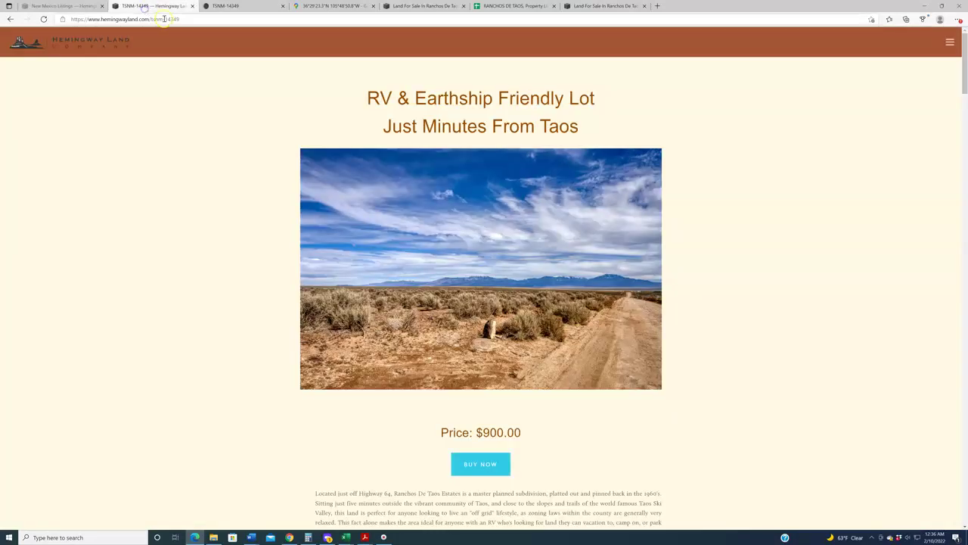
pyautogui.moveTo(268, 288)
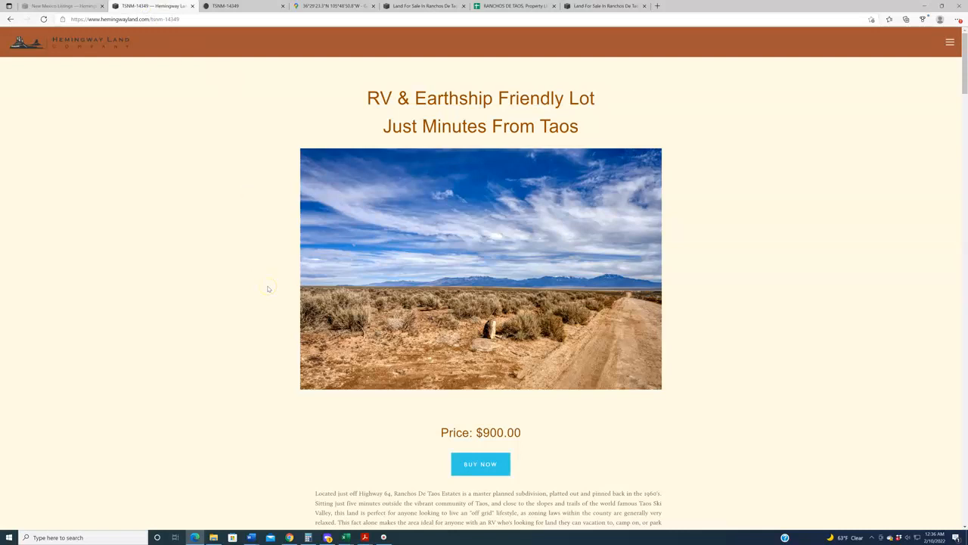